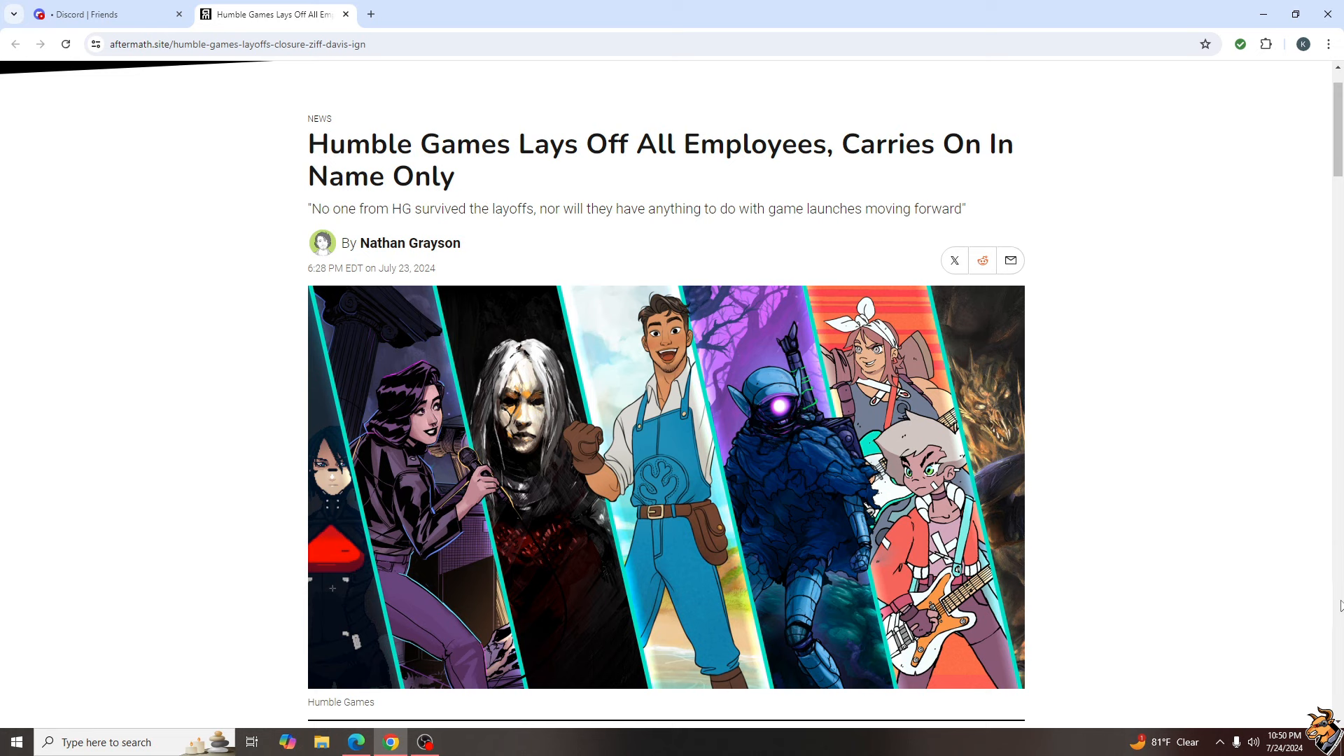
mouse_move(1299, 633)
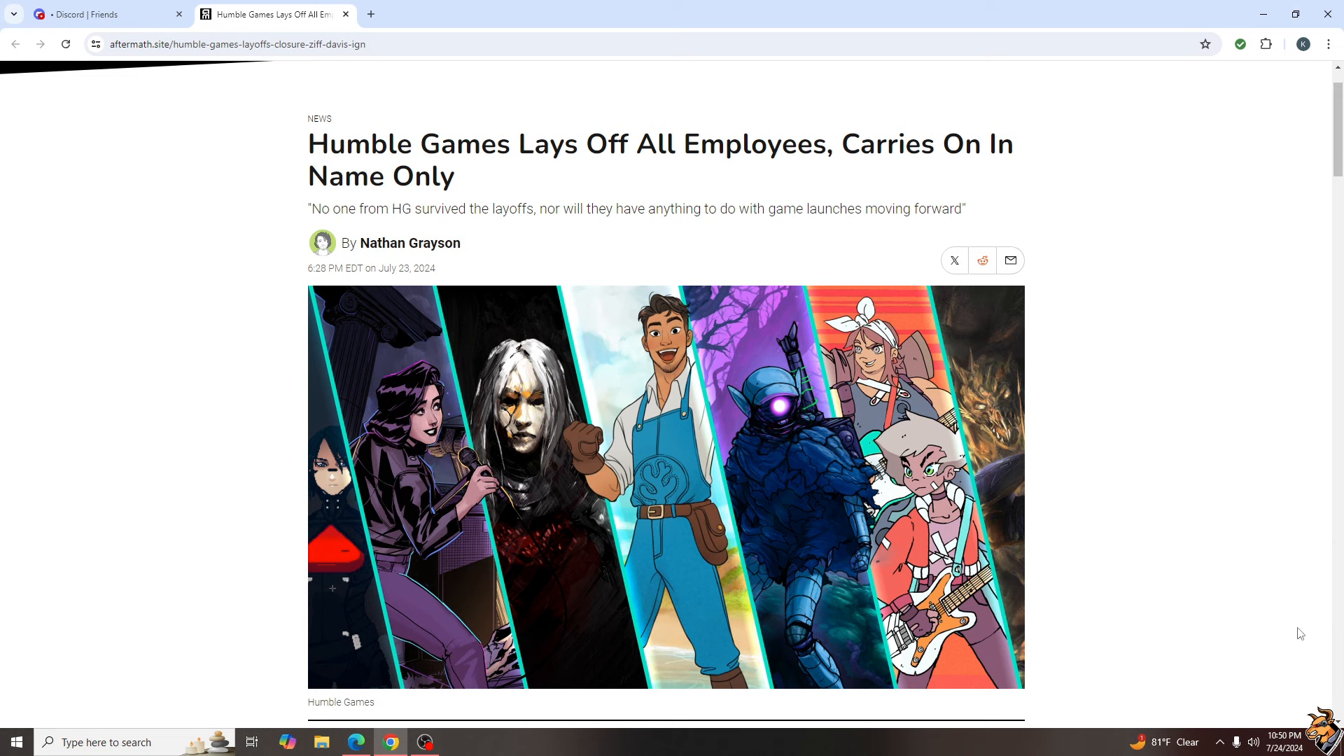
mouse_move(1117, 514)
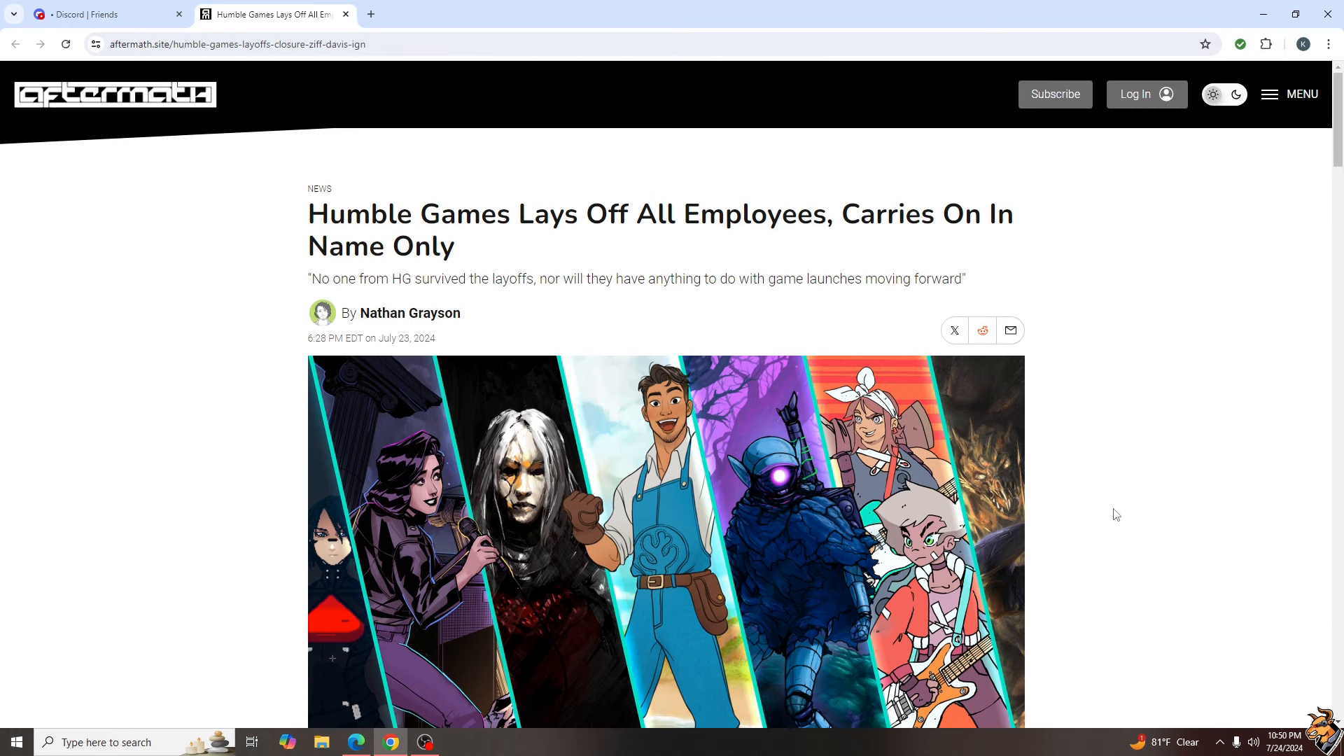
mouse_move(1118, 507)
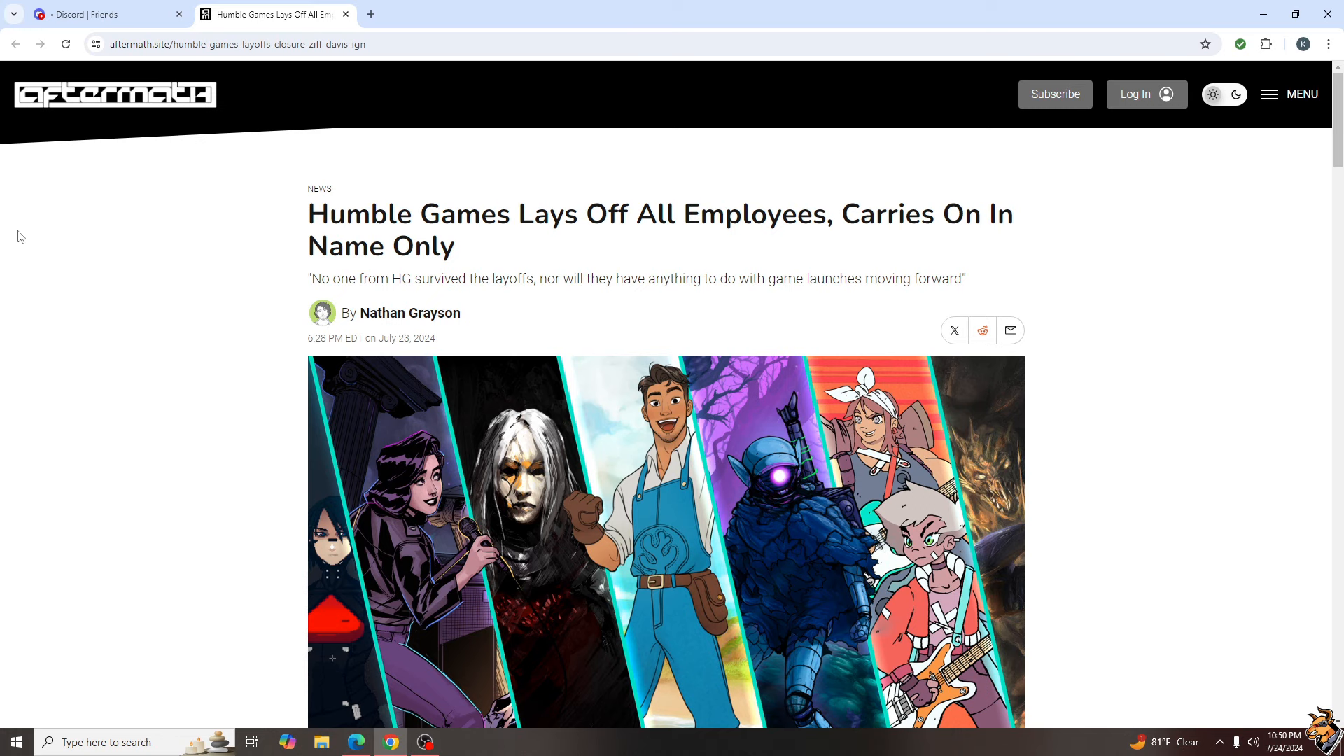
Read the opening paragraph on Humble Games' 36 laid-off staff, highlighting the Signalis and Wizard of Legend sentence, then clearing it.
scroll("down", 3)
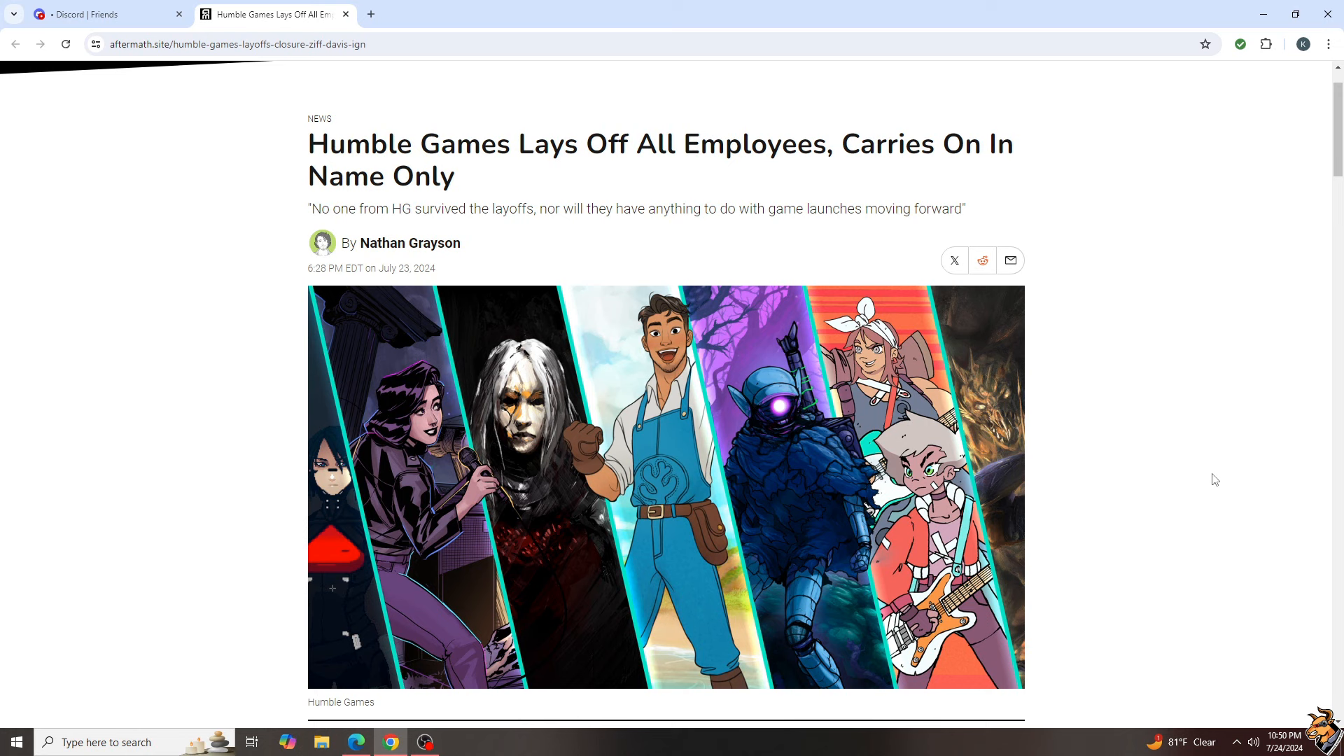
mouse_move(1215, 484)
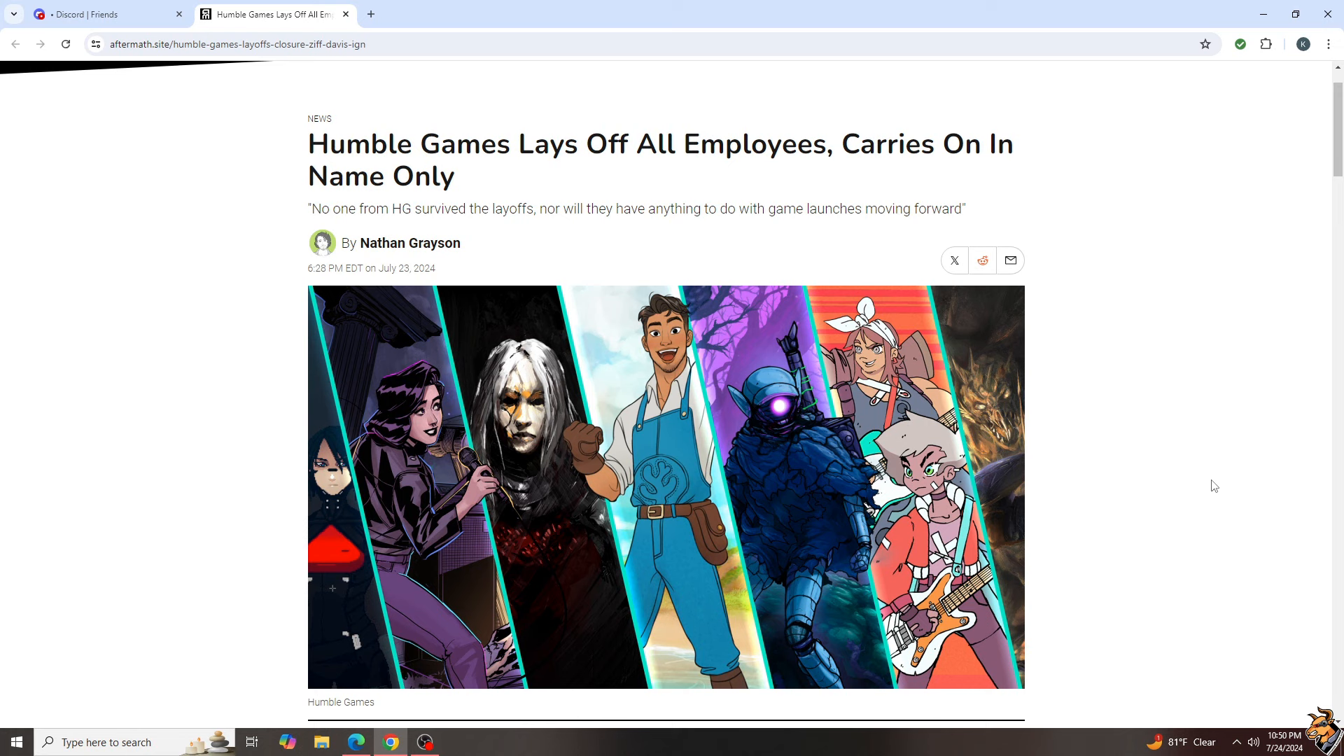
scroll("down", 3)
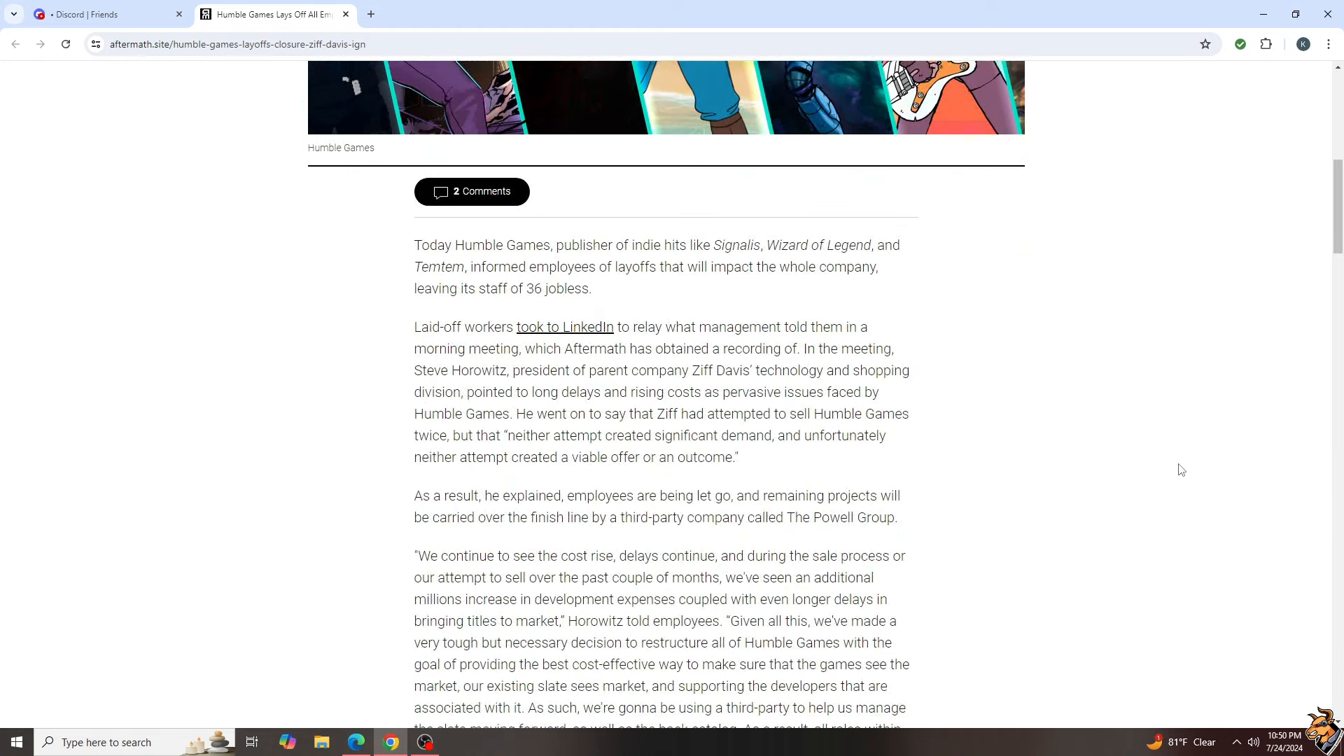
scroll("down", 3)
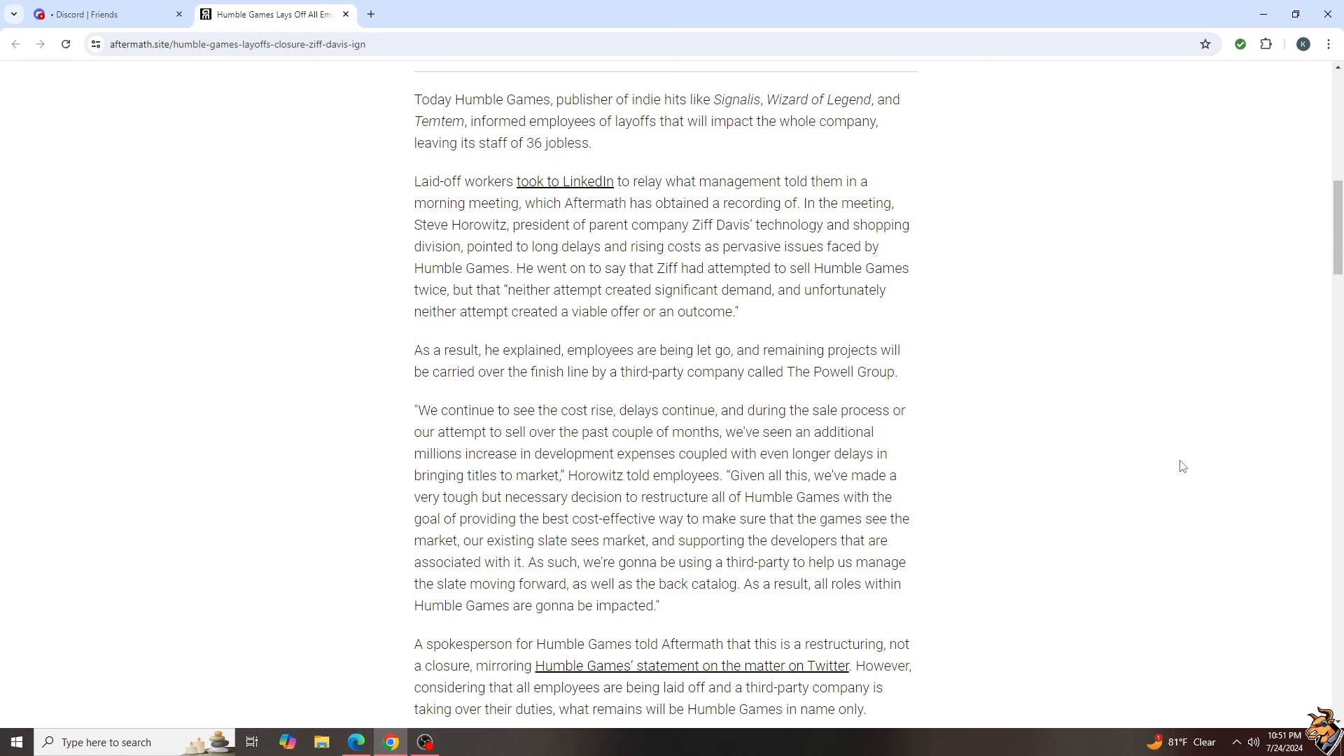
mouse_move(1158, 456)
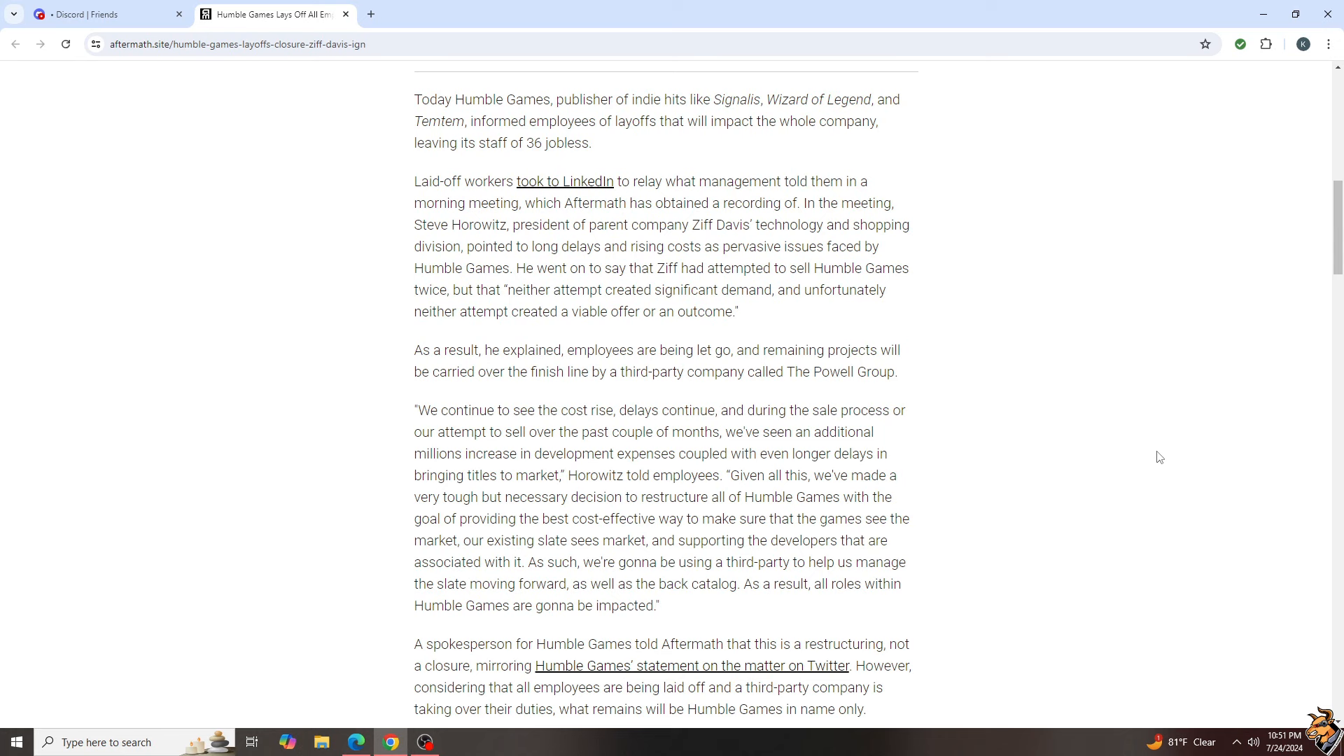
left_click_drag(714, 99, 843, 99)
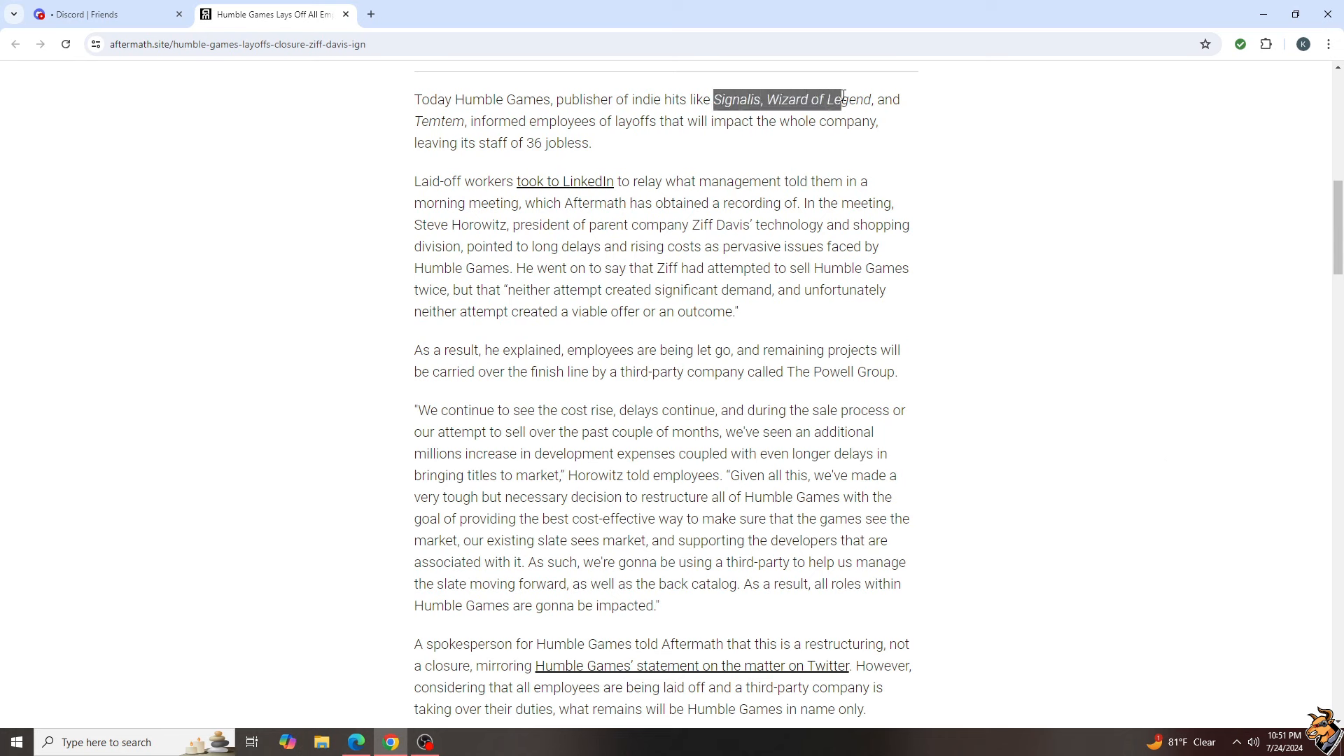
left_click_drag(842, 98, 591, 143)
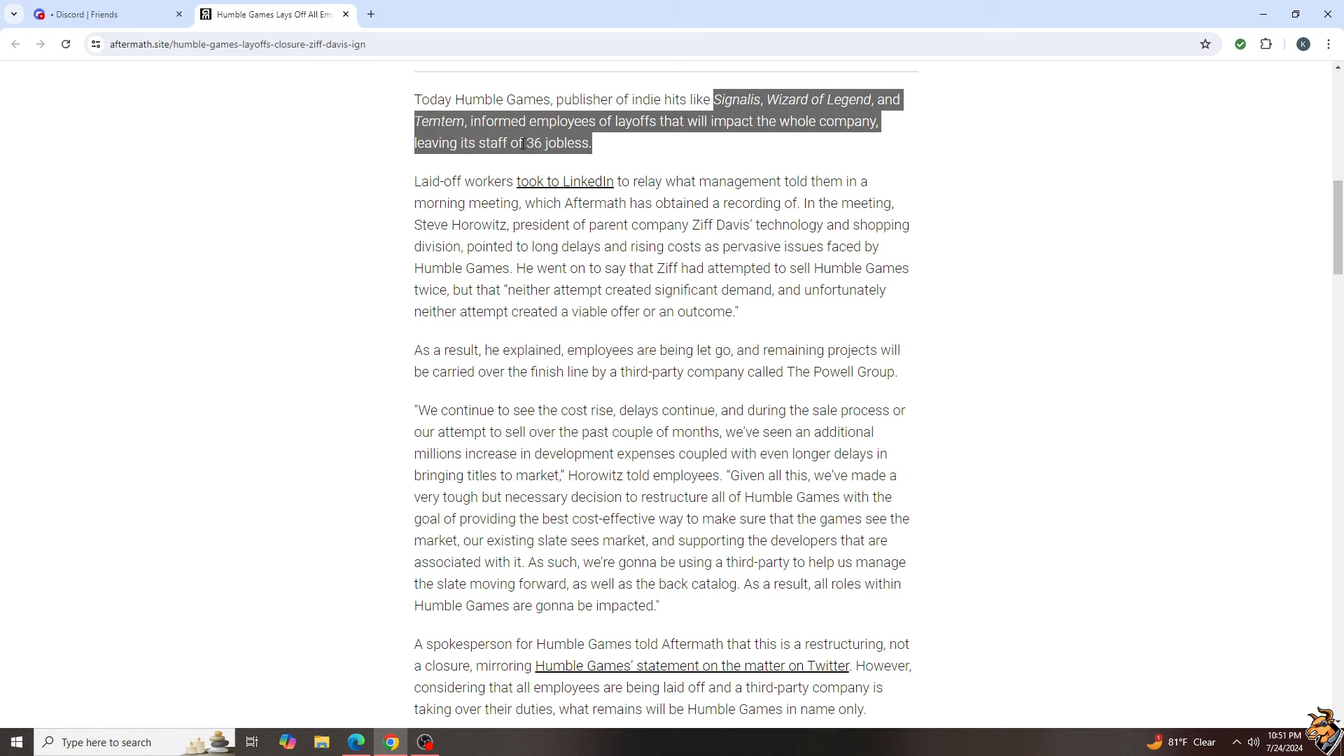
left_click(329, 199)
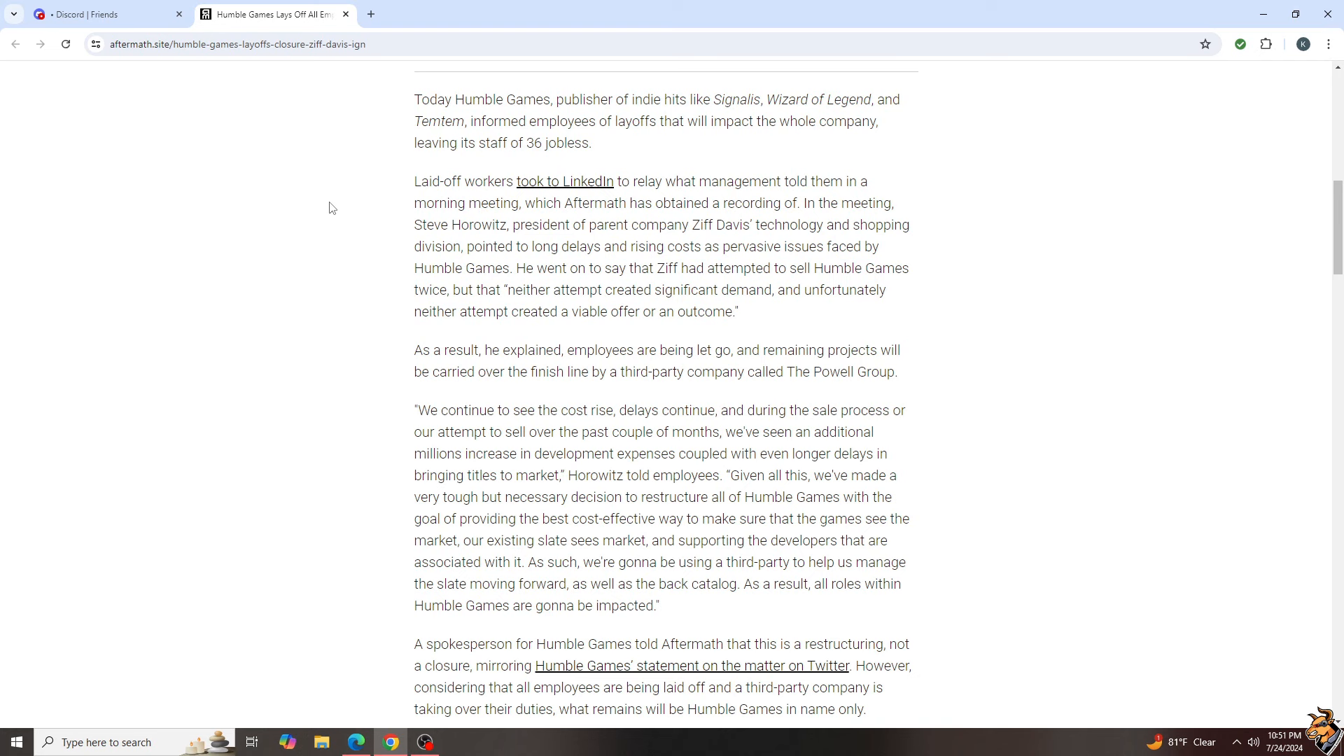
mouse_move(696, 233)
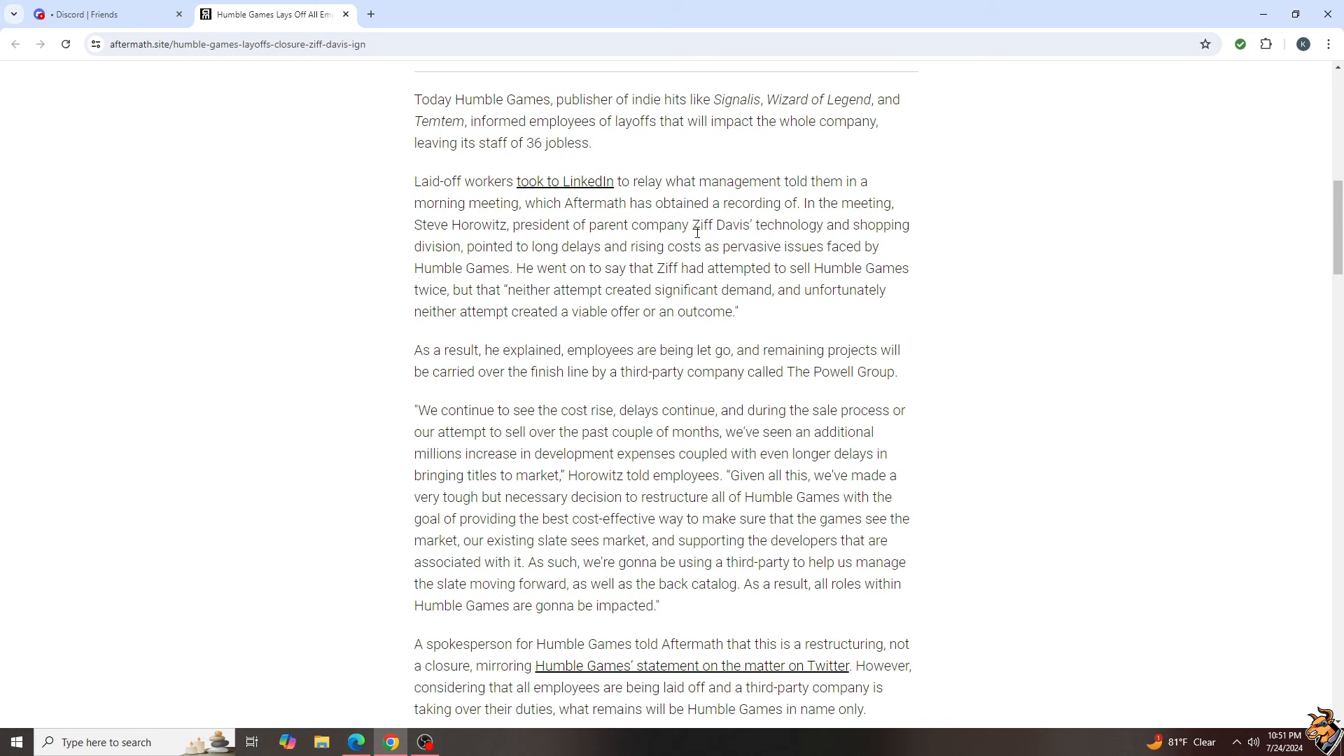
mouse_move(339, 302)
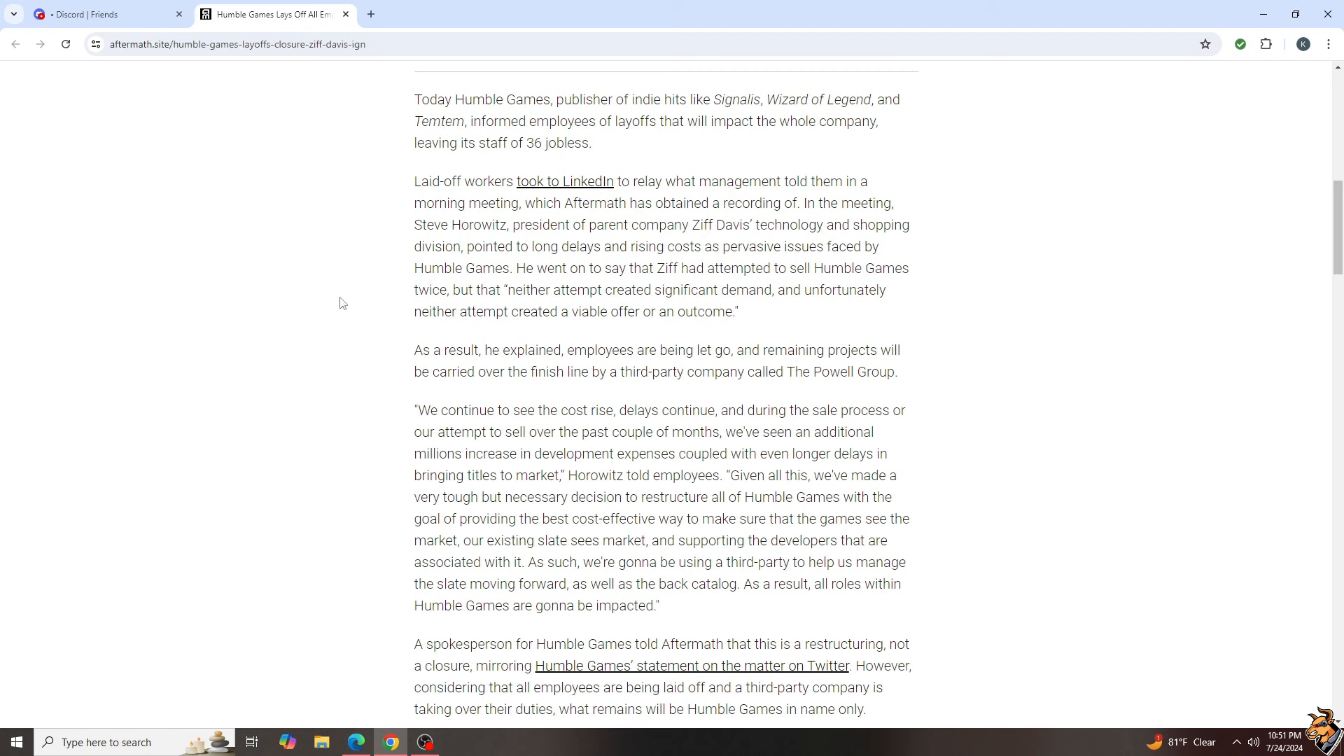
mouse_move(312, 343)
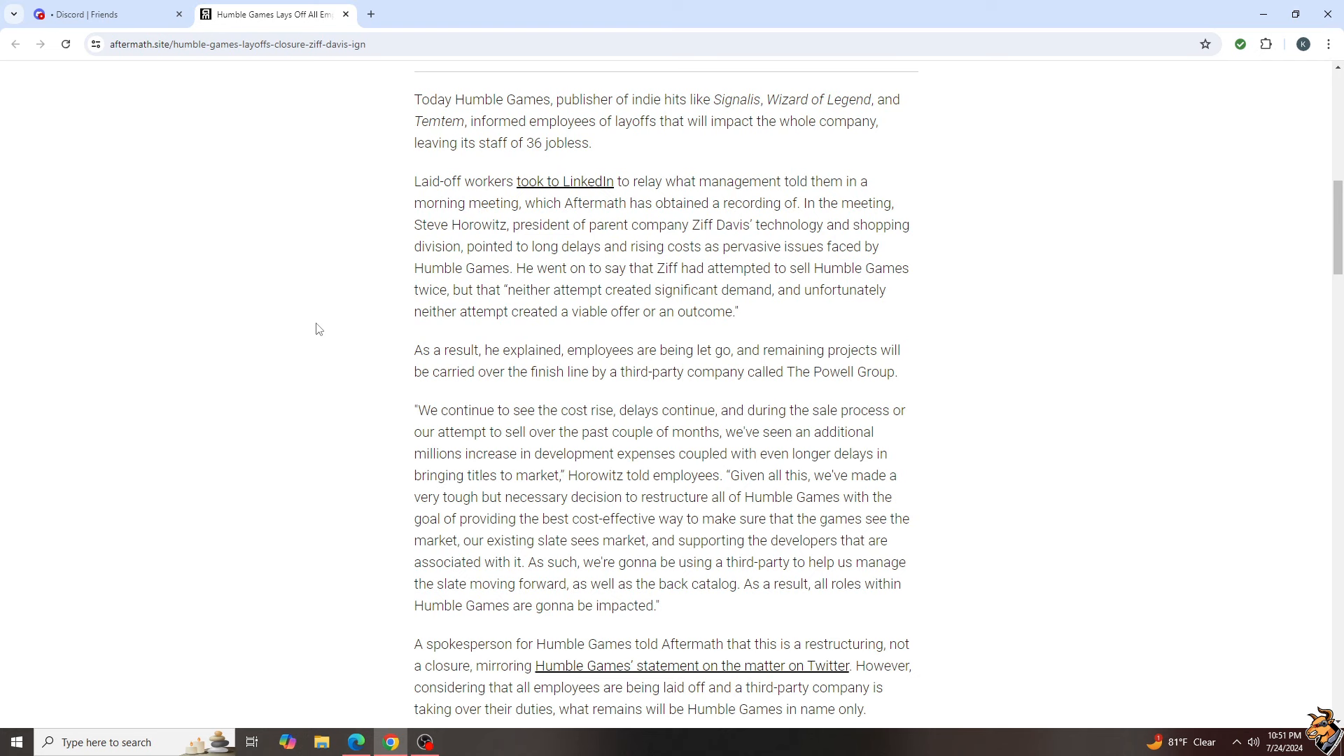
mouse_move(1108, 361)
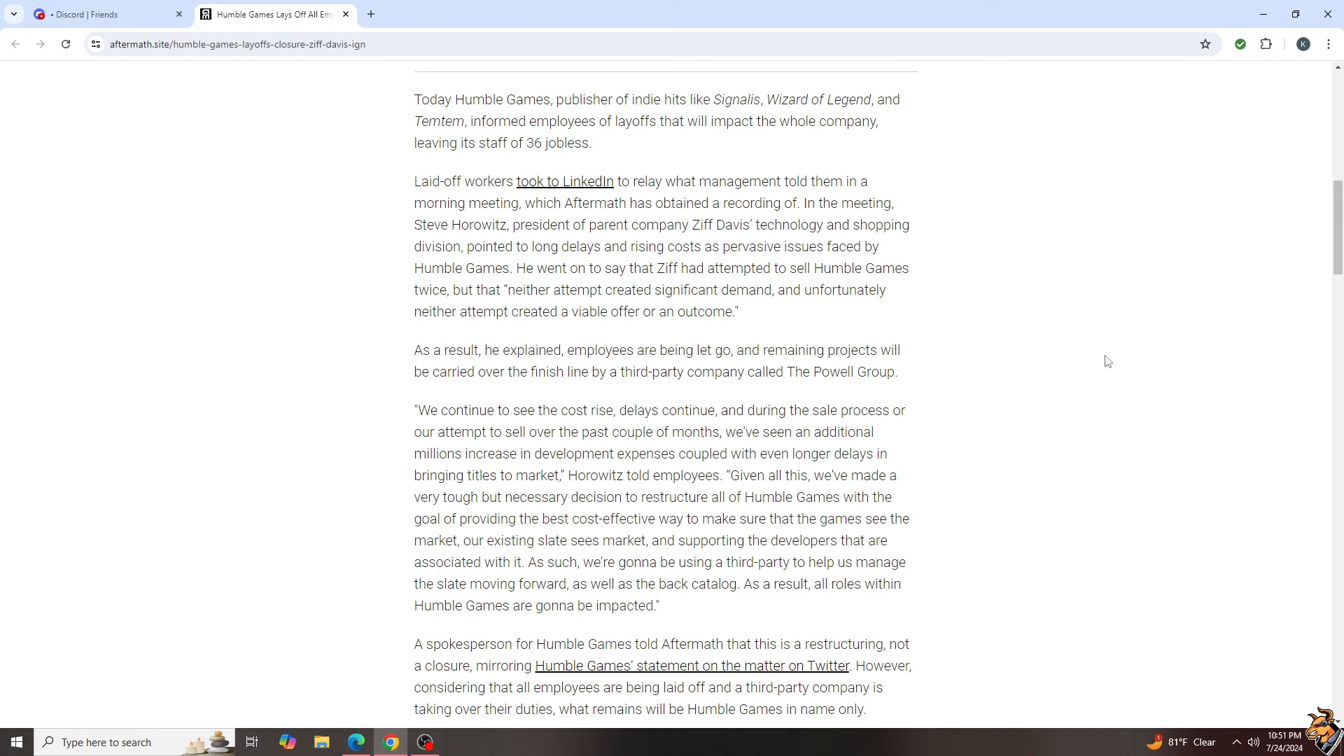
mouse_move(1101, 360)
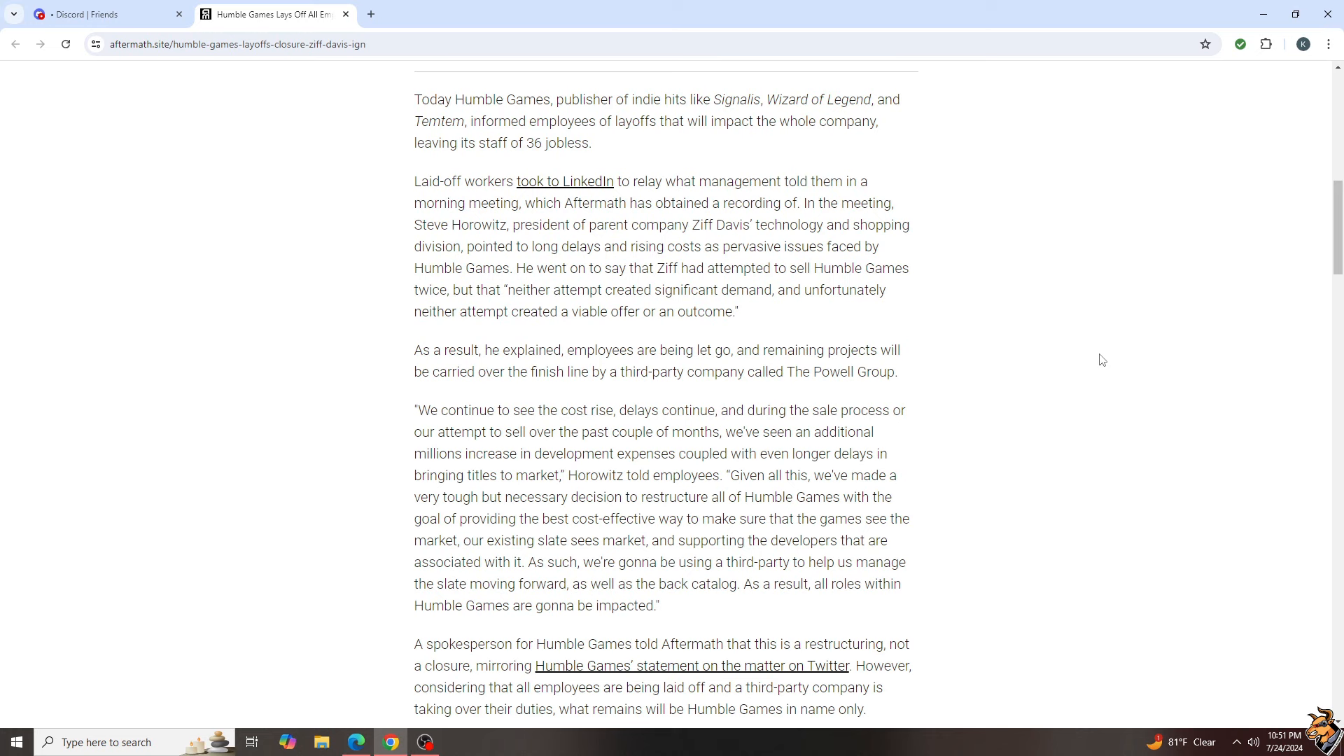
mouse_move(1099, 350)
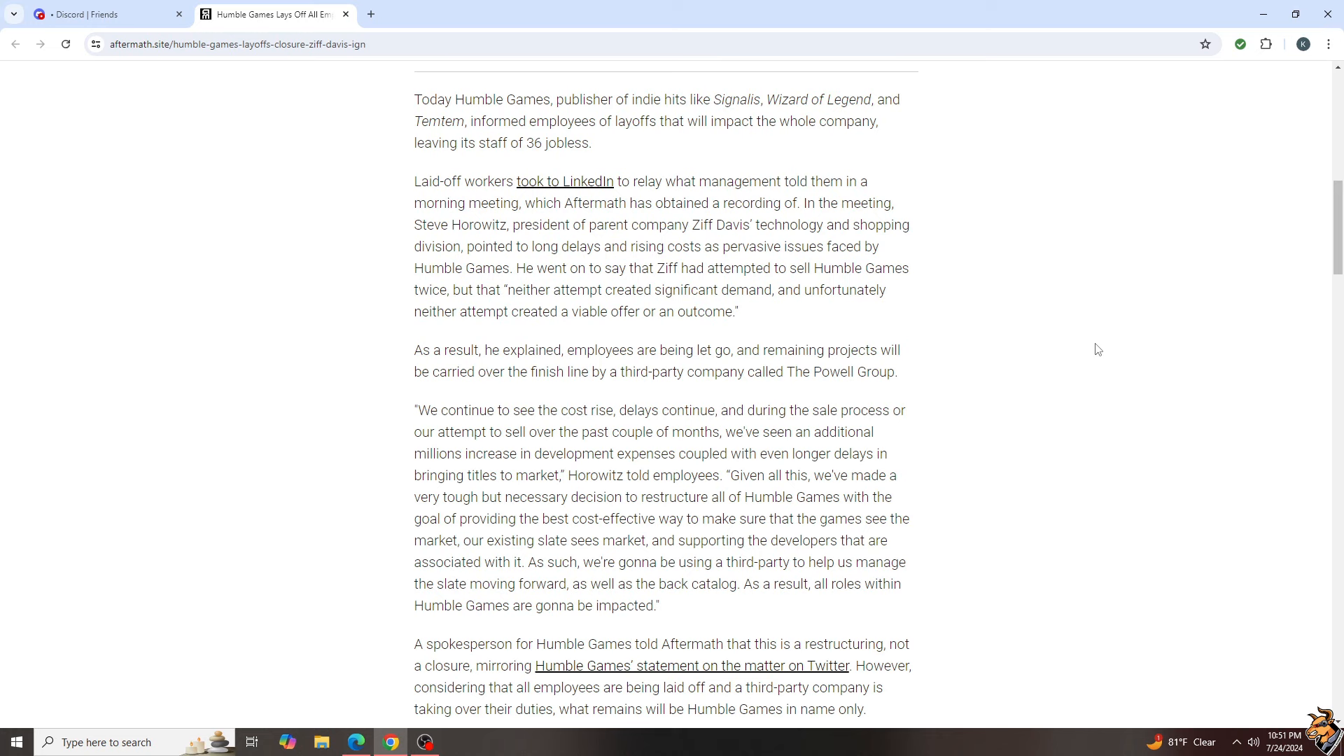
Read on and briefly highlight the sentence naming The Powell Group.
scroll("down", 3)
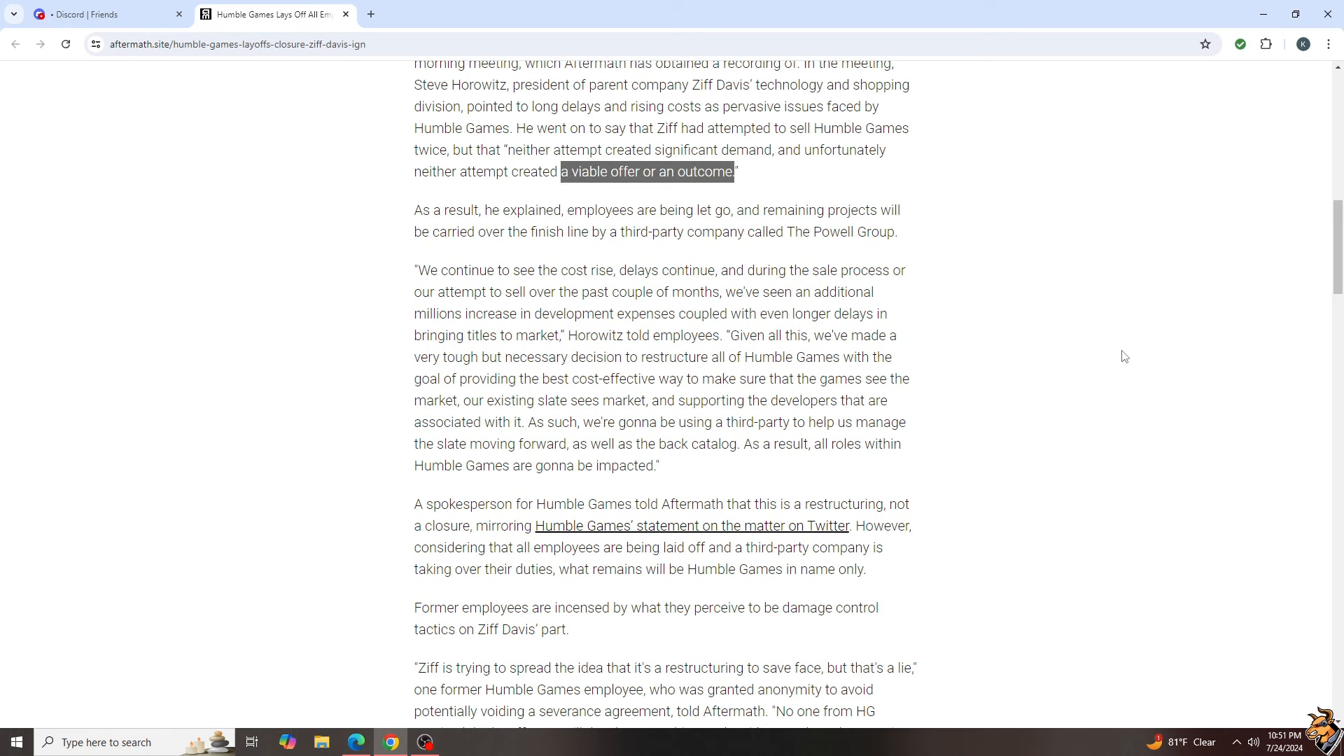
scroll("down", 3)
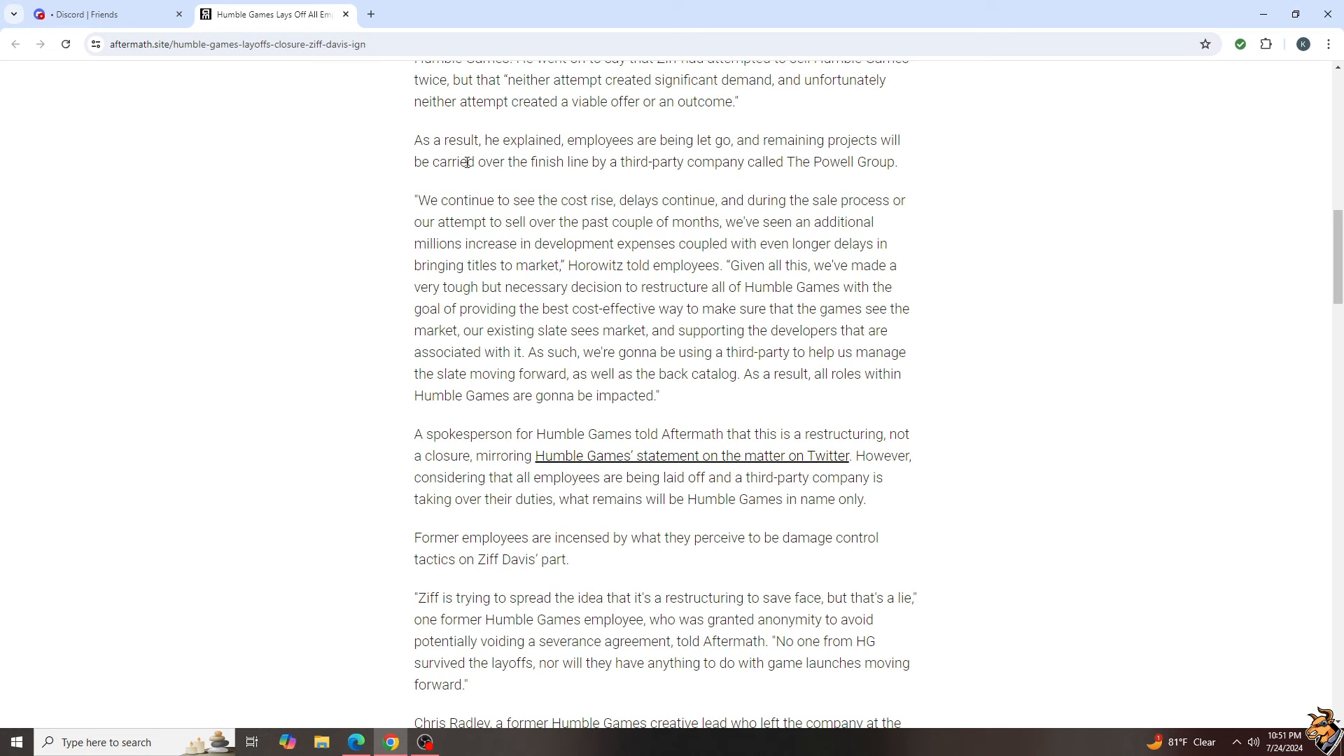
left_click_drag(465, 163, 899, 162)
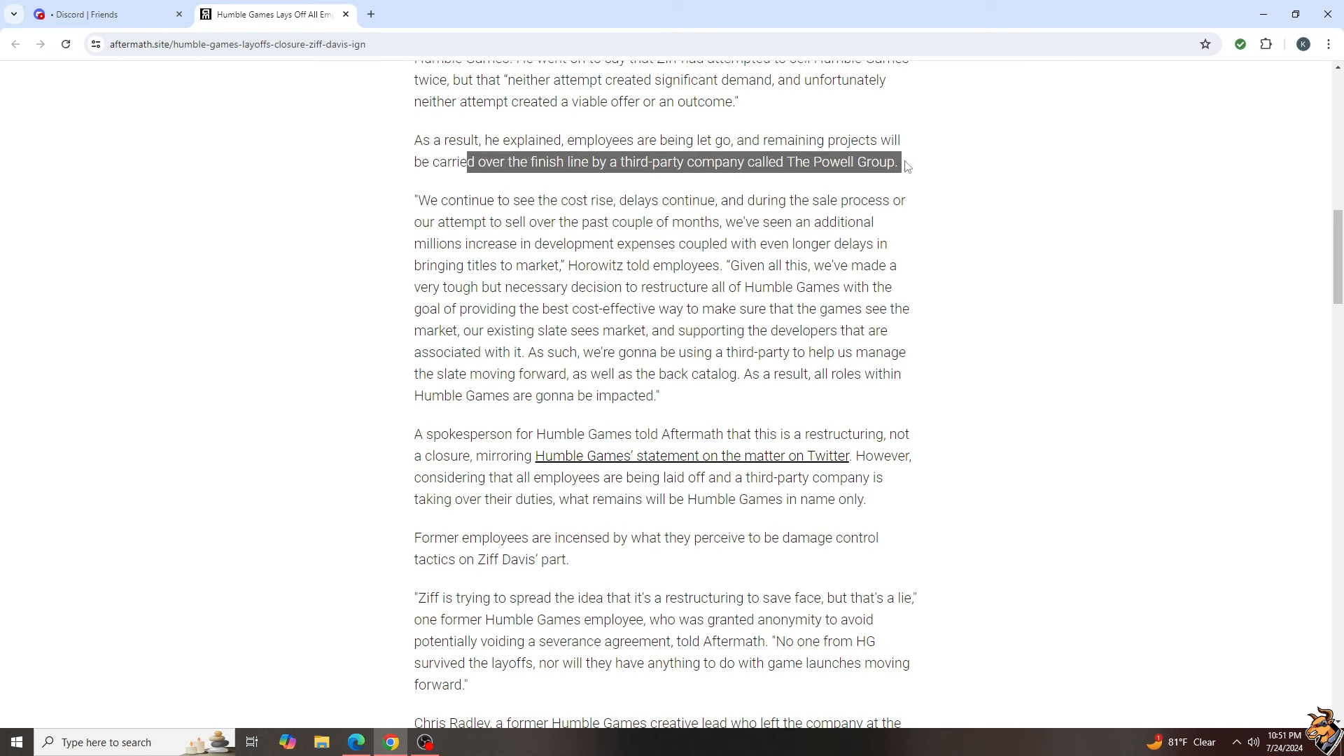
left_click(377, 230)
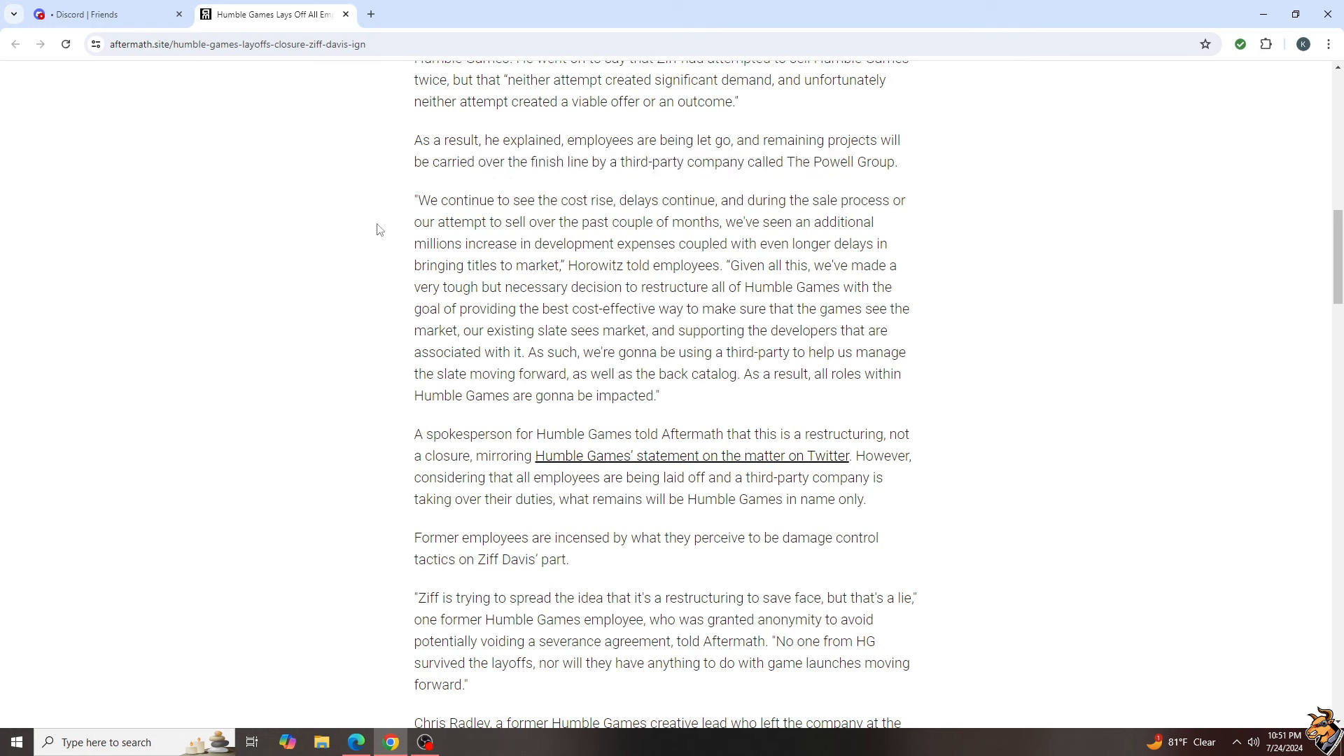
Highlight the whole Horowitz quote that all roles will be impacted.
left_click_drag(414, 200, 788, 374)
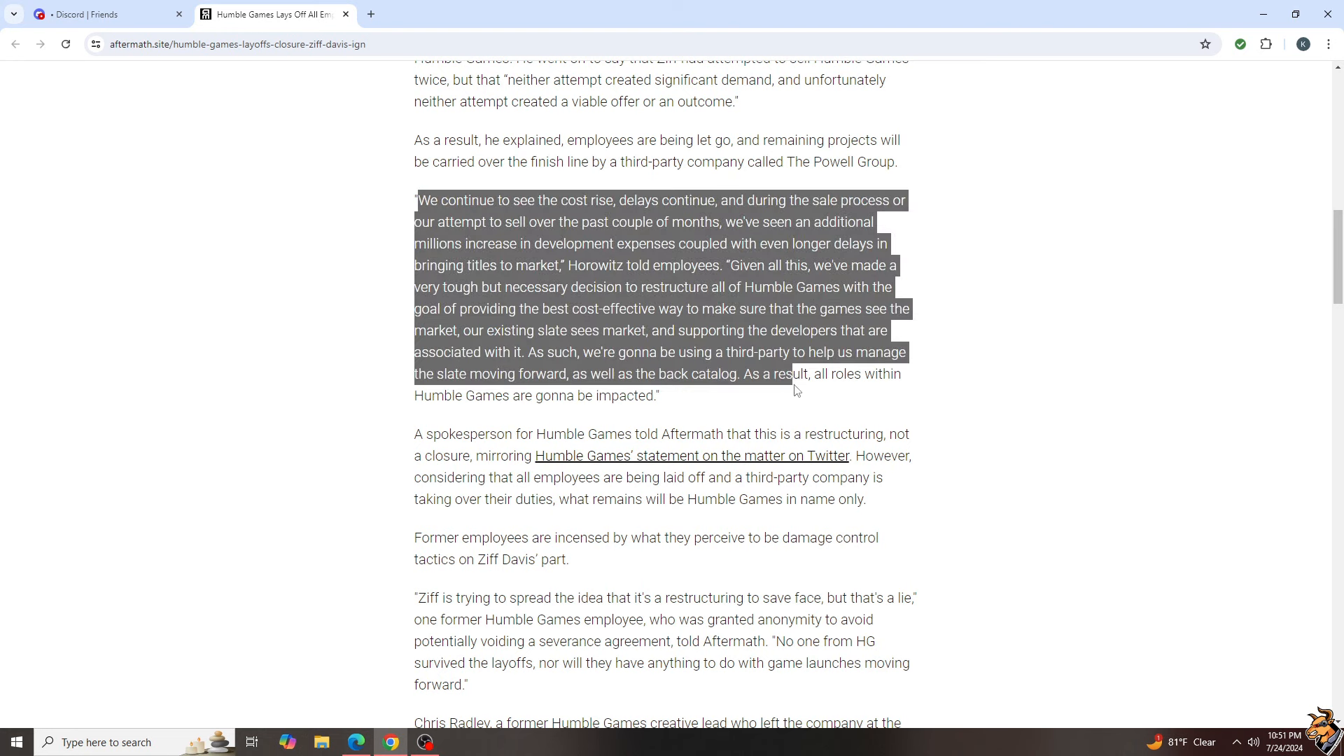
left_click_drag(793, 372, 659, 395)
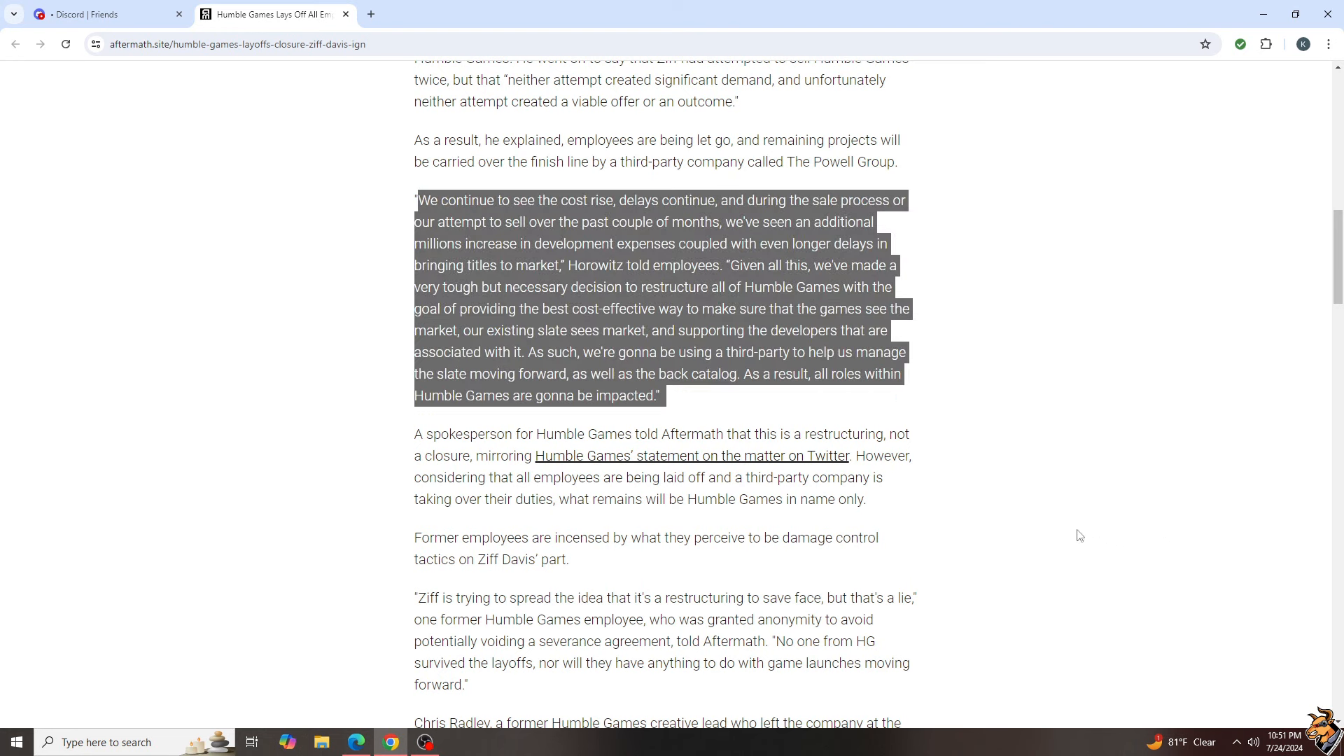
mouse_move(1078, 533)
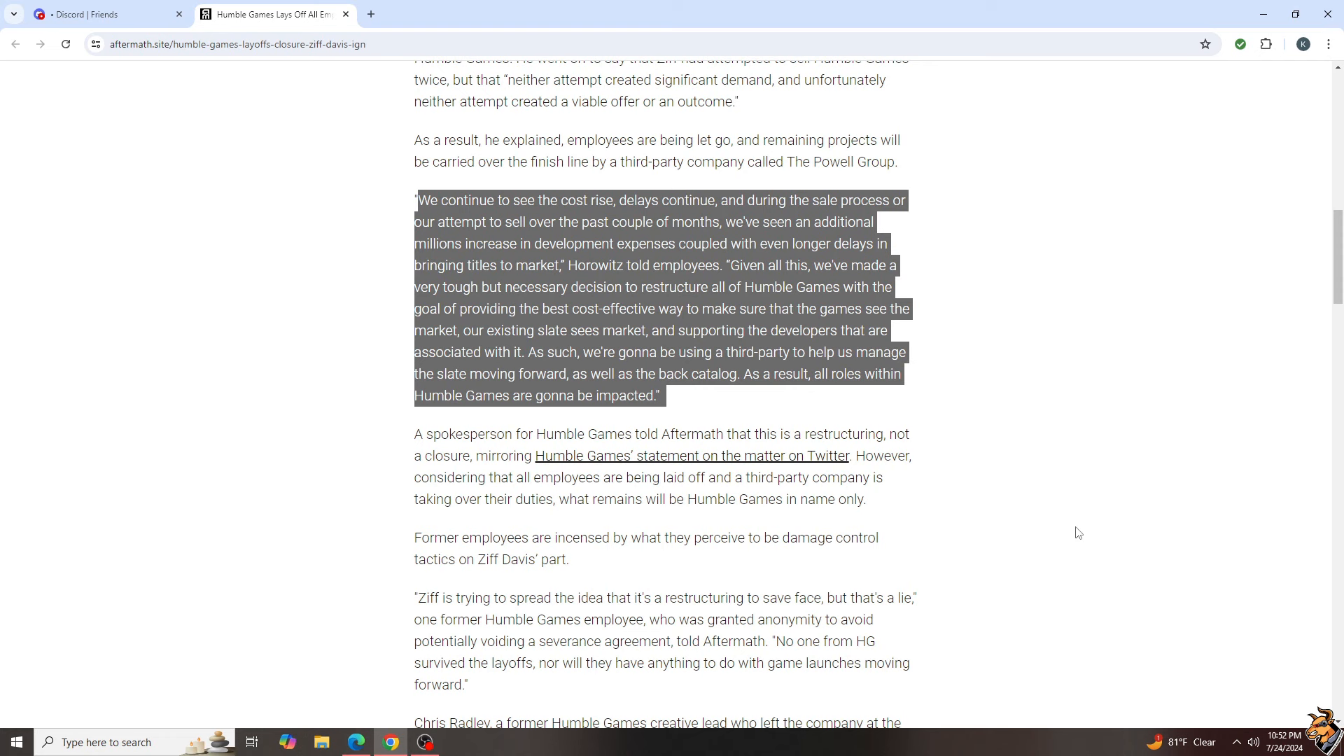
mouse_move(1051, 522)
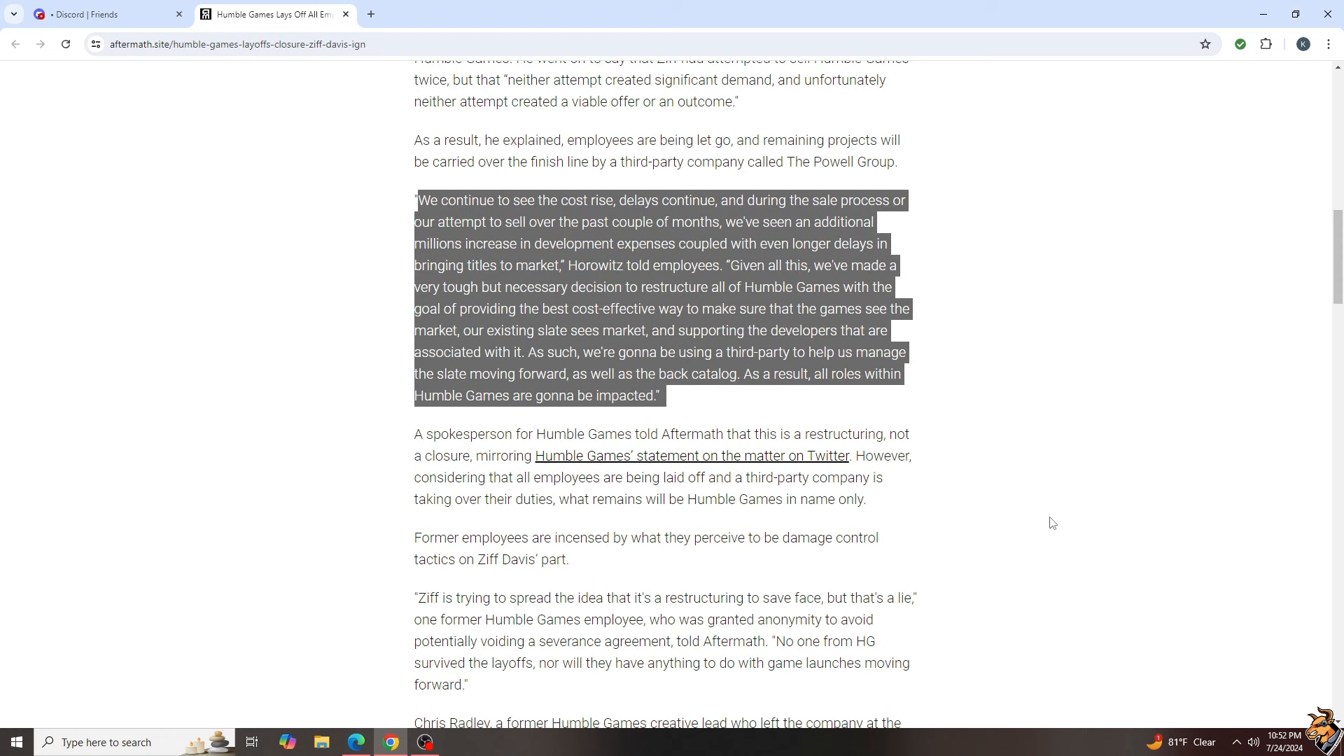
mouse_move(922, 433)
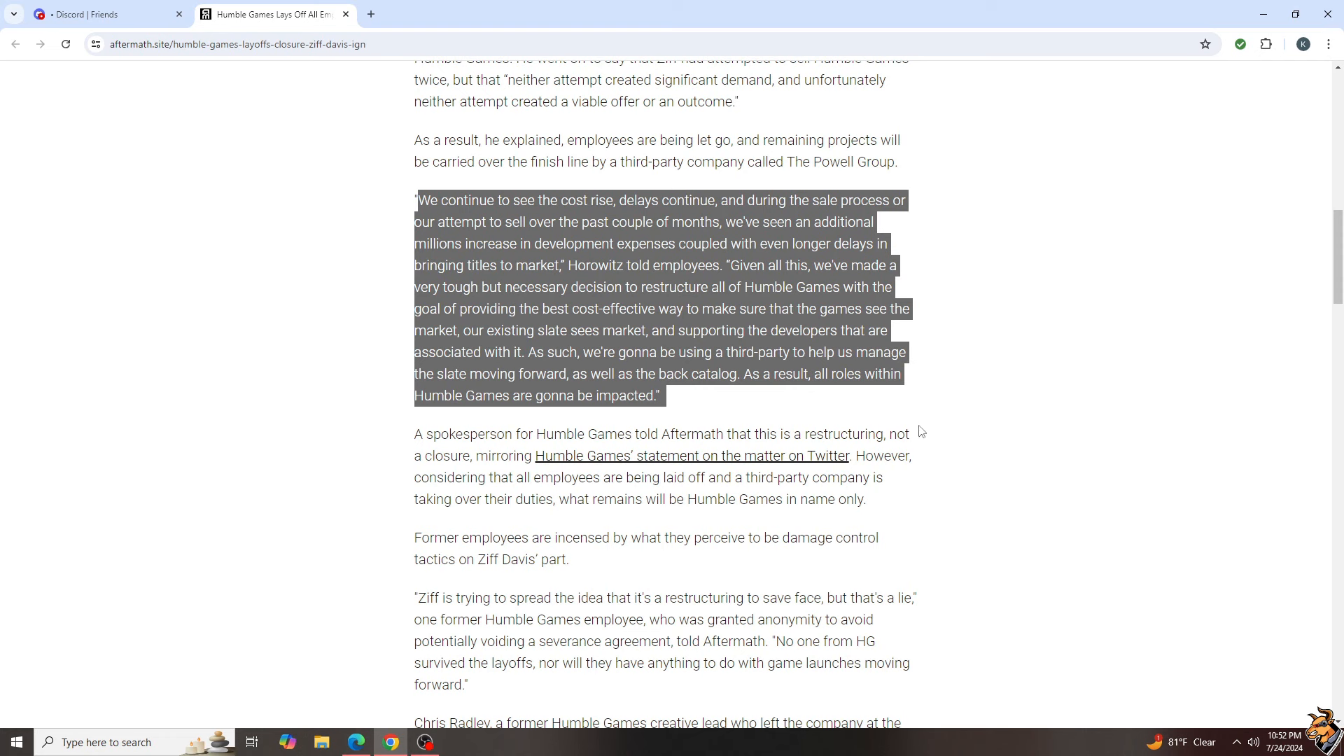
mouse_move(939, 438)
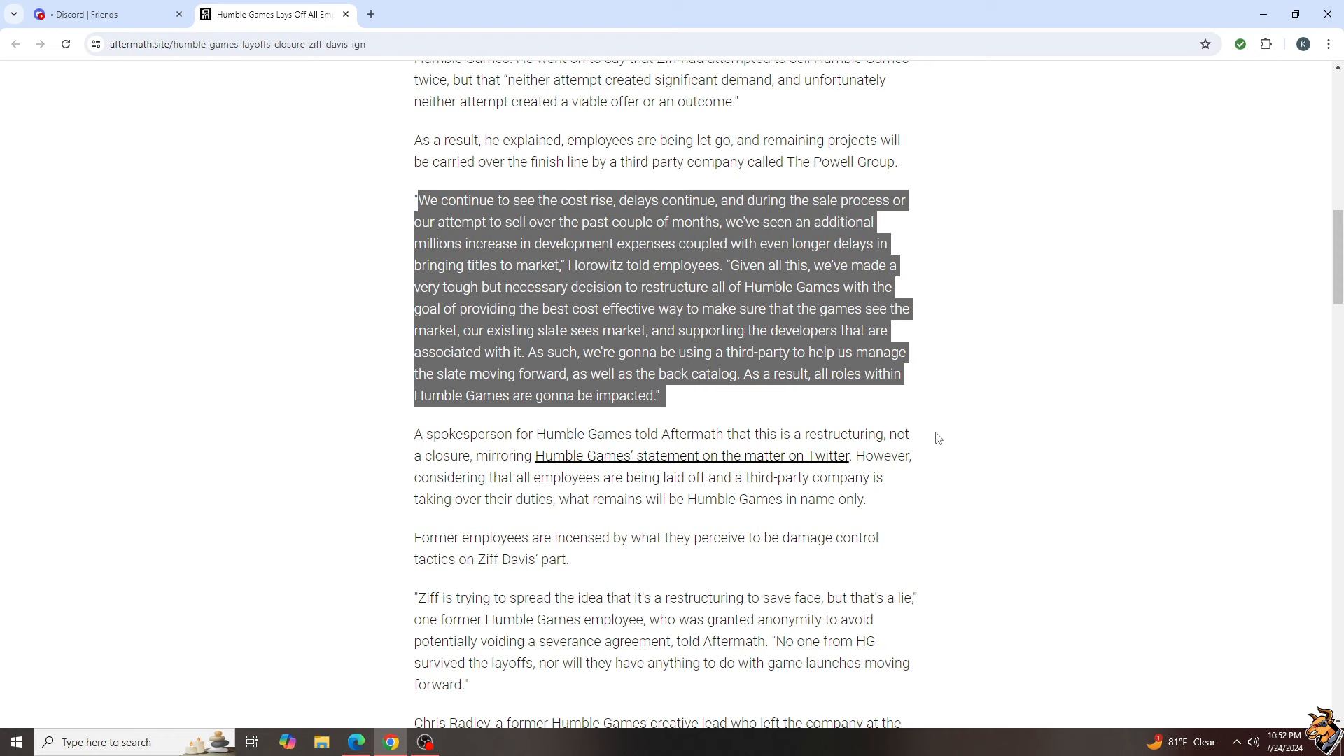
mouse_move(989, 451)
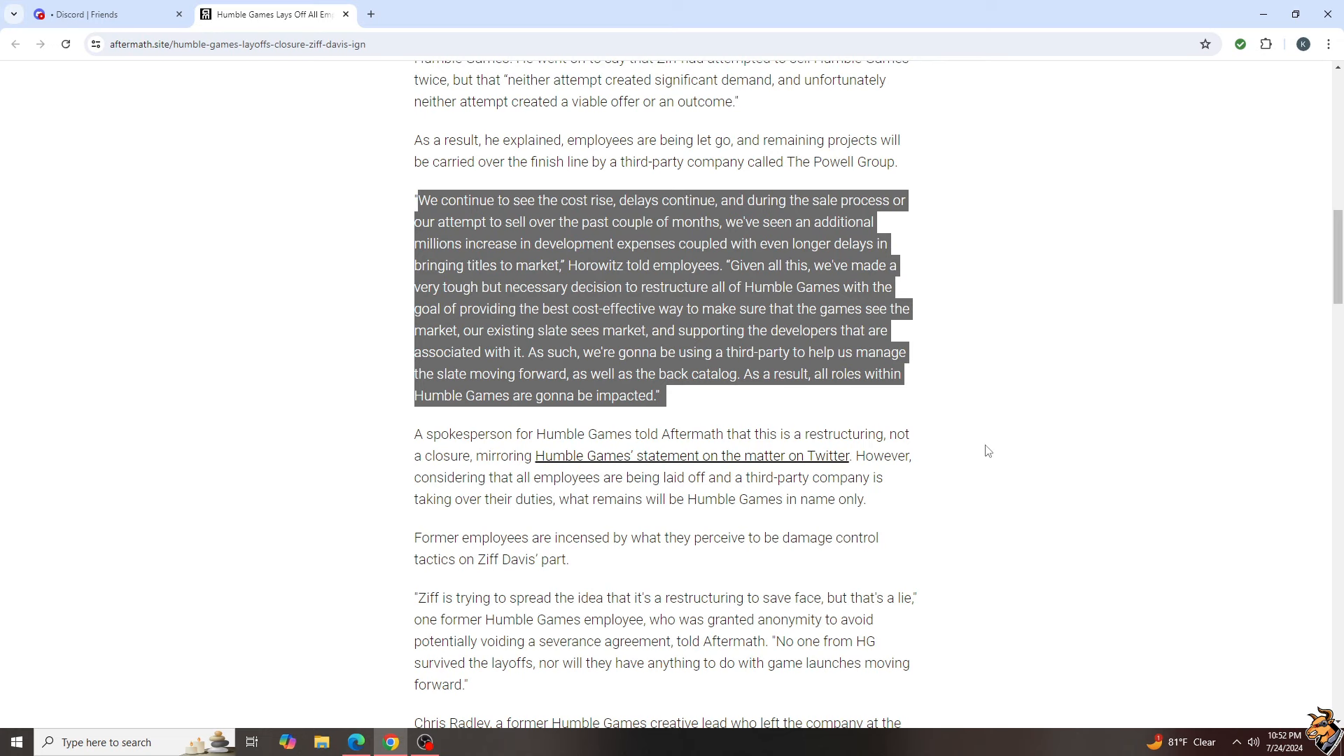
Clear the restructuring-quote highlight and mark the former employee's quote calling the restructuring a lie.
left_click(985, 449)
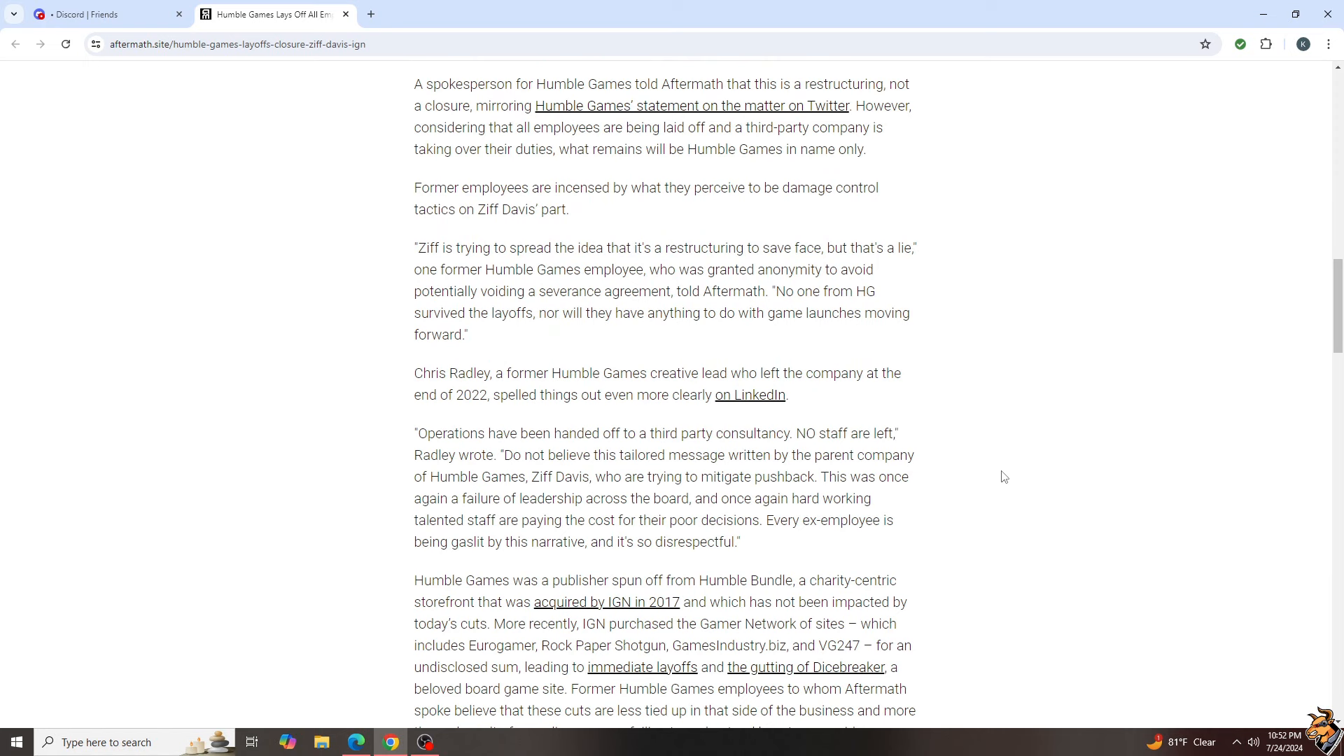
mouse_move(1010, 476)
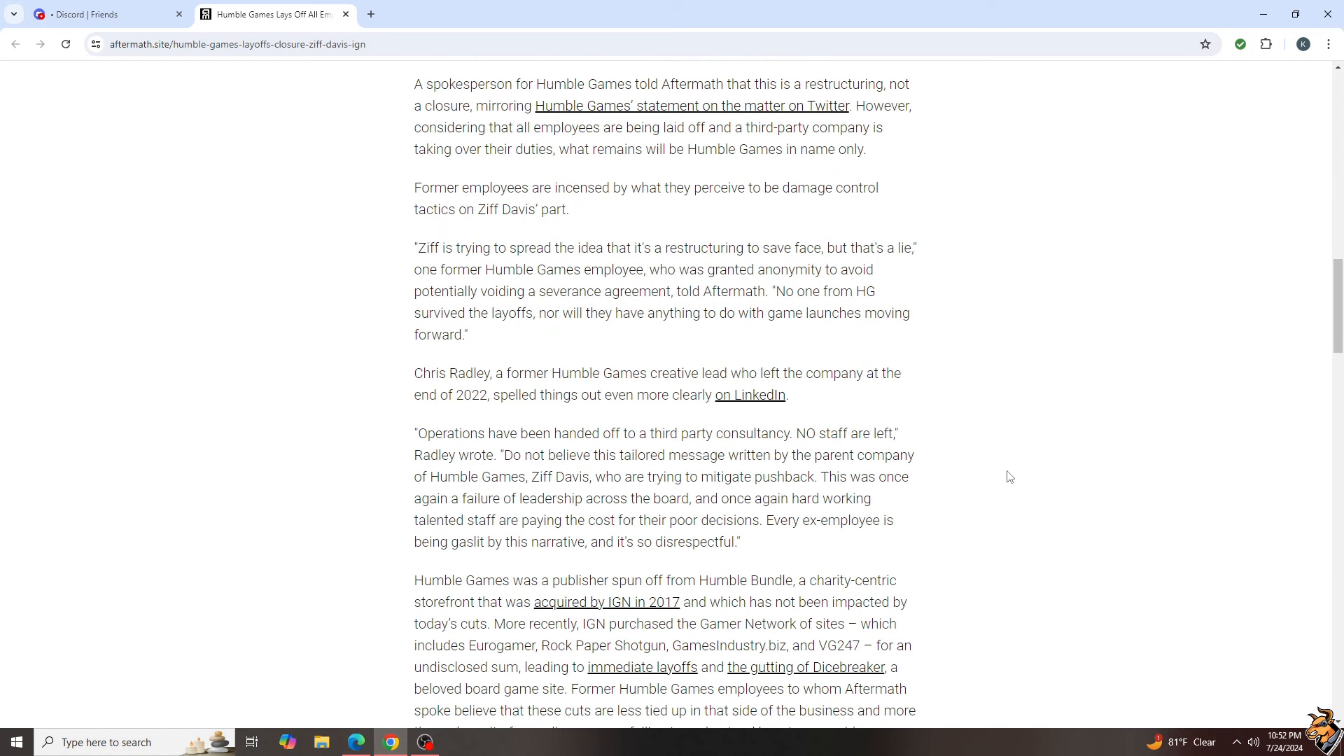
mouse_move(1012, 462)
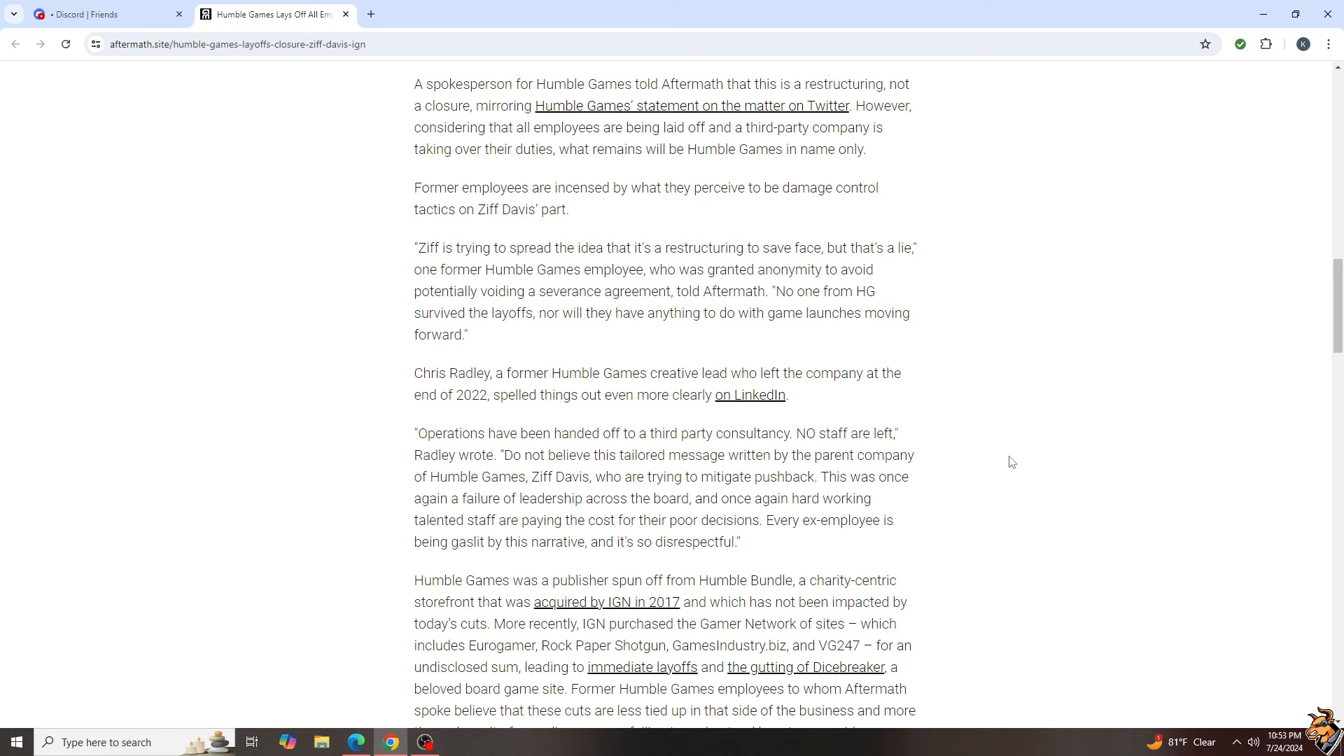
mouse_move(995, 454)
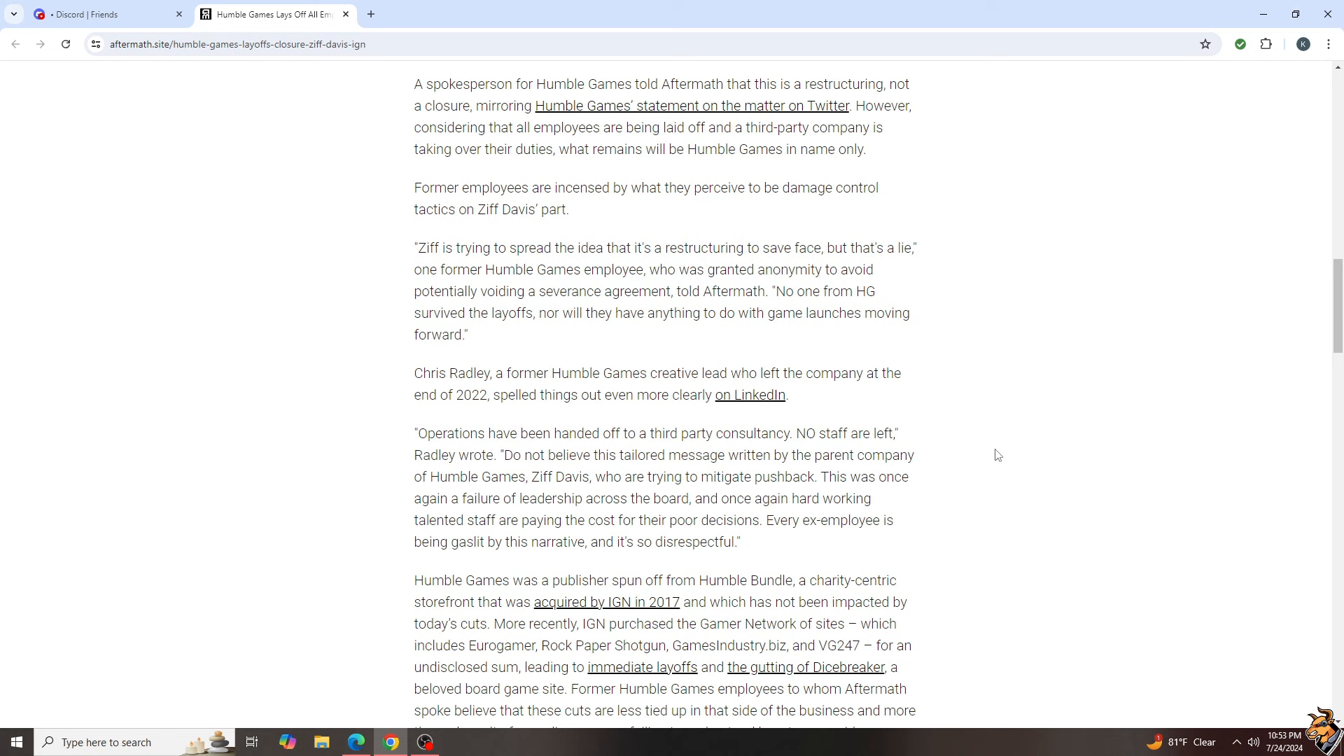
left_click_drag(573, 150, 867, 150)
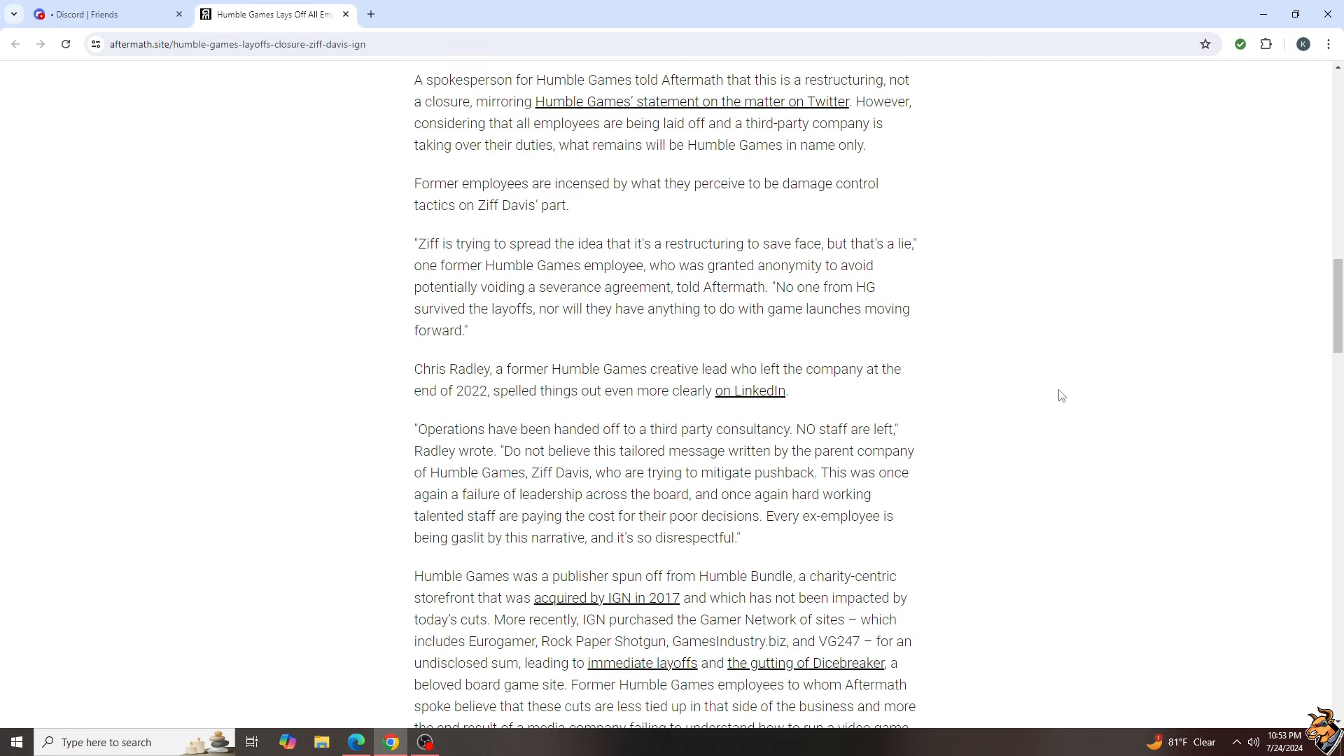
scroll("down", 3)
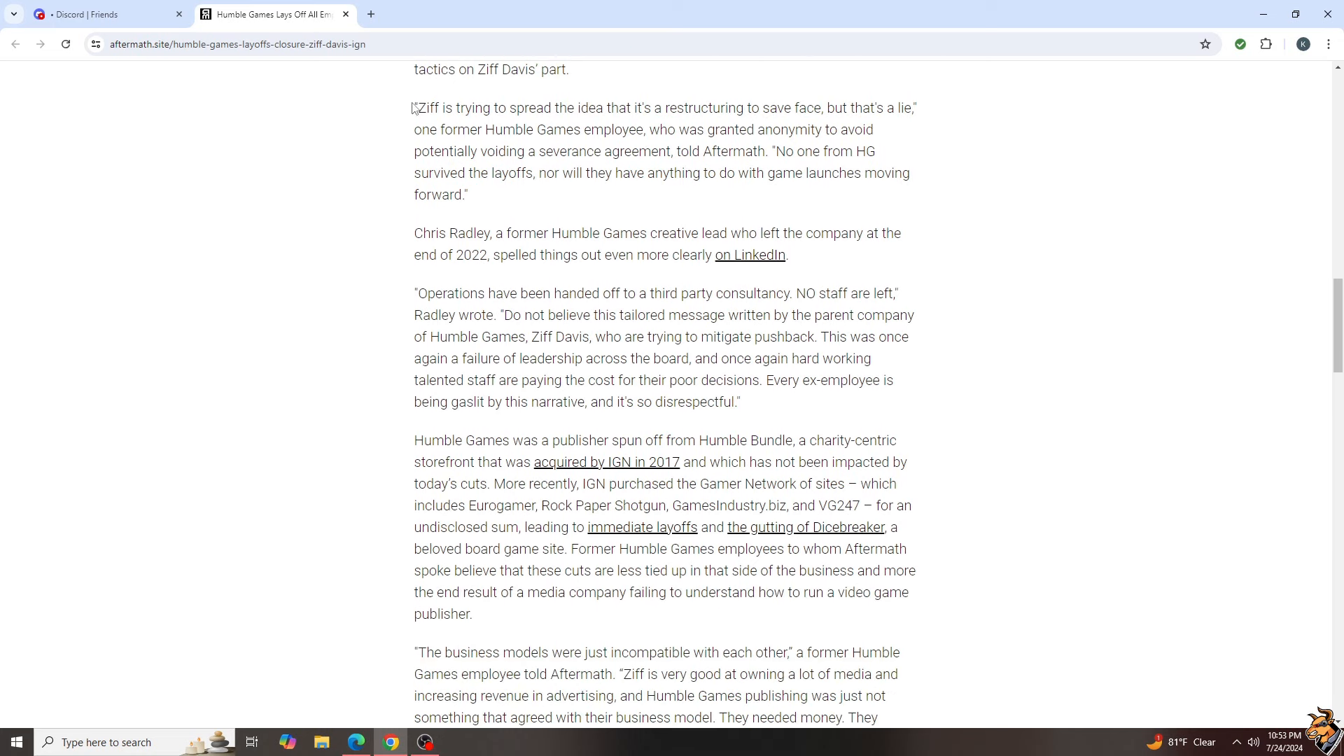
left_click_drag(415, 108, 655, 234)
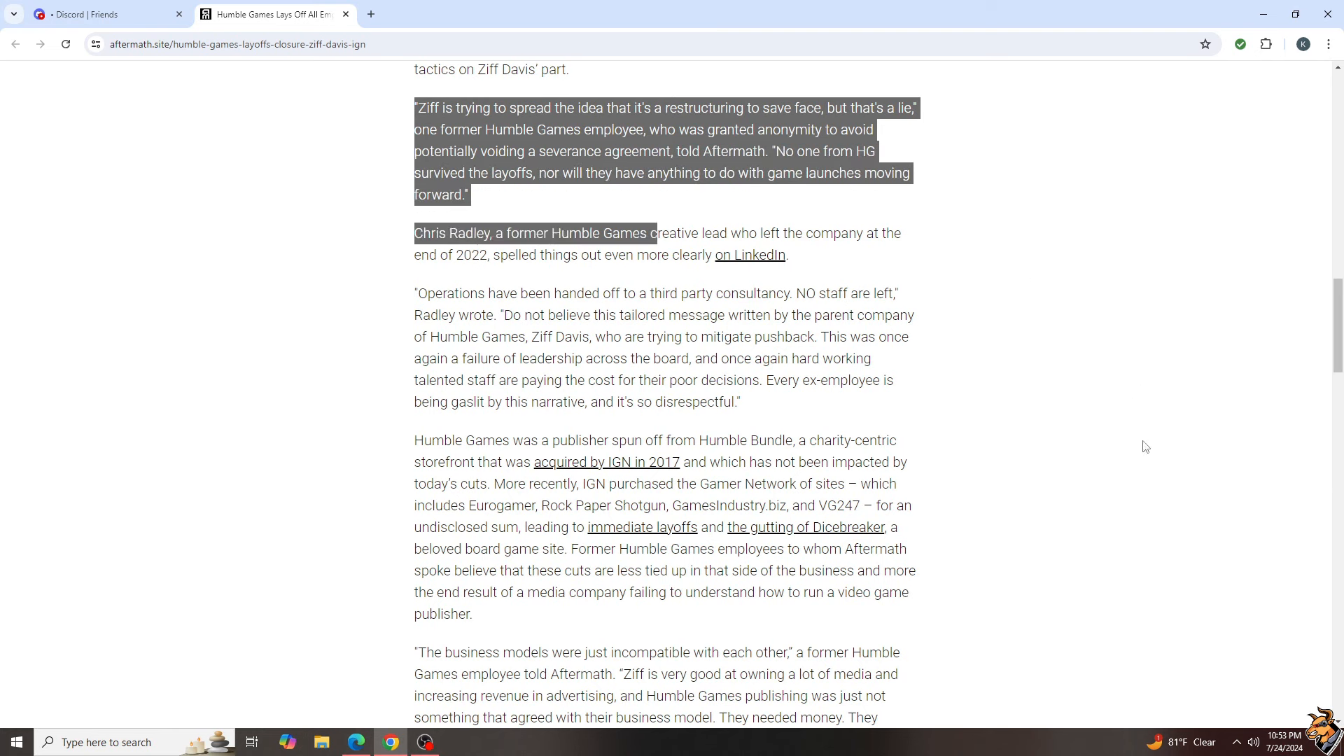
mouse_move(1142, 466)
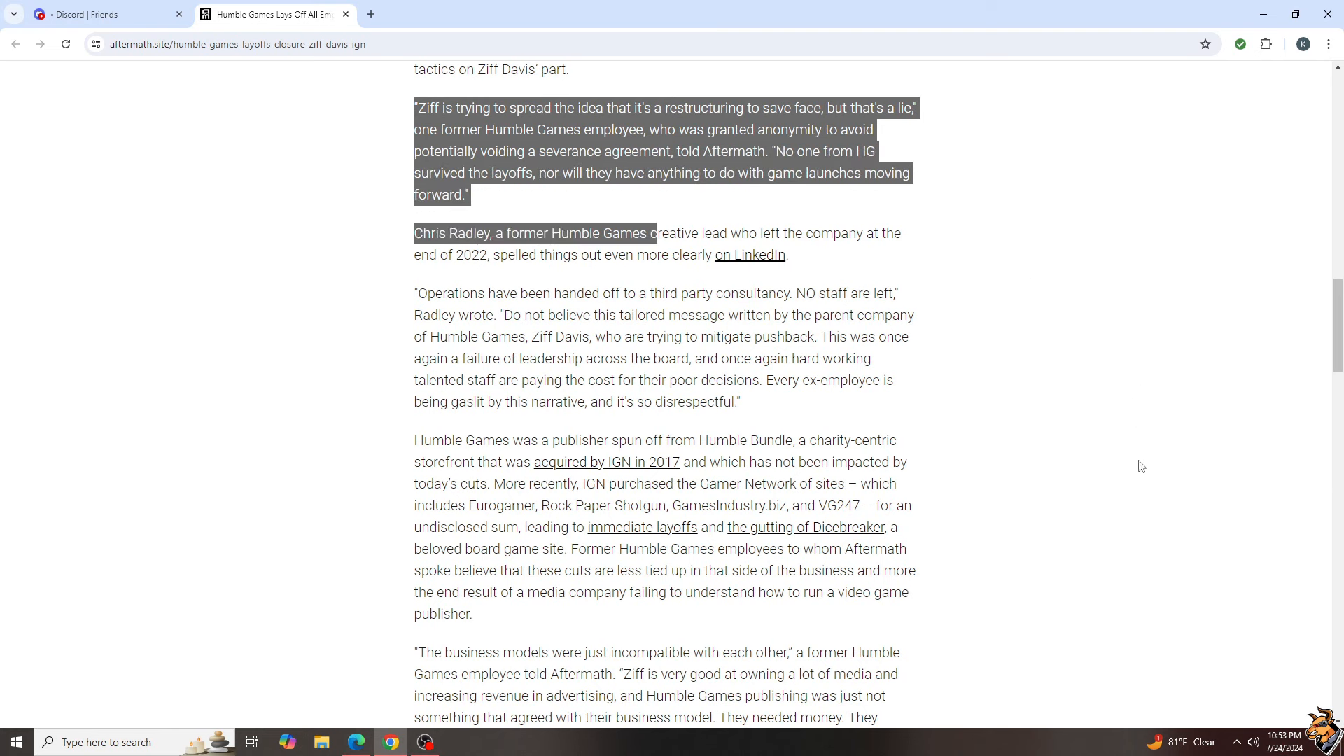
mouse_move(1140, 463)
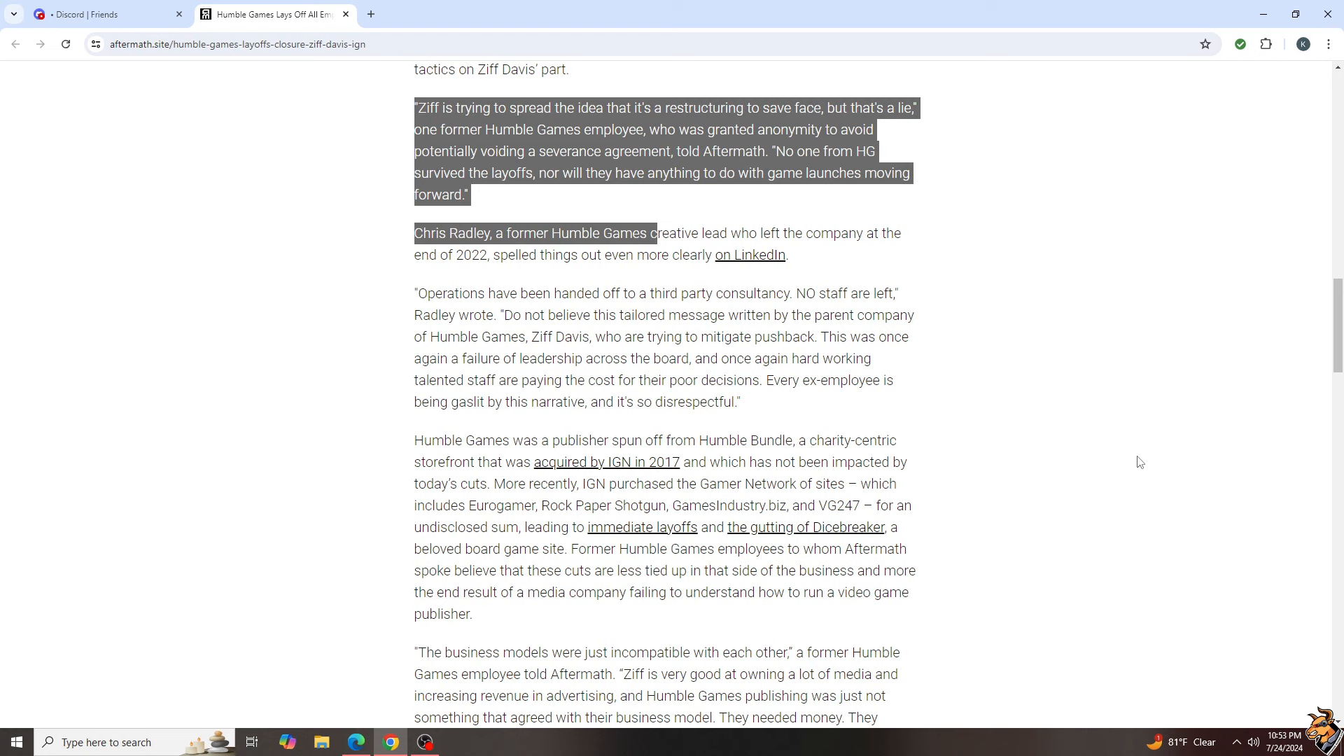
mouse_move(1142, 467)
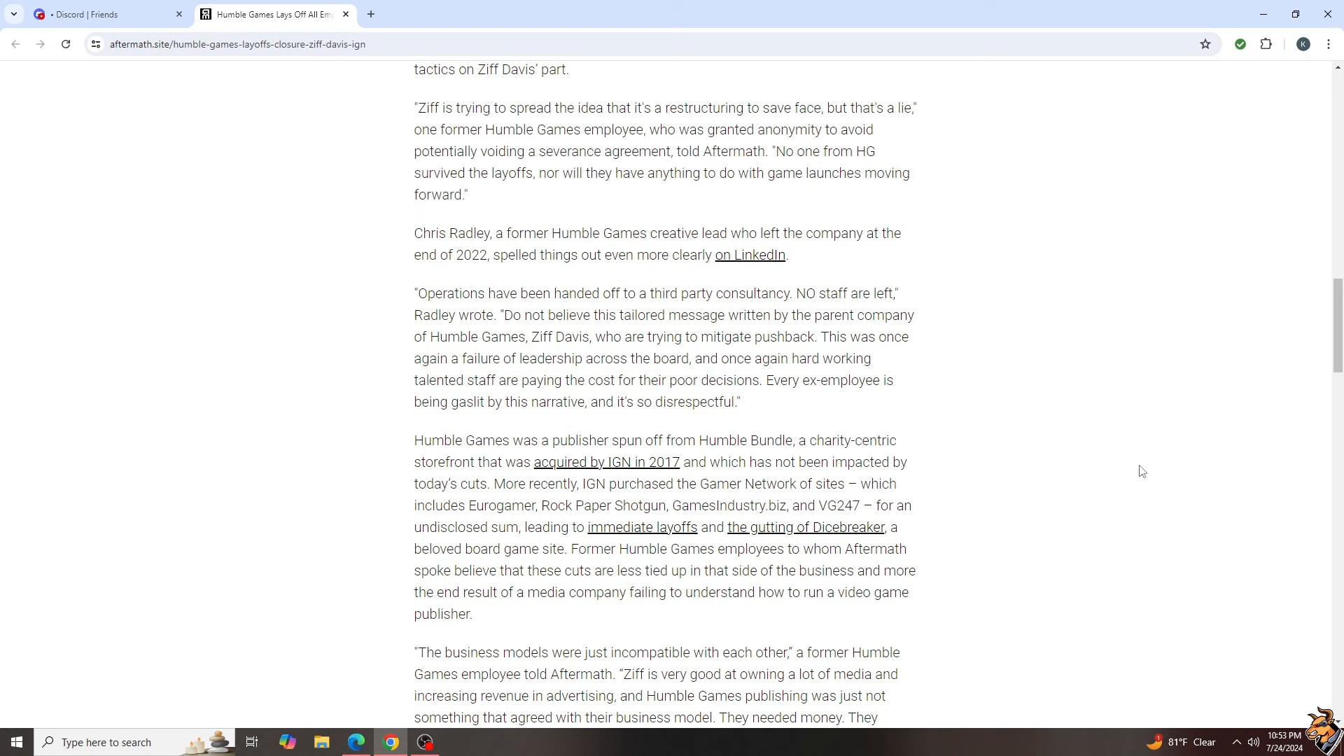
mouse_move(1069, 465)
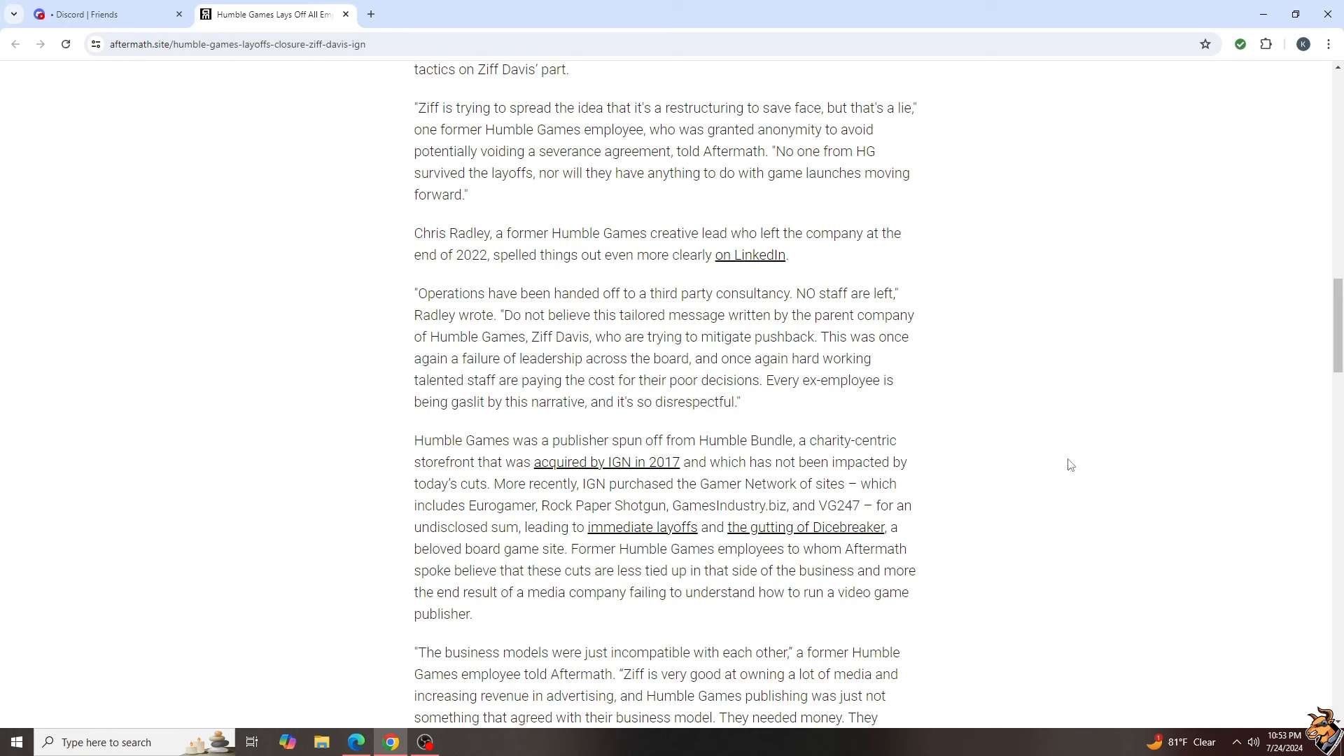
Read down to Radley's quote that operations went to a third party and no staff remain.
scroll("down", 3)
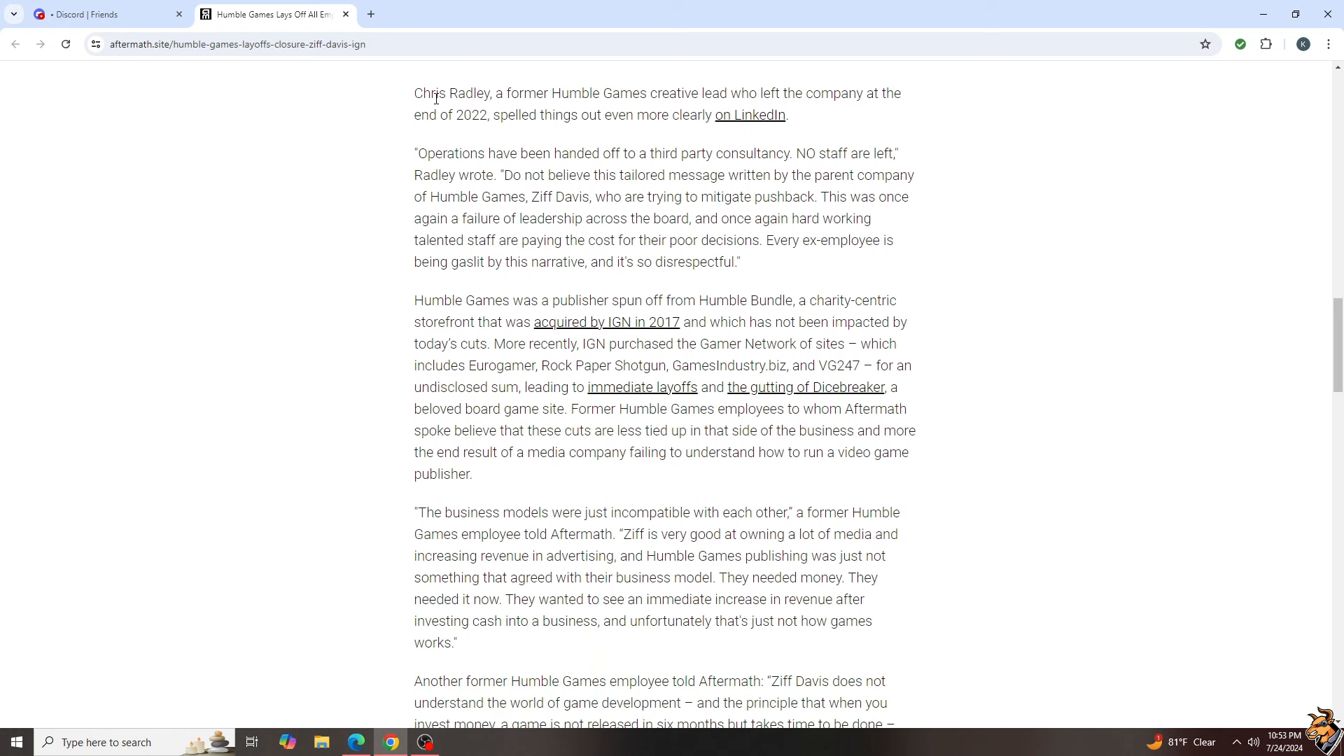
mouse_move(455, 142)
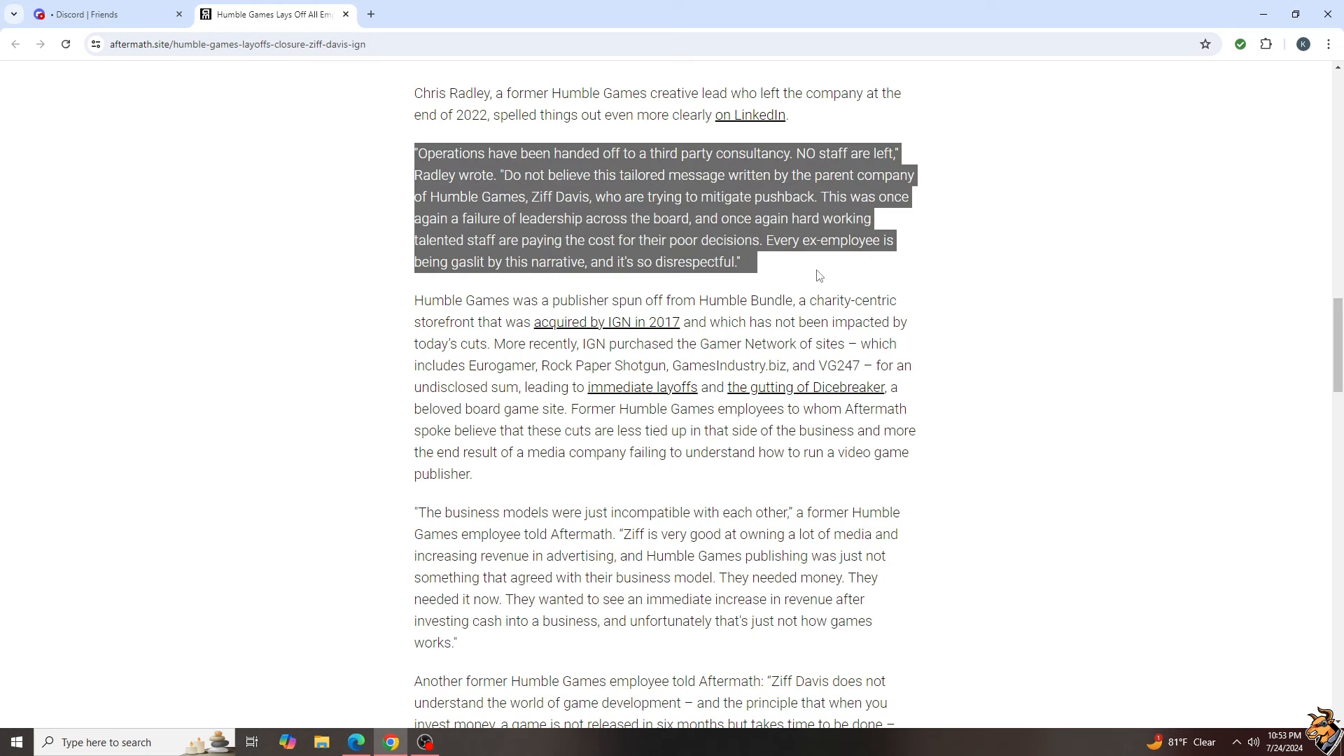
mouse_move(1053, 520)
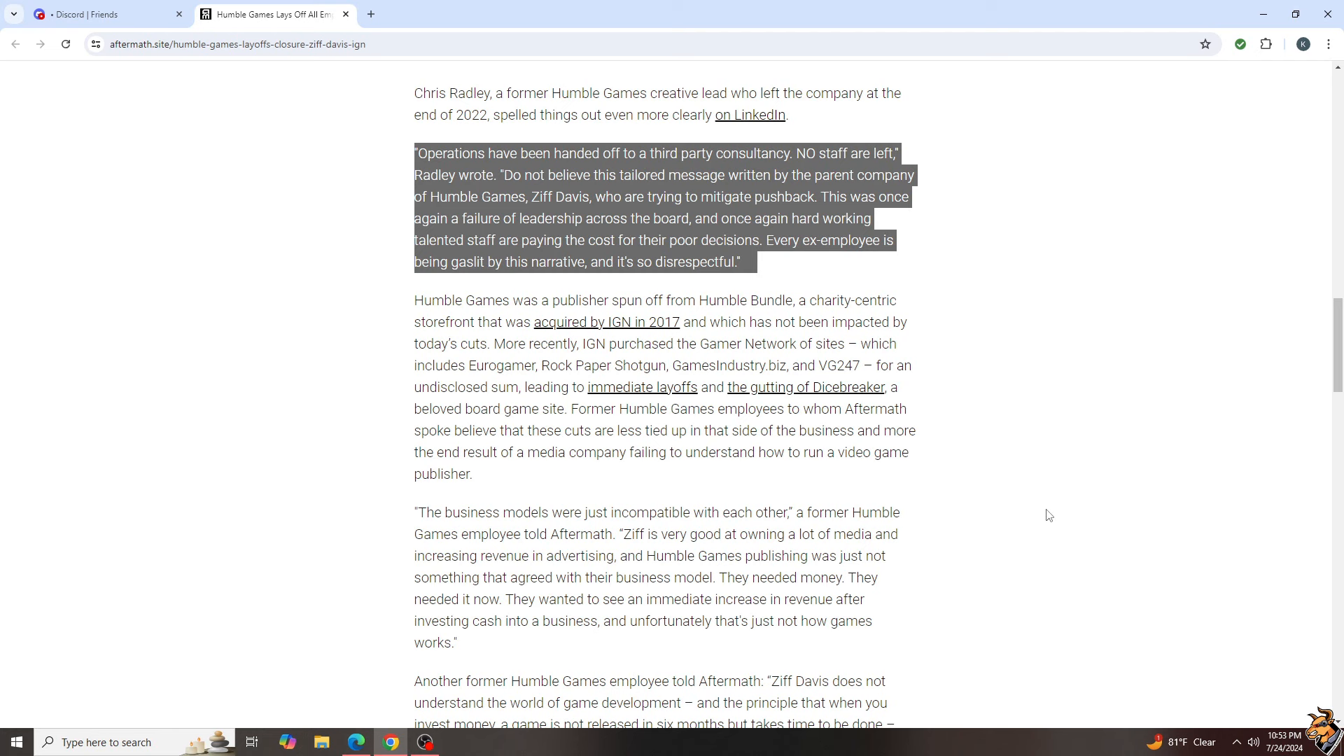
mouse_move(1048, 519)
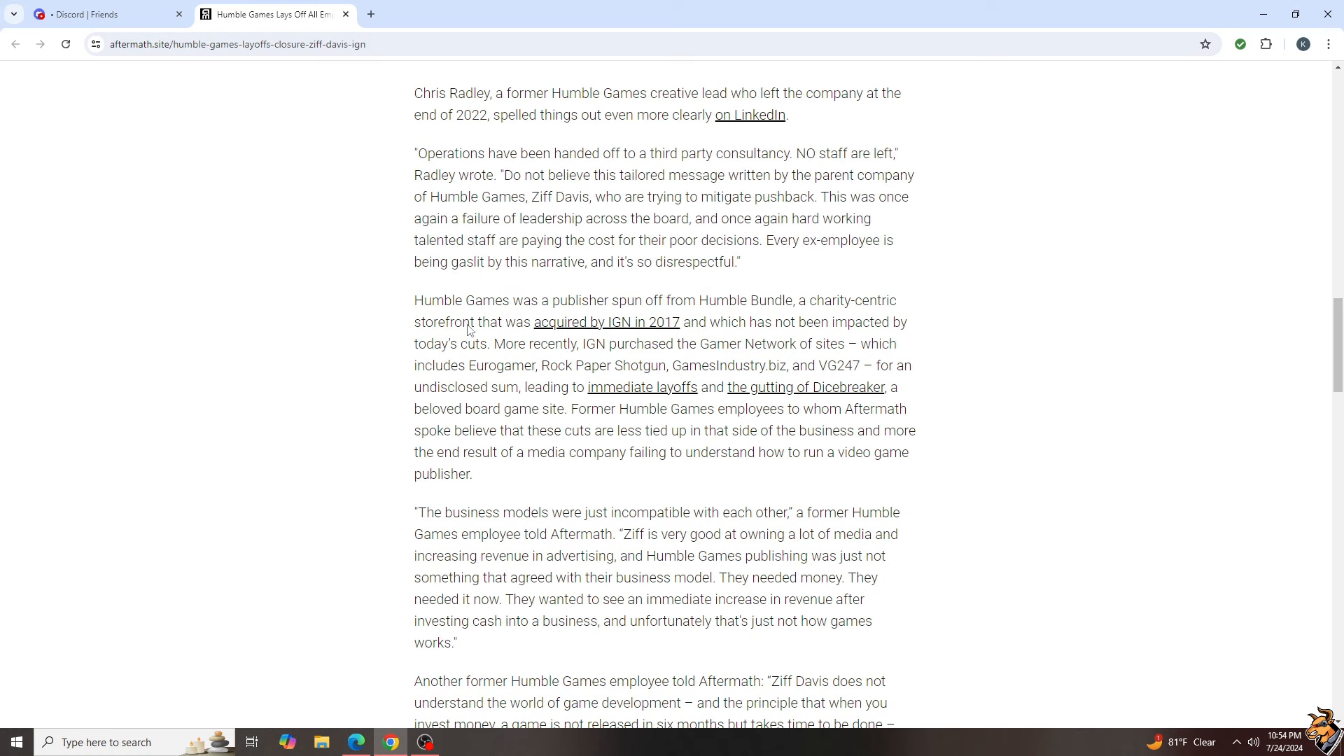
Highlight and clear the Humble Bundle spin-off paragraph, then read on to employees blaming Ziff Davis.
left_click_drag(566, 300, 811, 299)
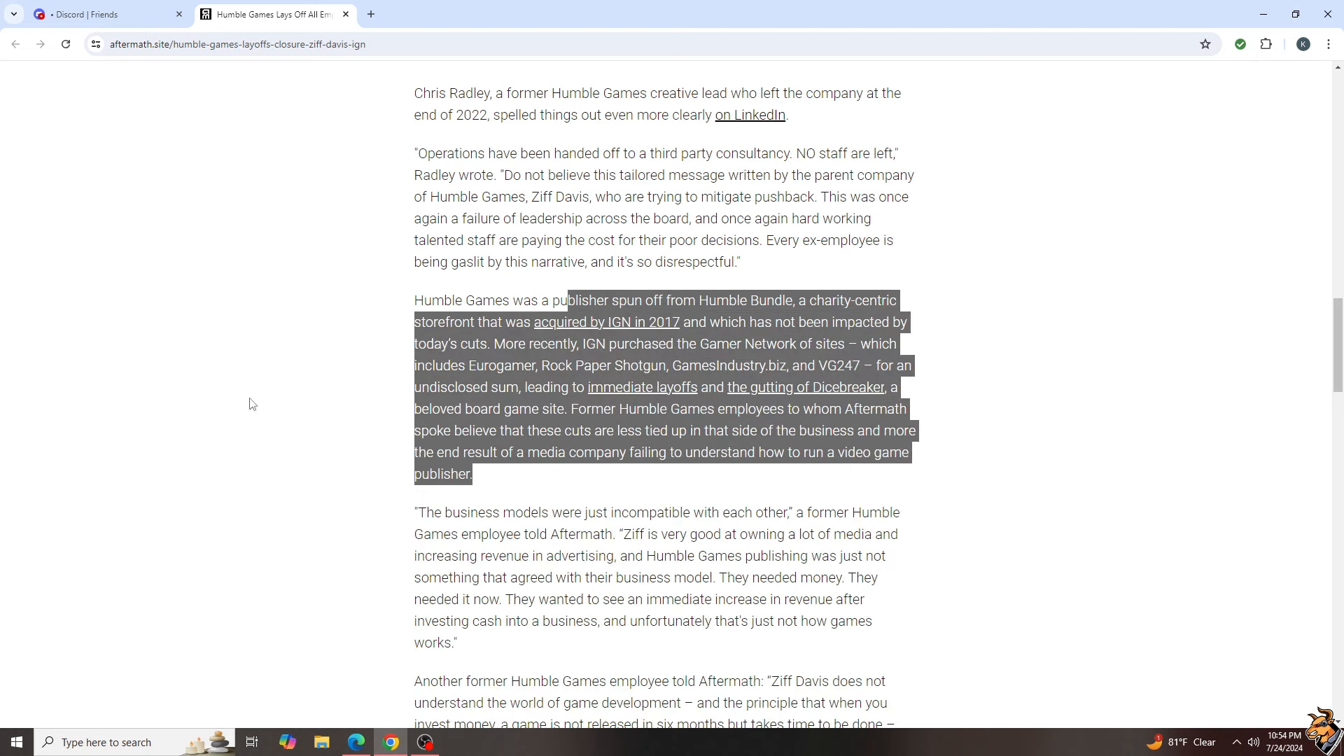
left_click(292, 401)
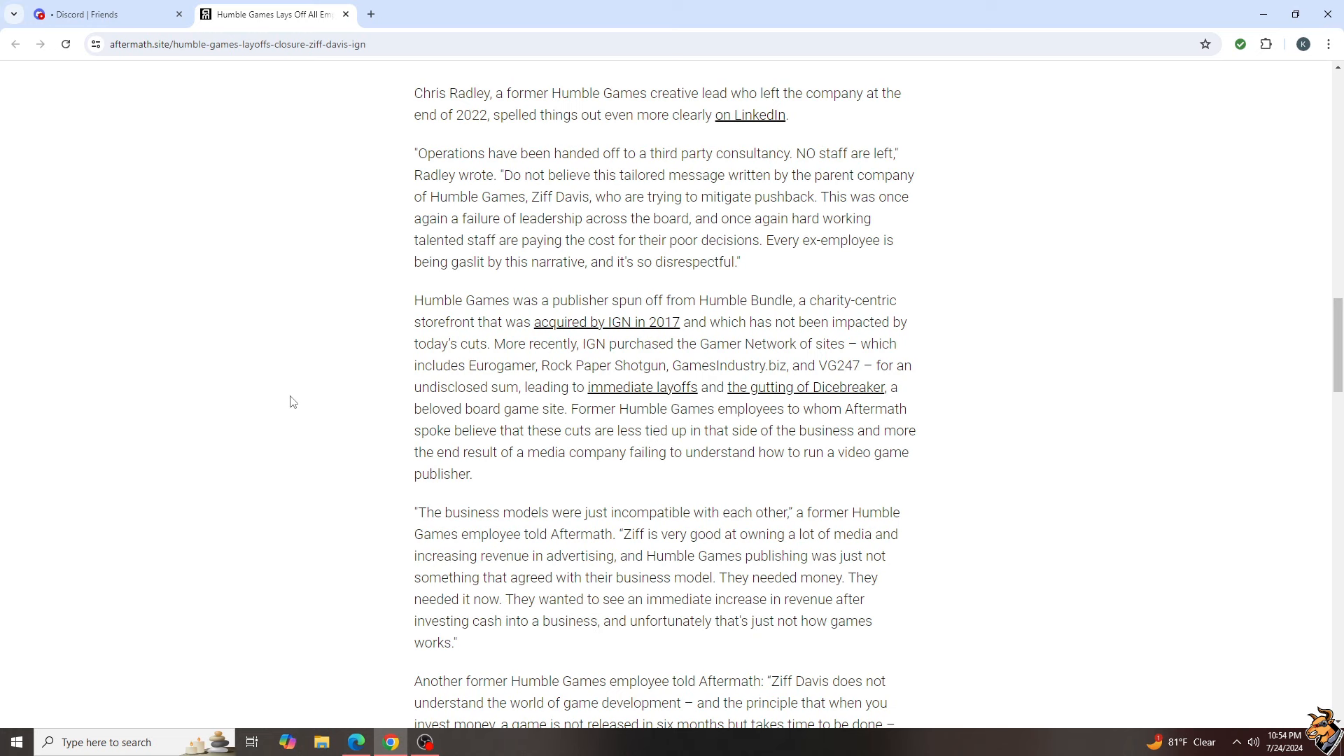
mouse_move(299, 399)
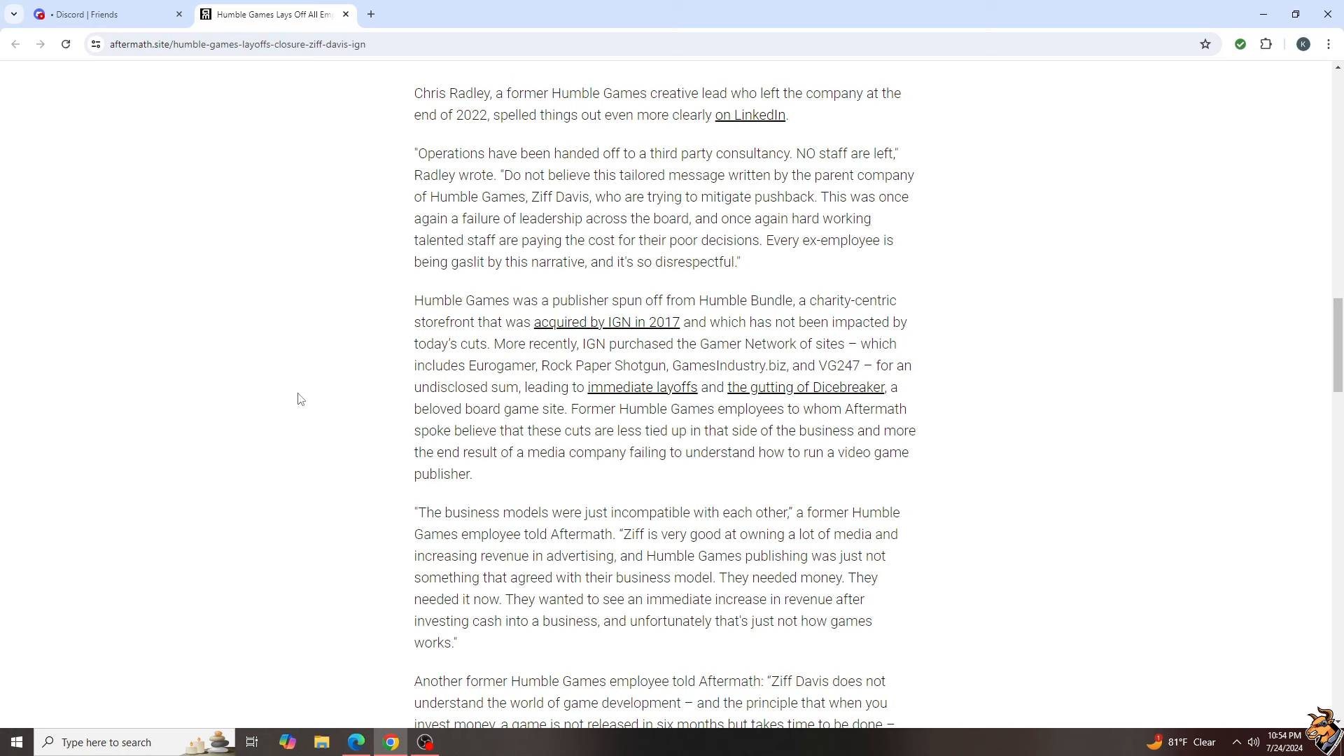
scroll("down", 3)
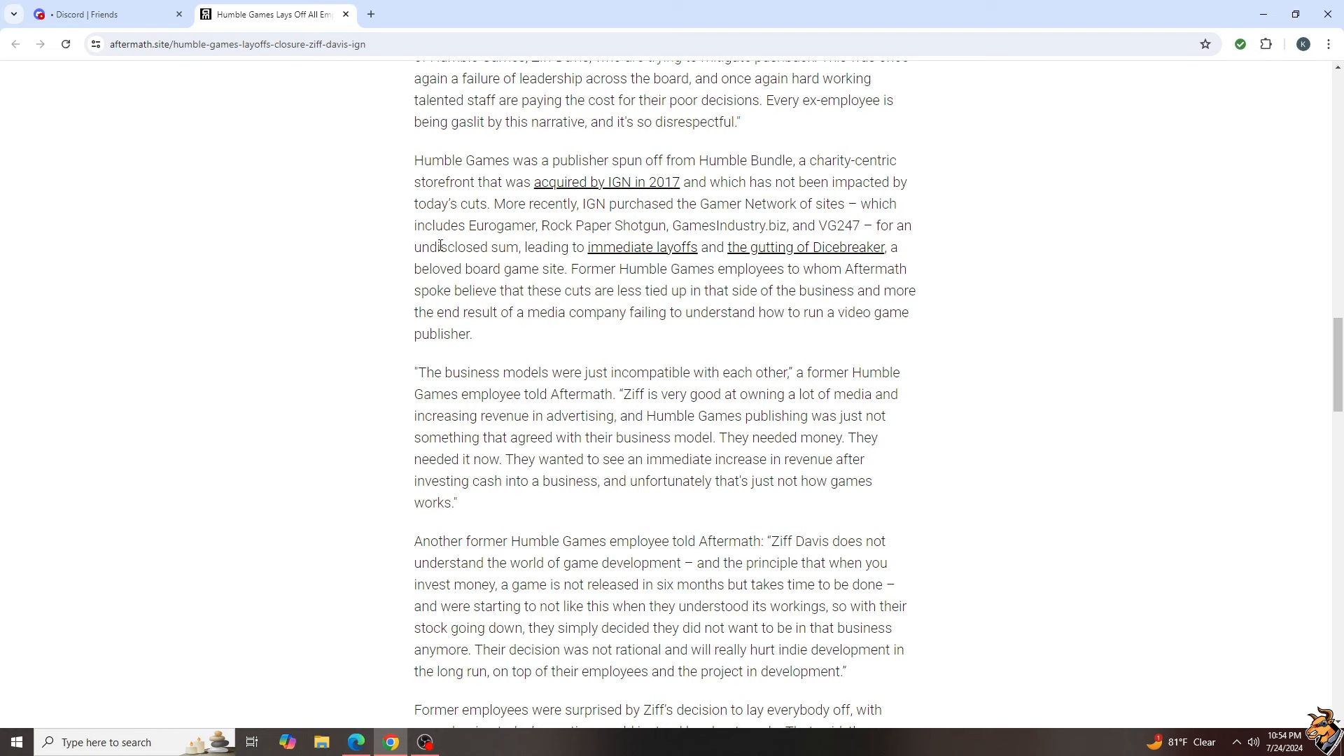
mouse_move(633, 241)
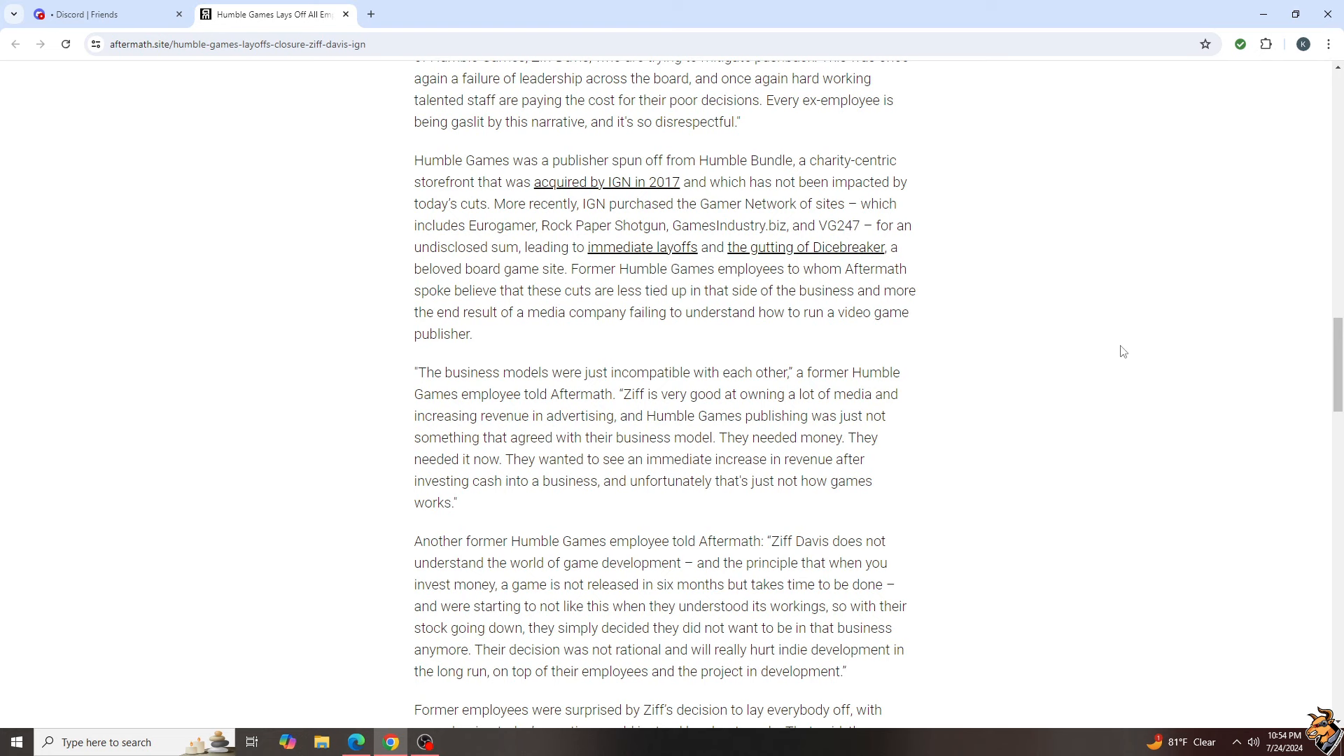
mouse_move(1145, 422)
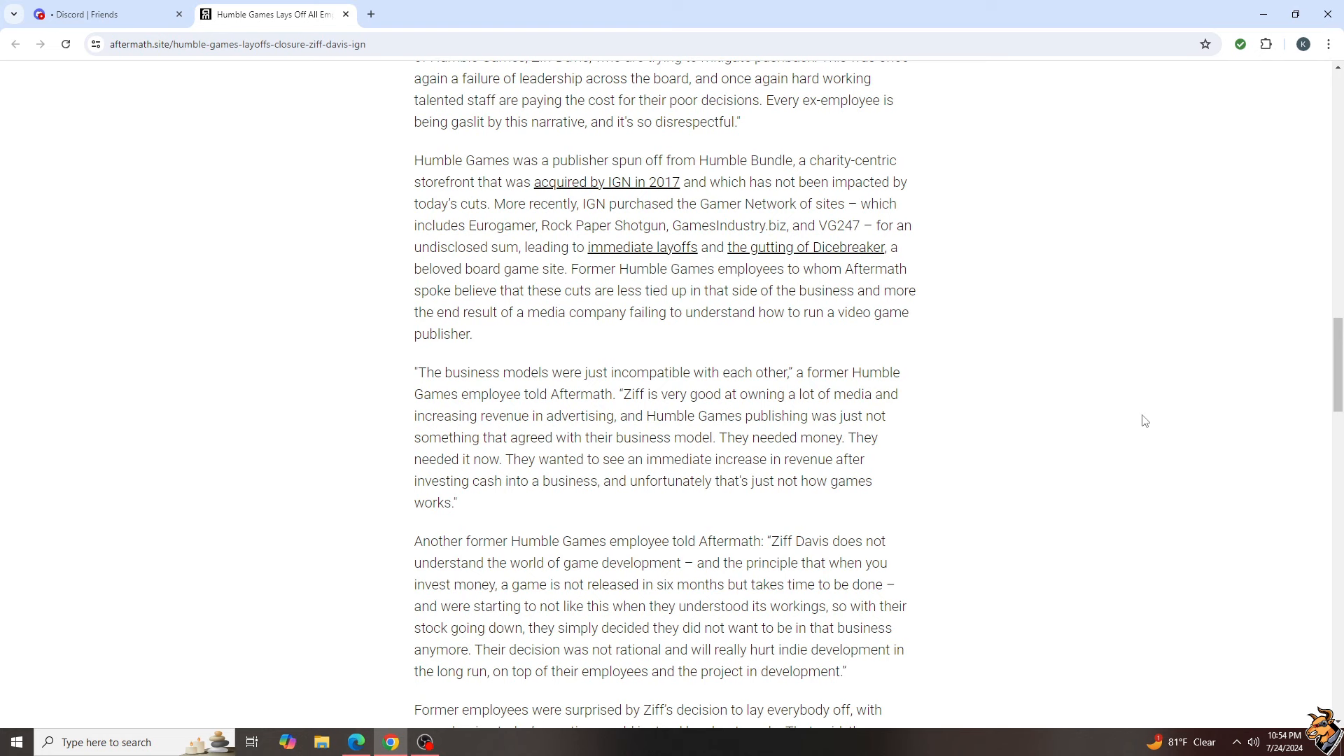
mouse_move(1091, 553)
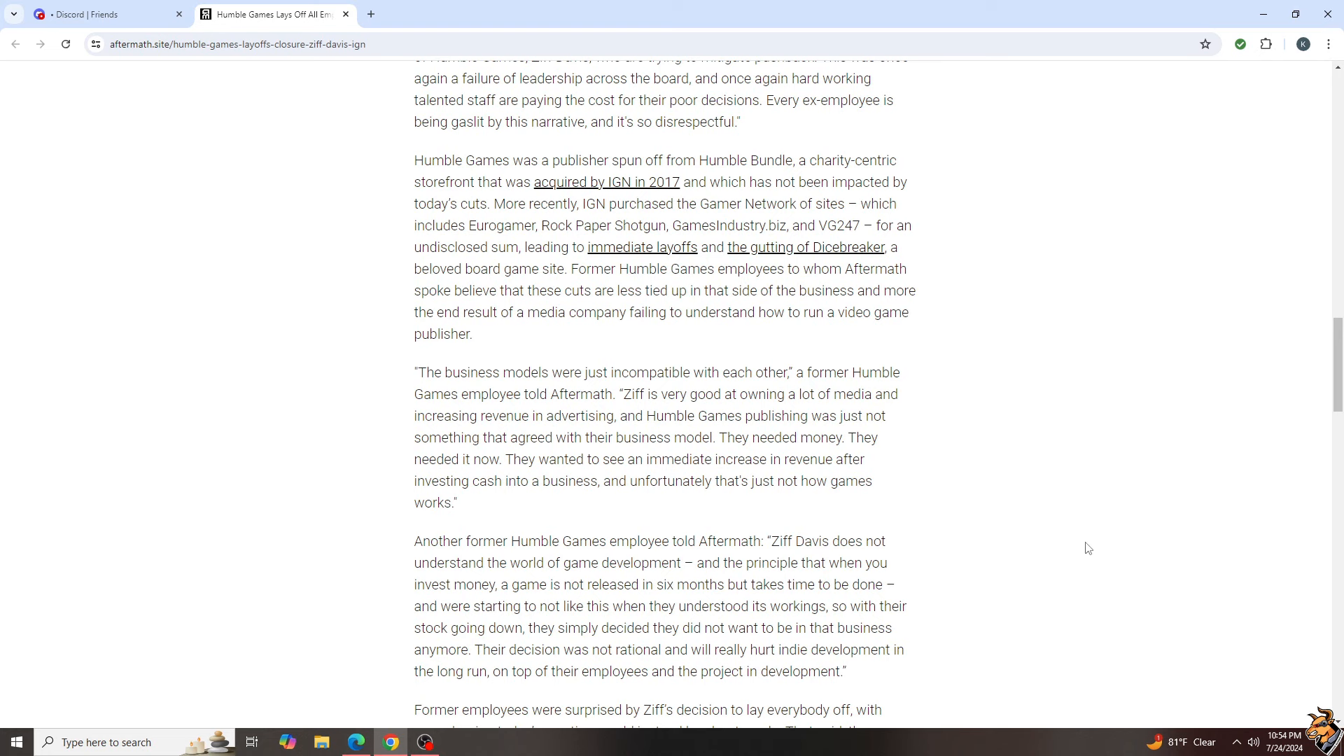
scroll("down", 3)
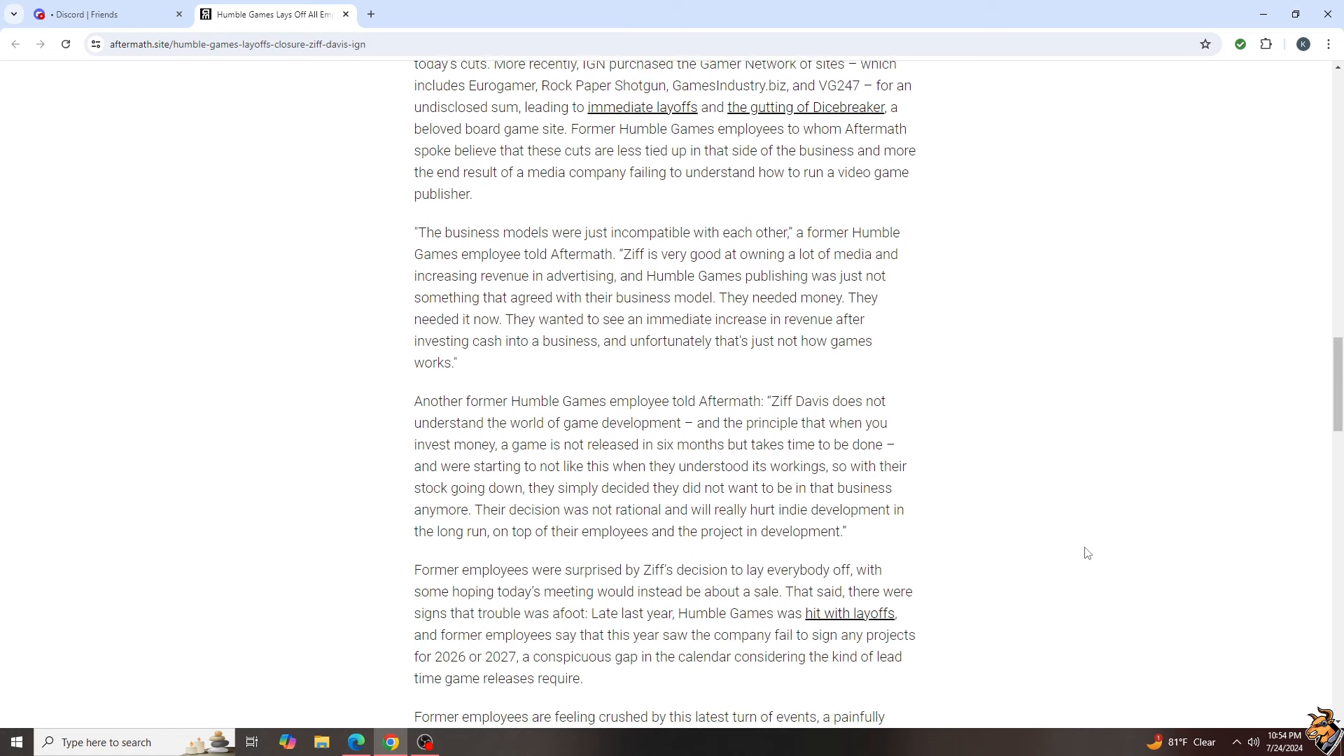
mouse_move(718, 238)
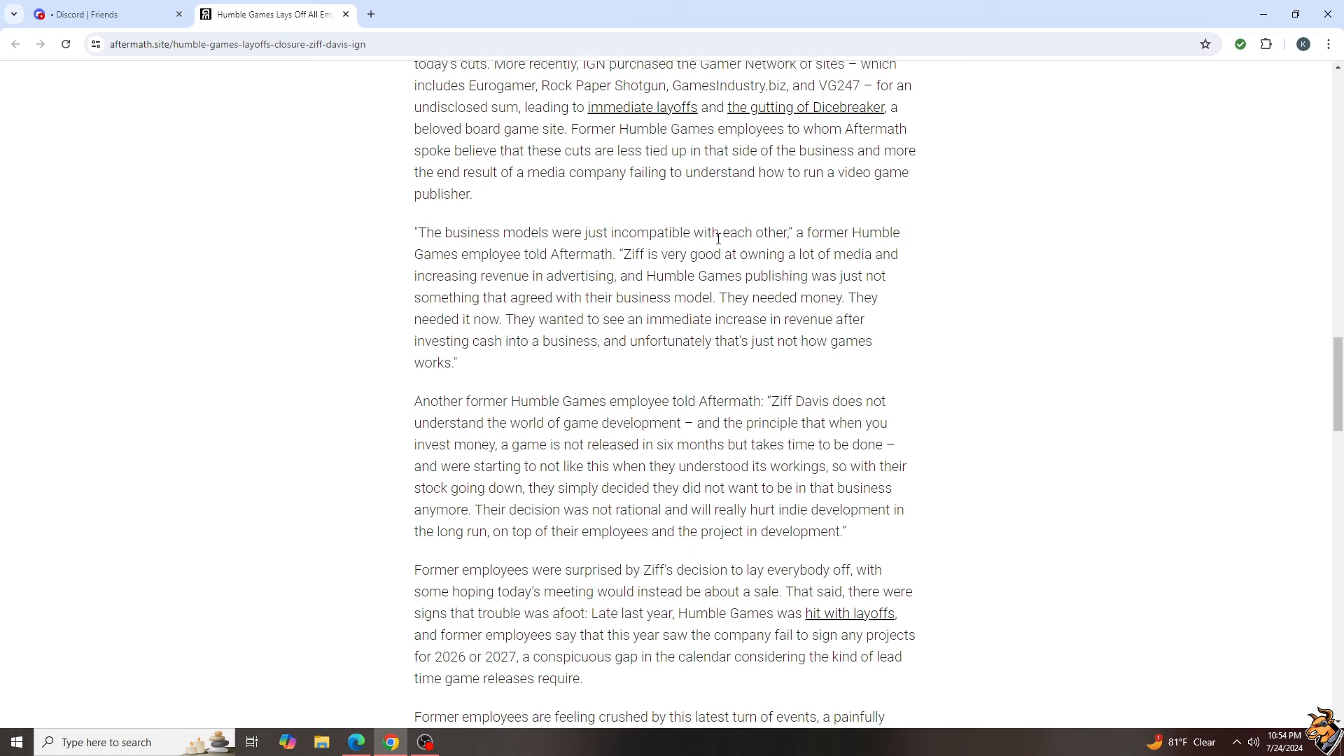
mouse_move(1197, 459)
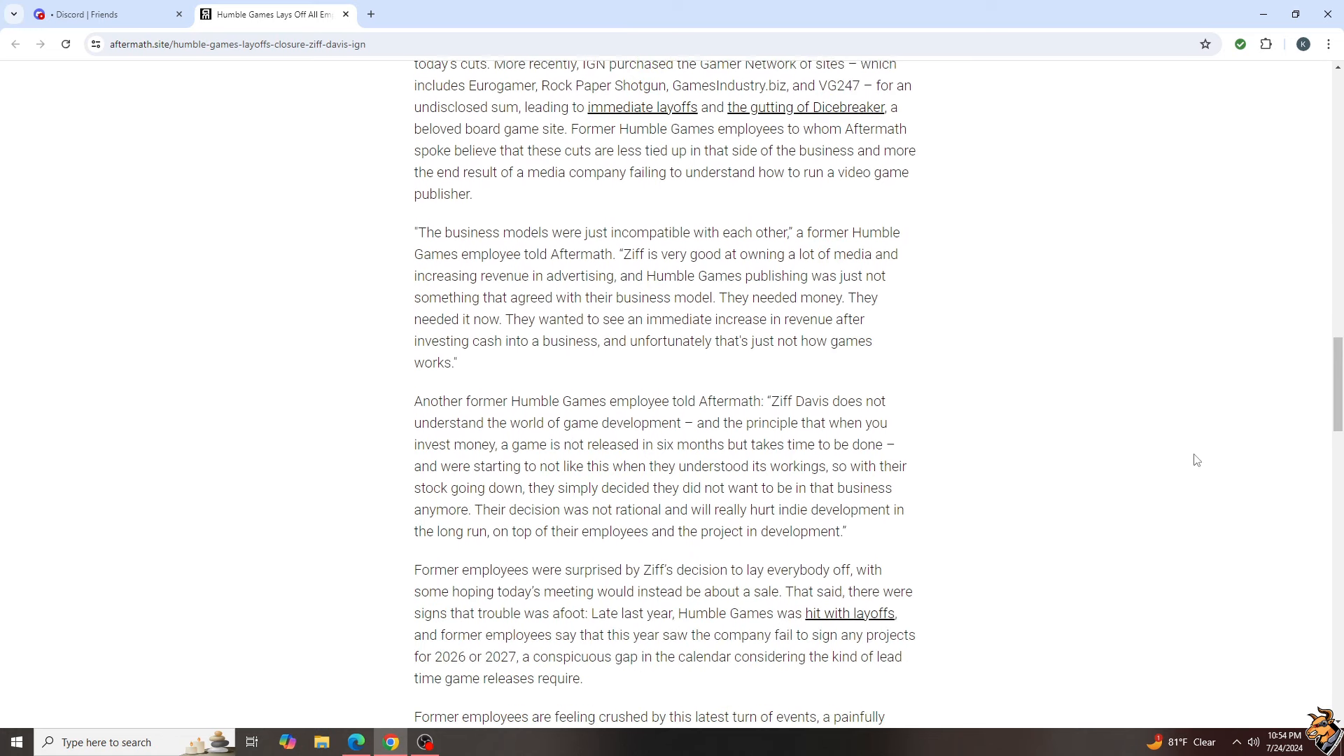
left_click_drag(415, 233, 461, 363)
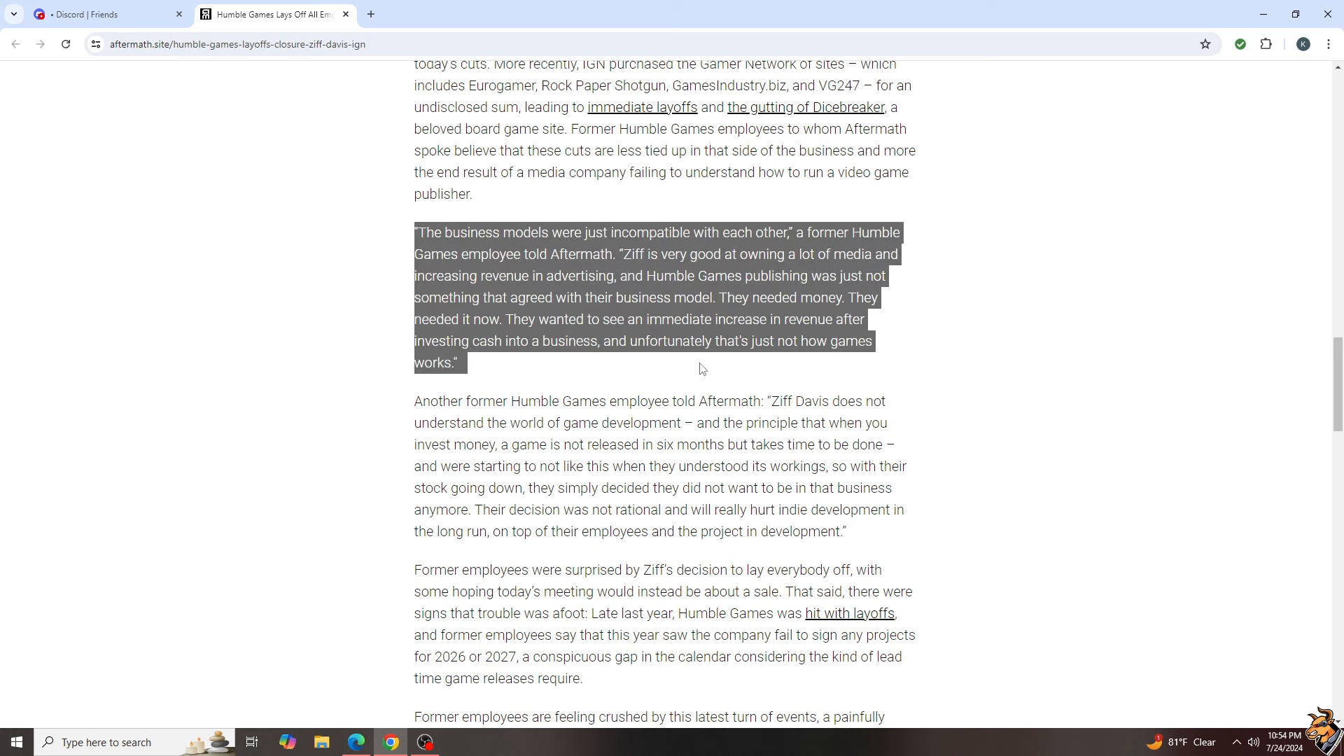
mouse_move(1142, 563)
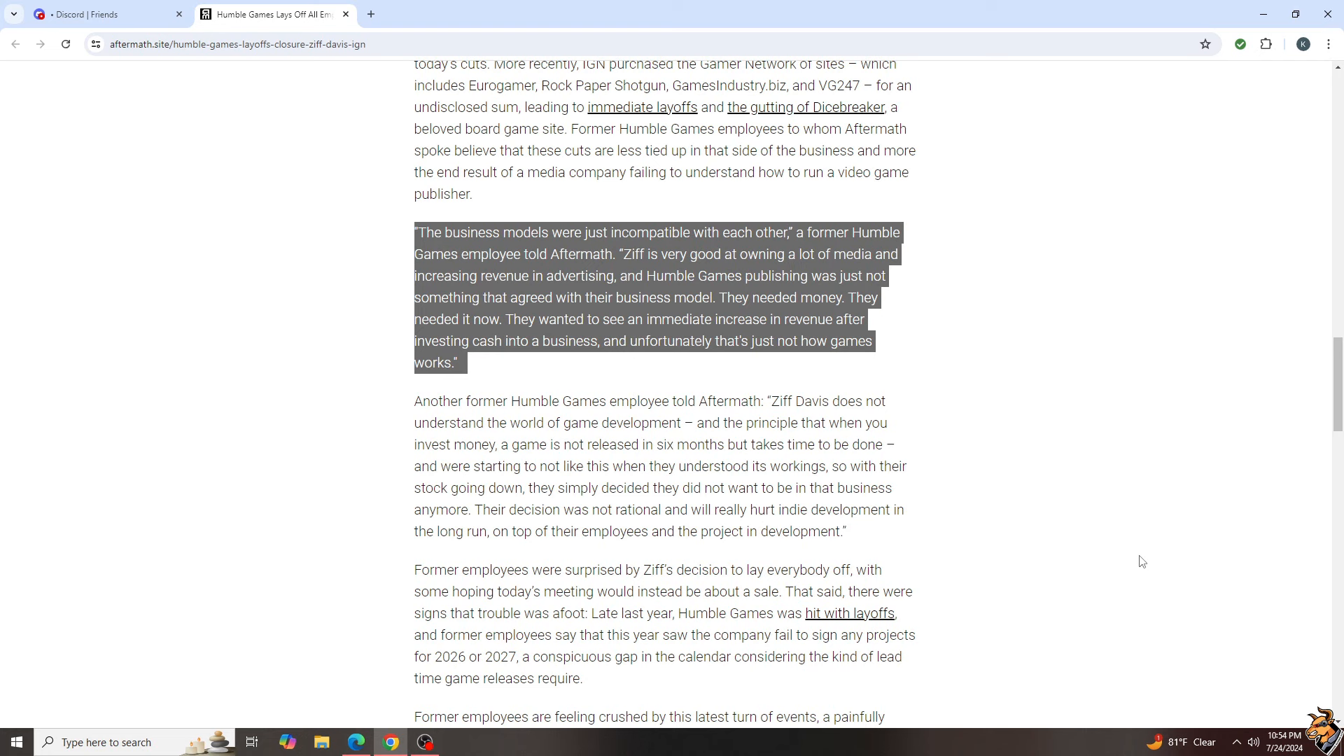
mouse_move(1143, 554)
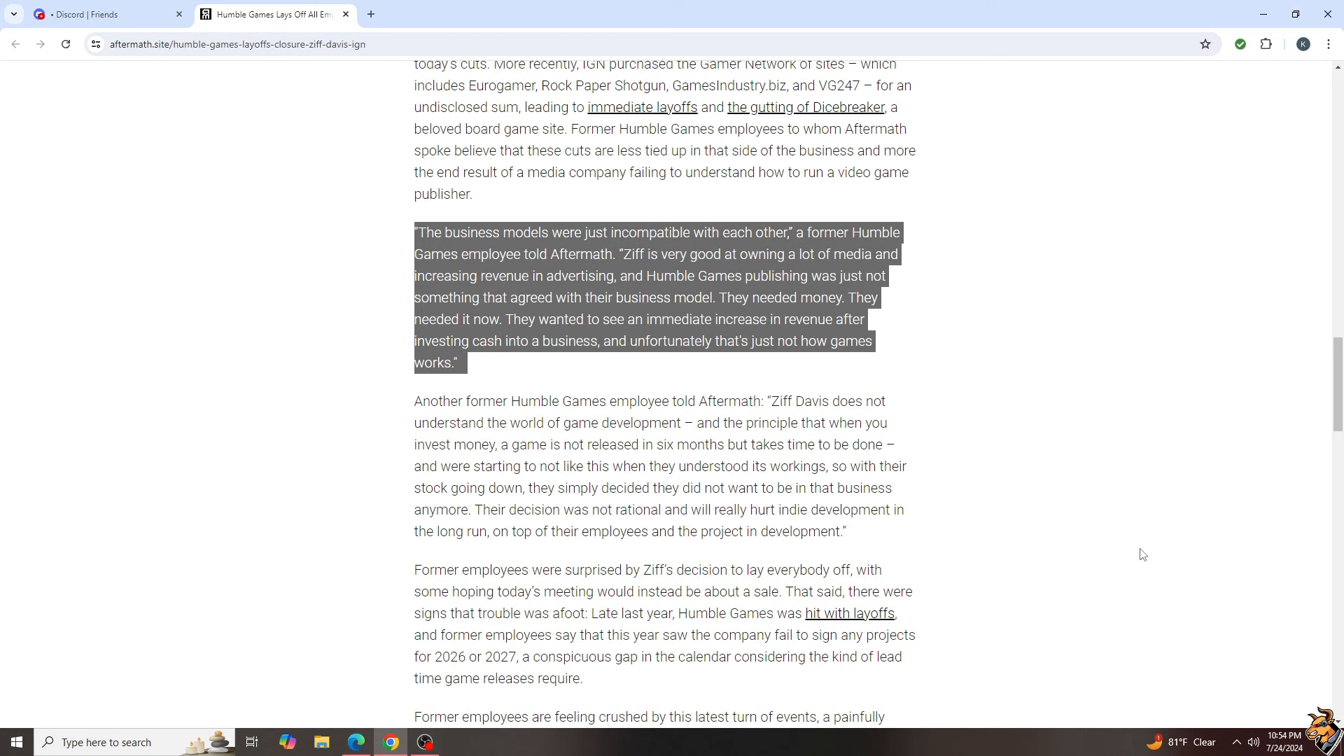
mouse_move(1139, 532)
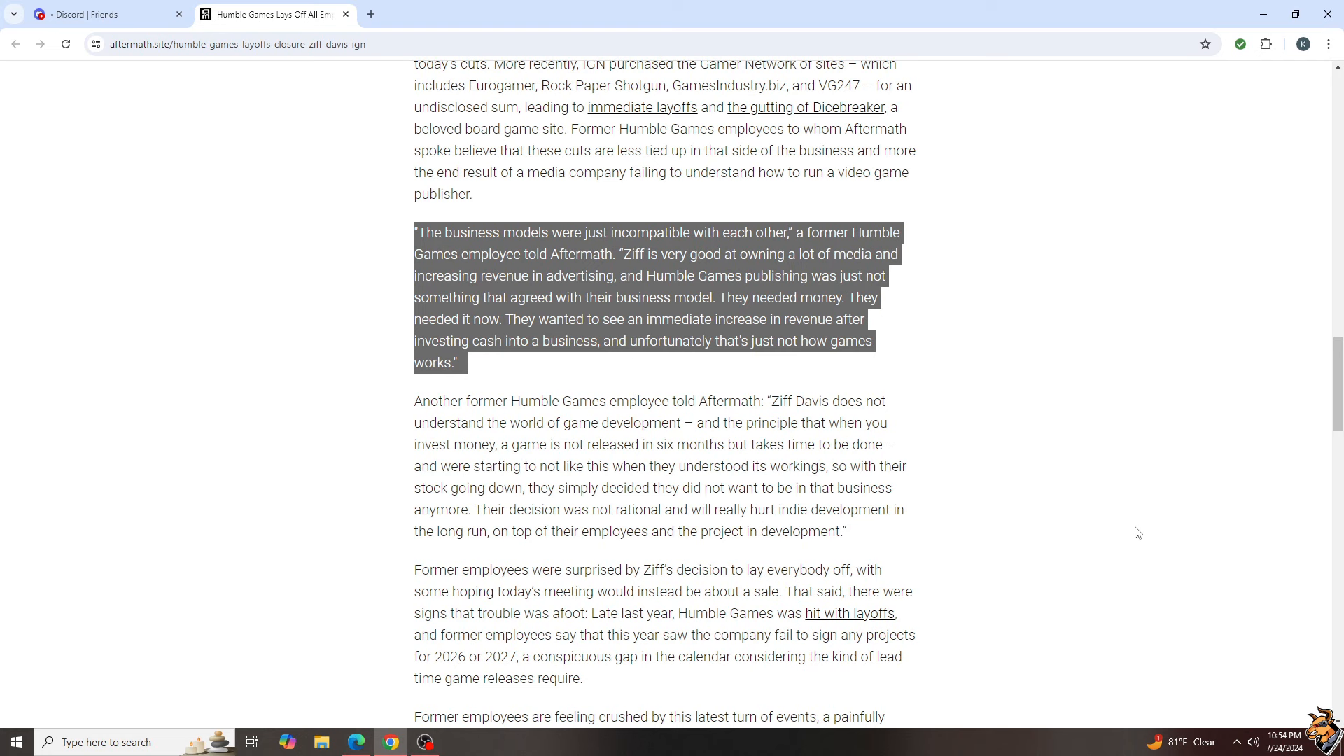
mouse_move(1132, 517)
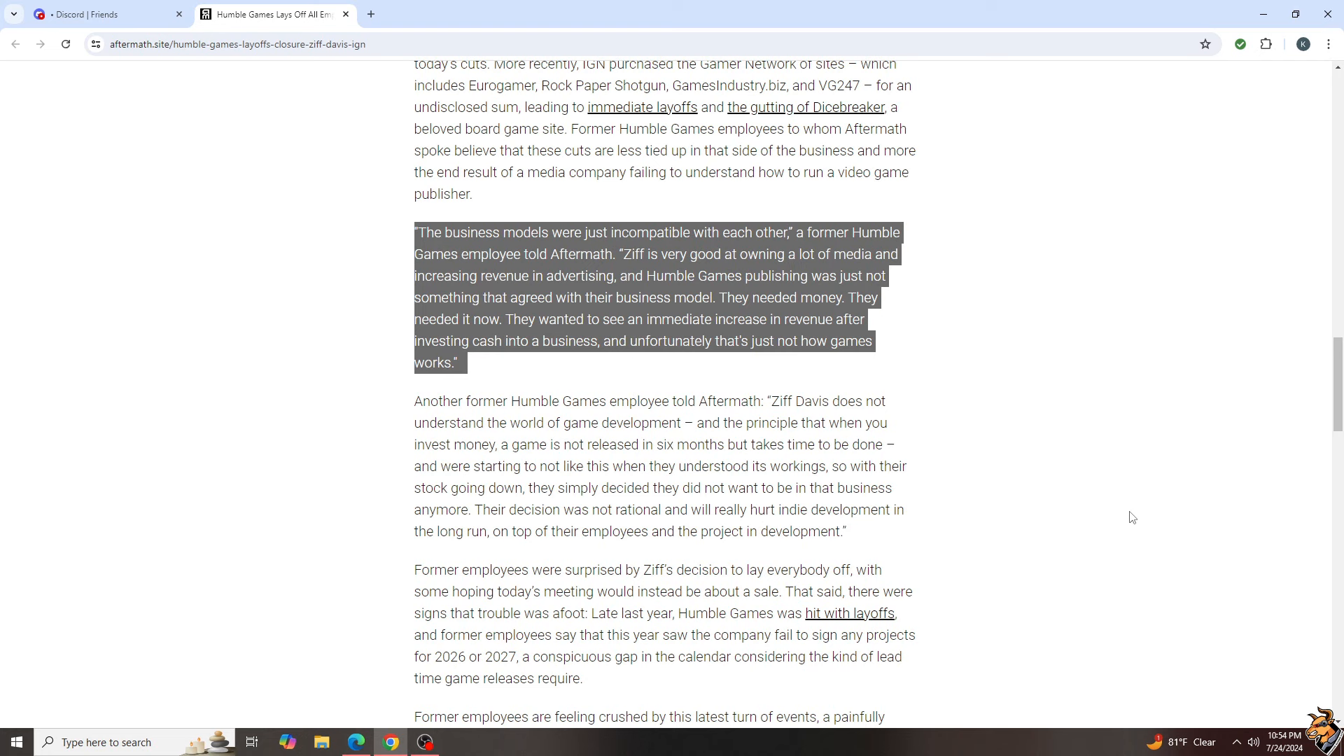
mouse_move(1127, 522)
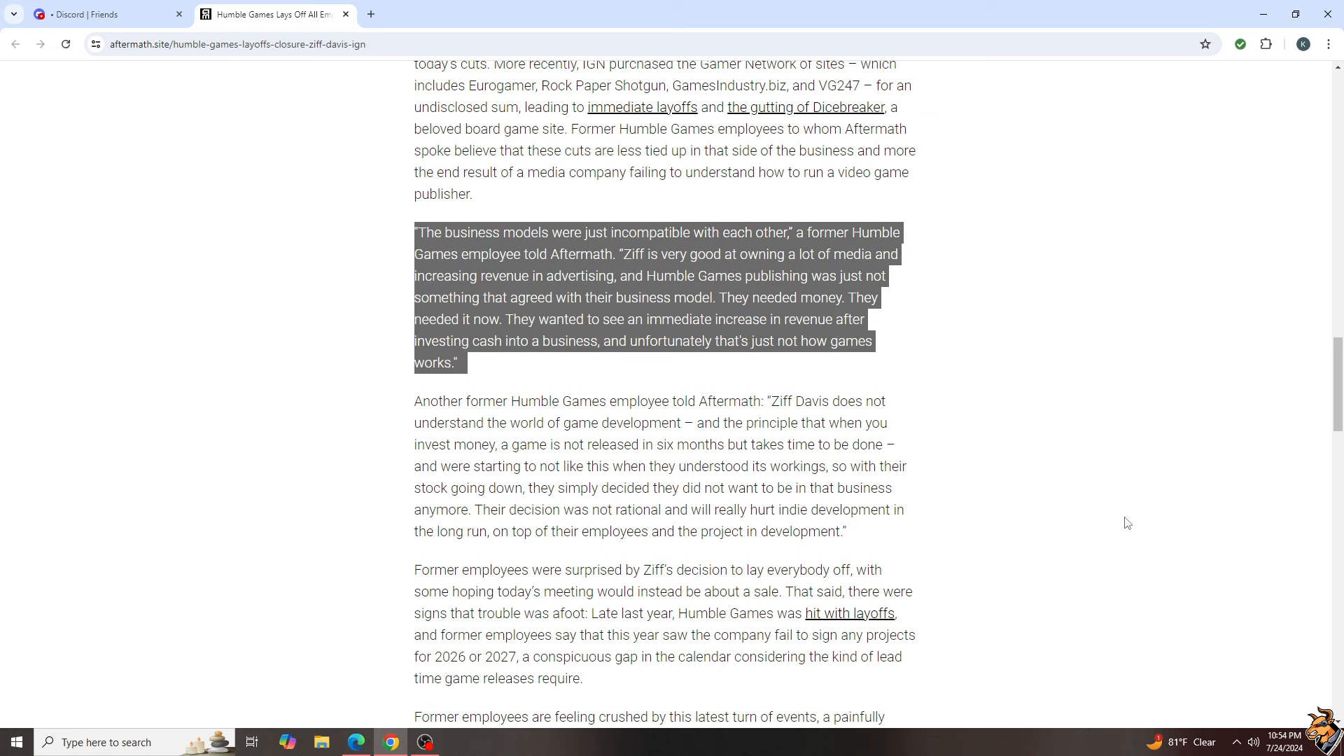
mouse_move(1104, 530)
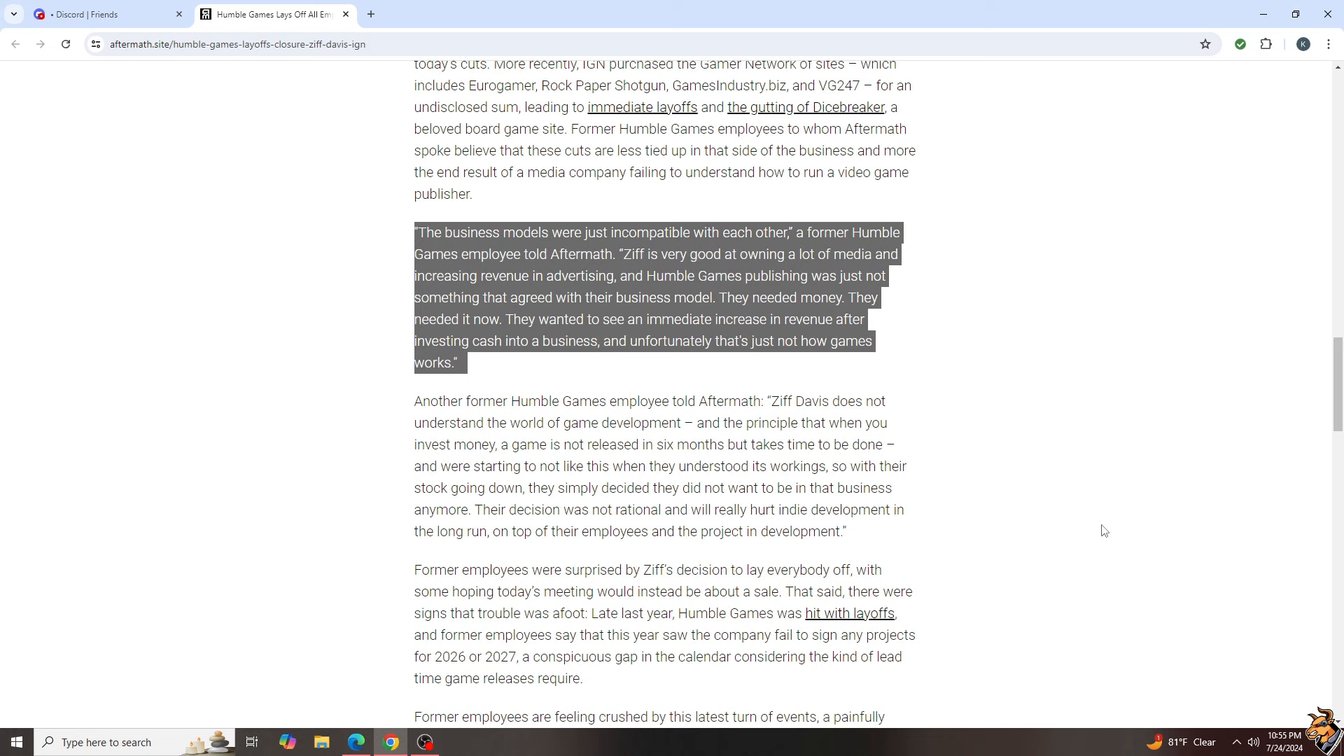
Highlight the second former employee's quote that Ziff Davis doesn't understand game development.
scroll("down", 3)
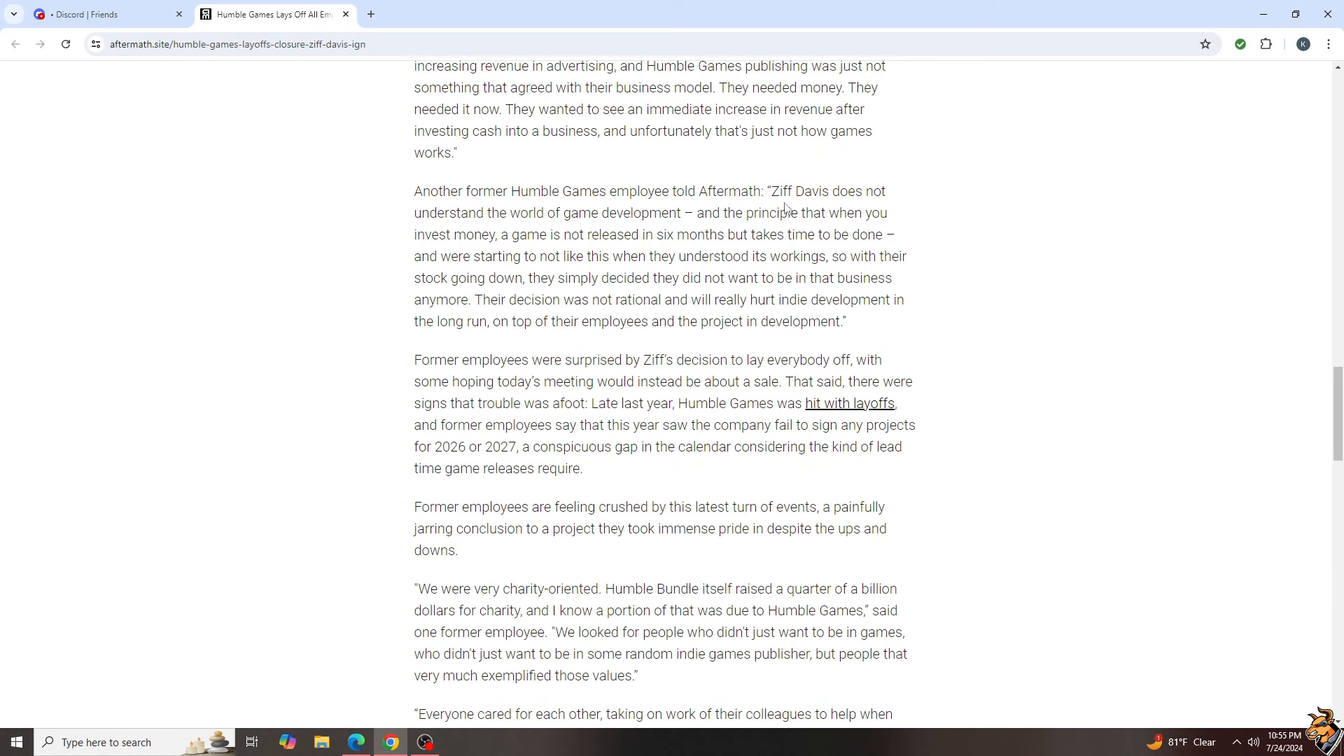
left_click_drag(769, 192, 845, 323)
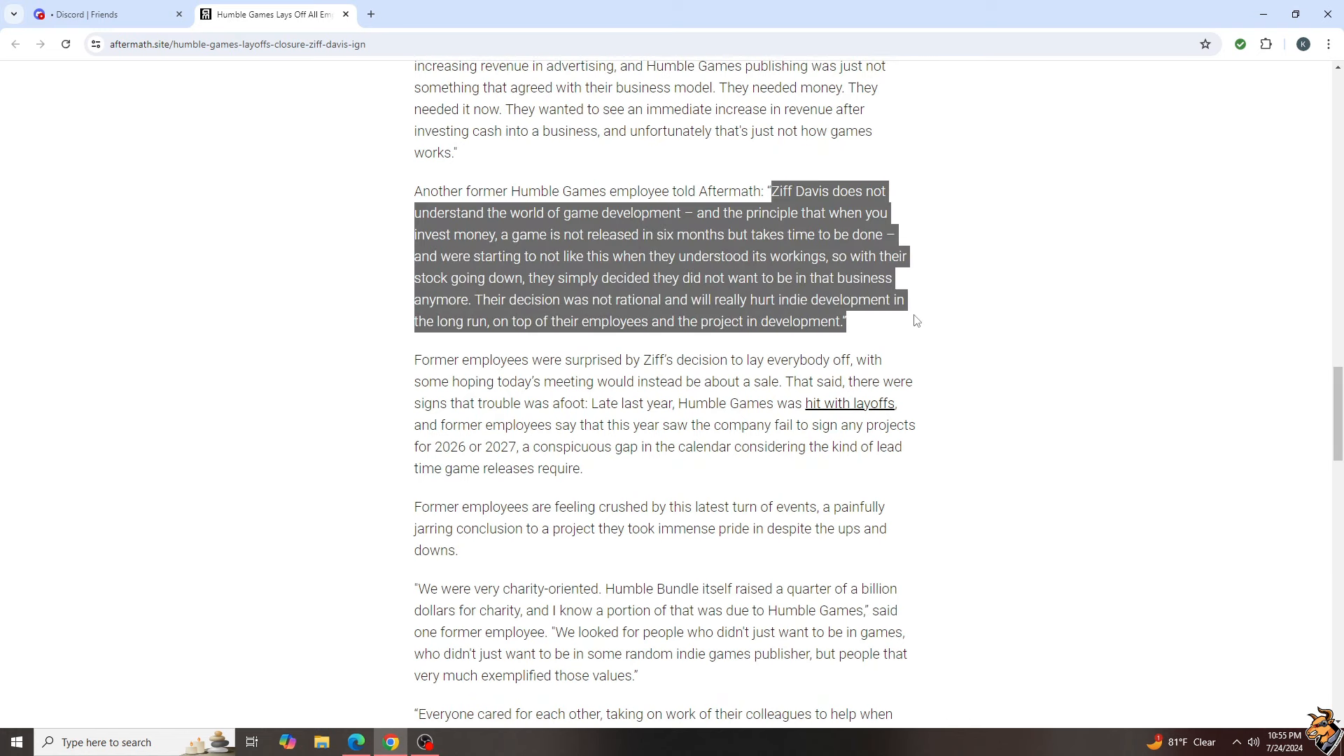
mouse_move(254, 472)
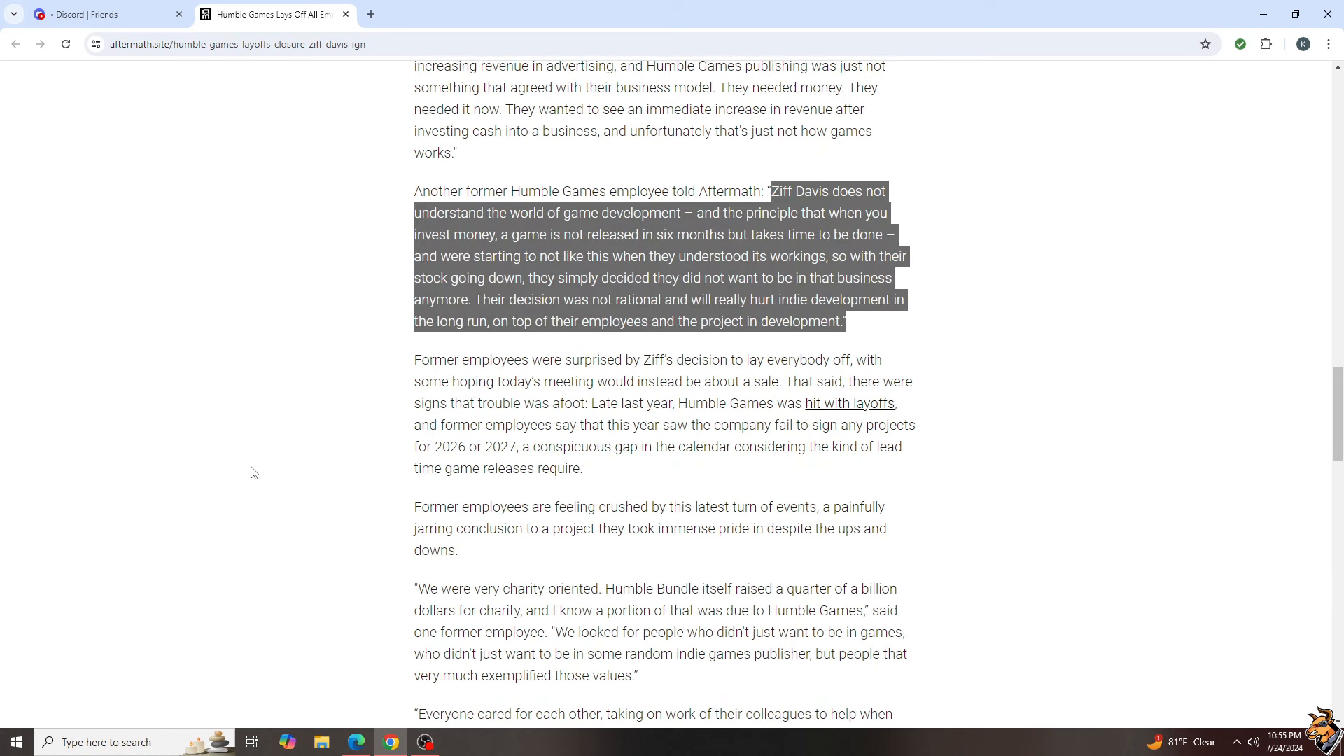
mouse_move(246, 456)
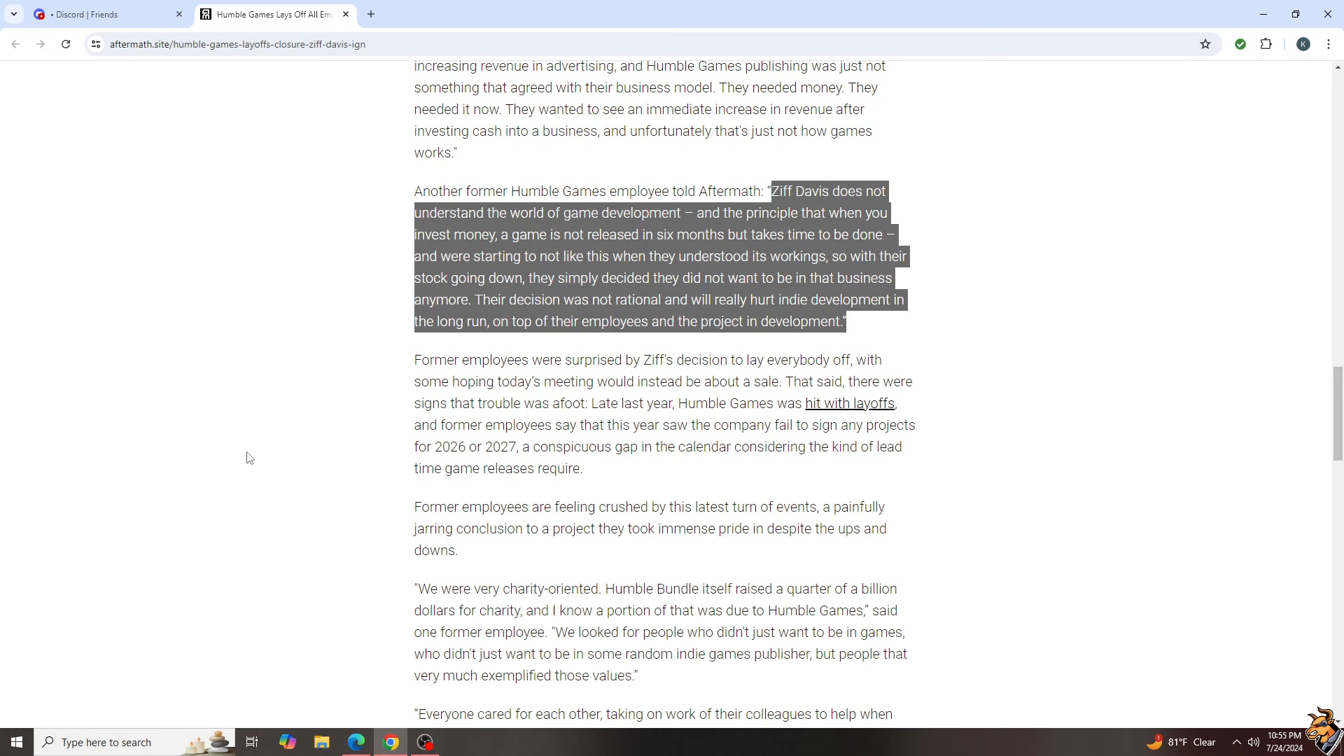
mouse_move(248, 452)
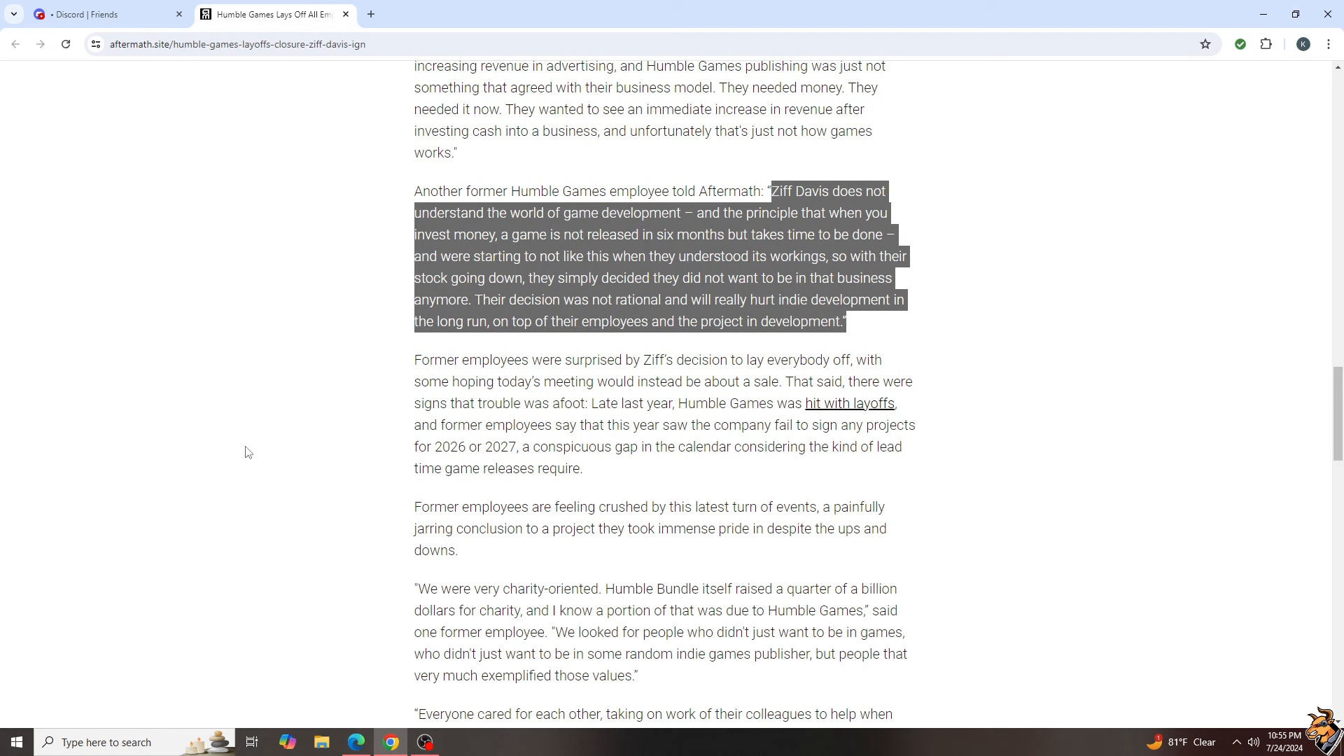
mouse_move(242, 446)
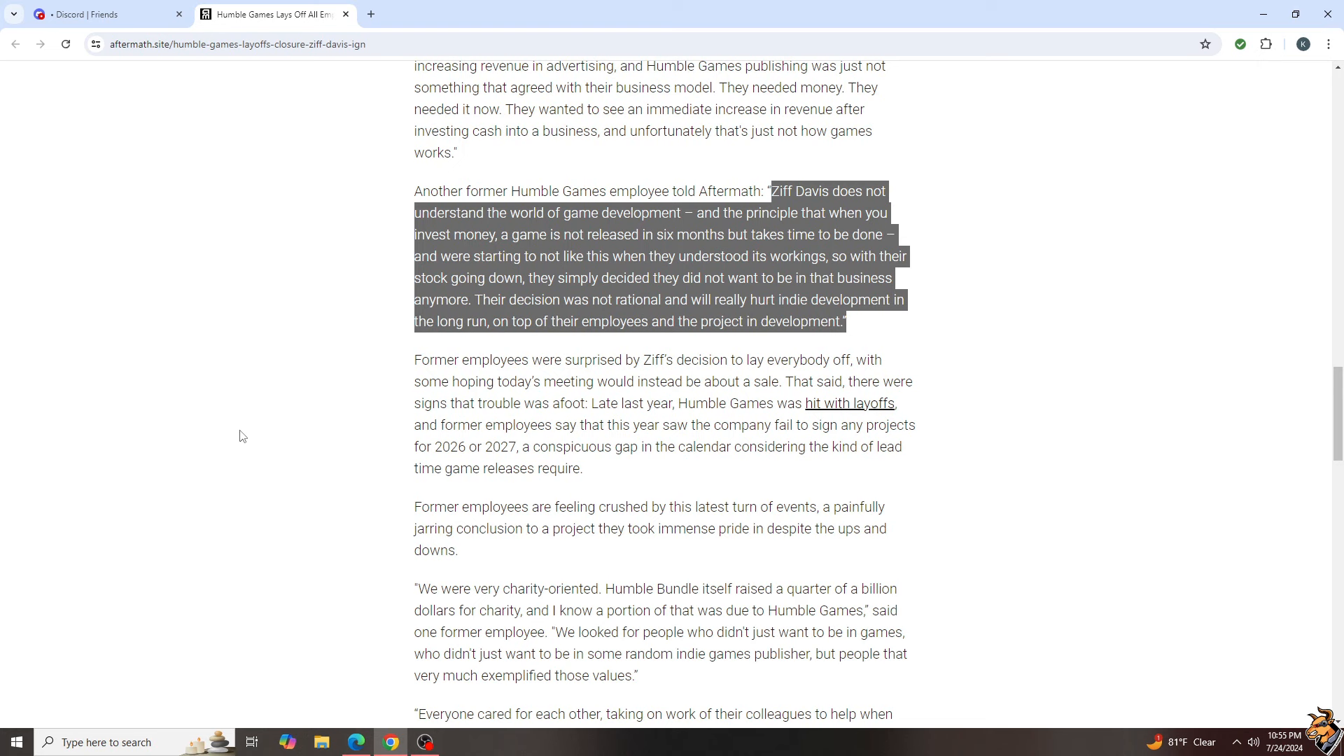
mouse_move(242, 433)
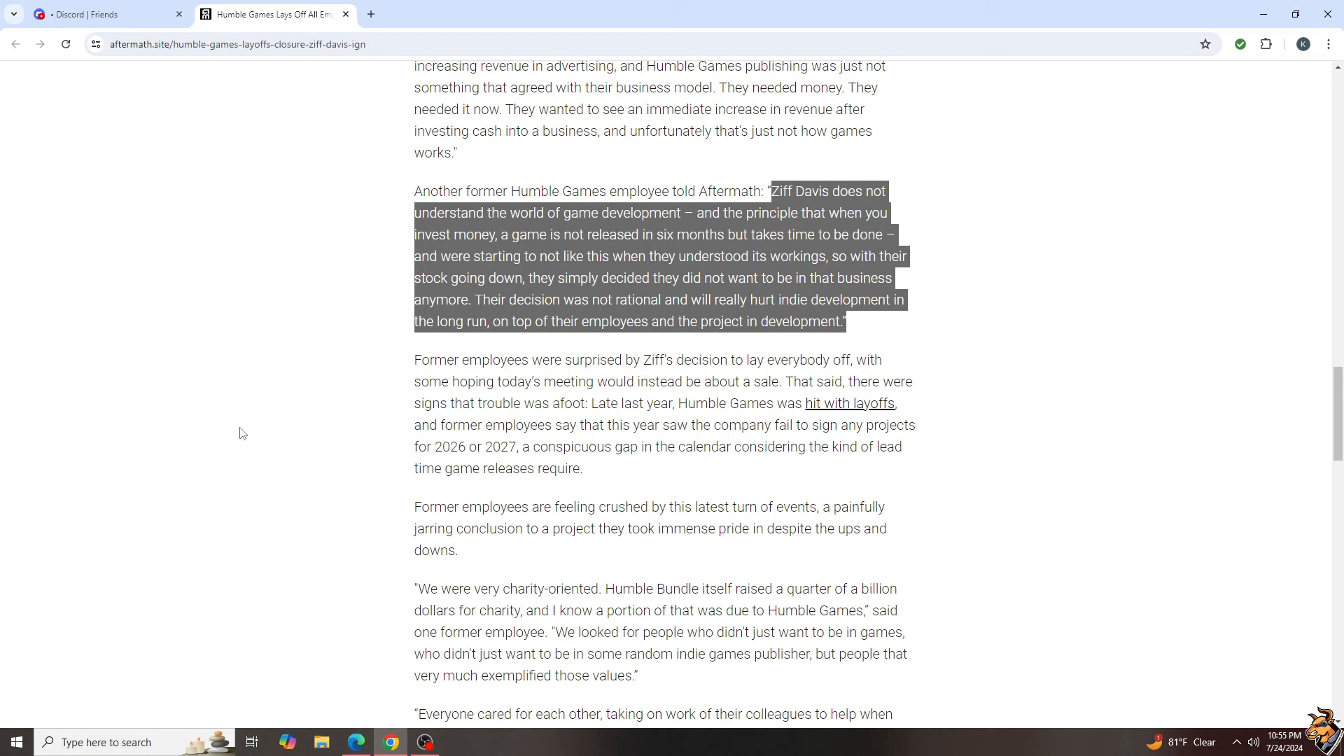
mouse_move(244, 423)
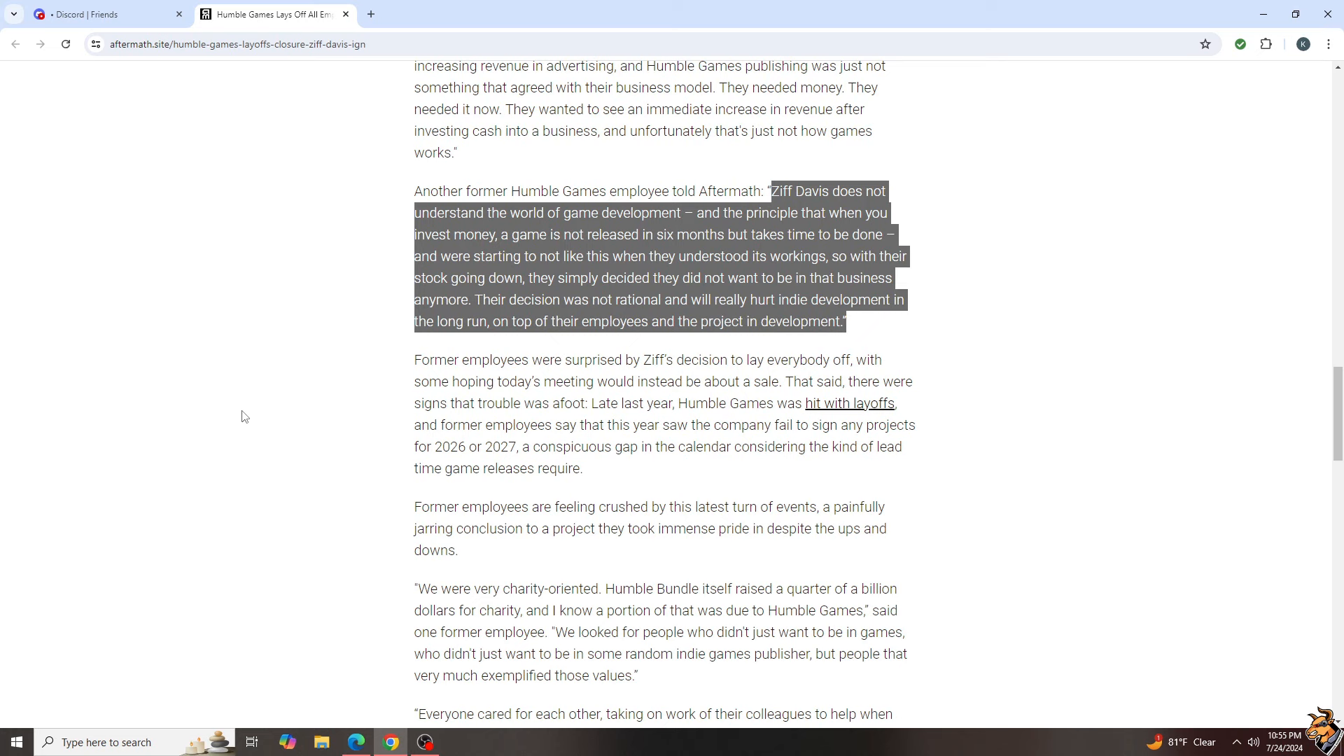
Read past the final former-employee quotes to the sharing prompt and author bio.
scroll("down", 3)
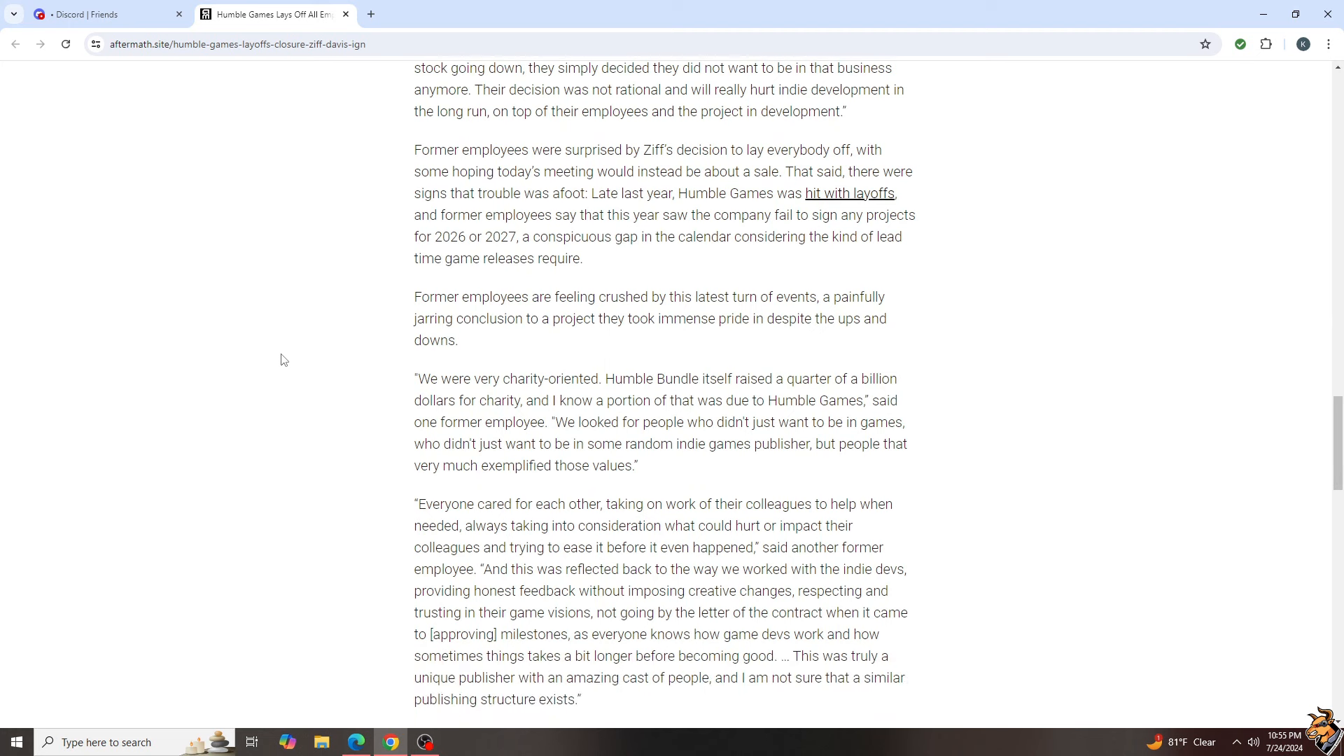
mouse_move(835, 215)
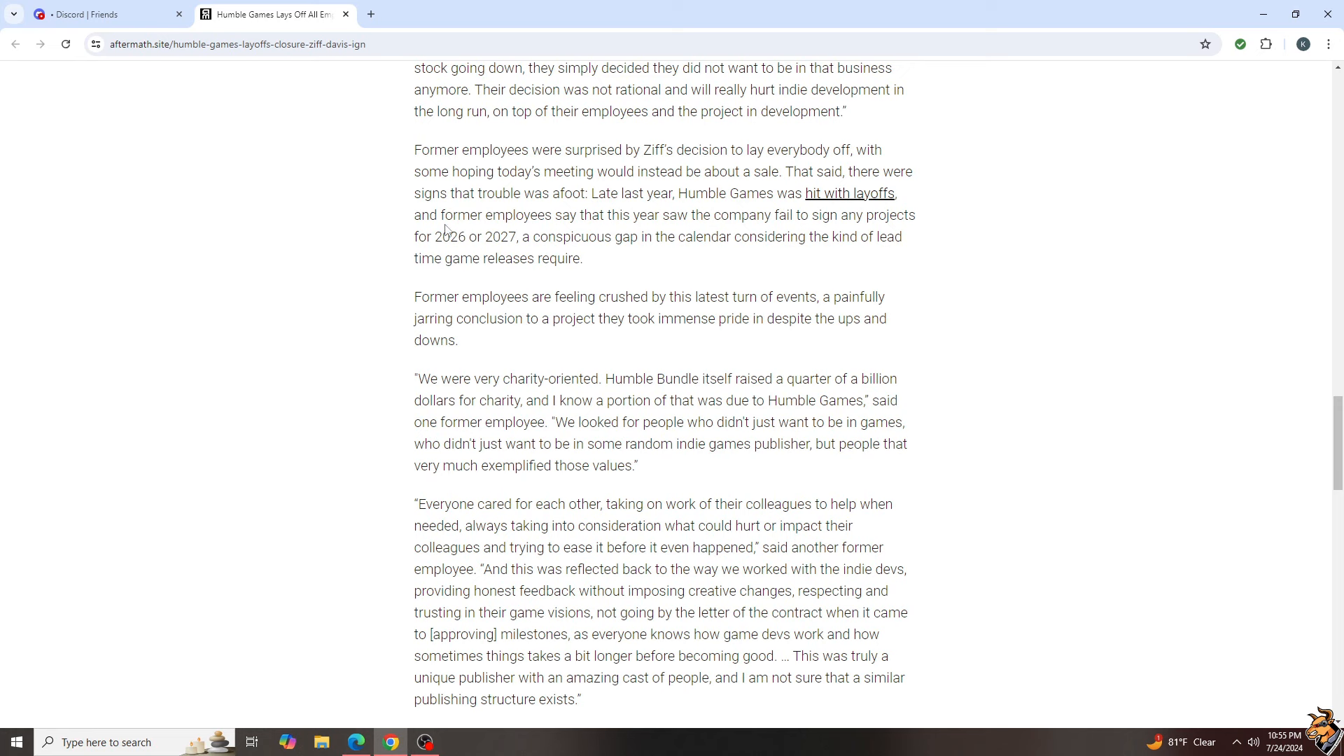
mouse_move(1088, 347)
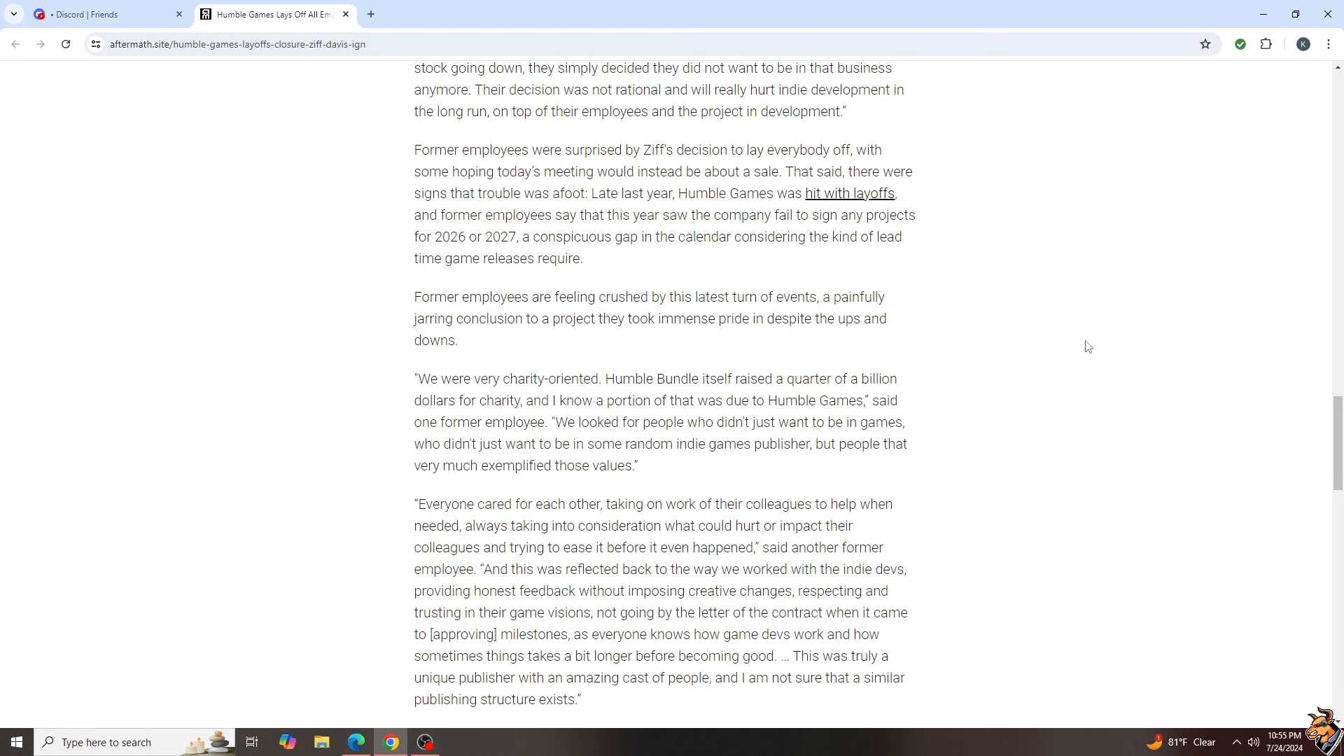
mouse_move(1048, 321)
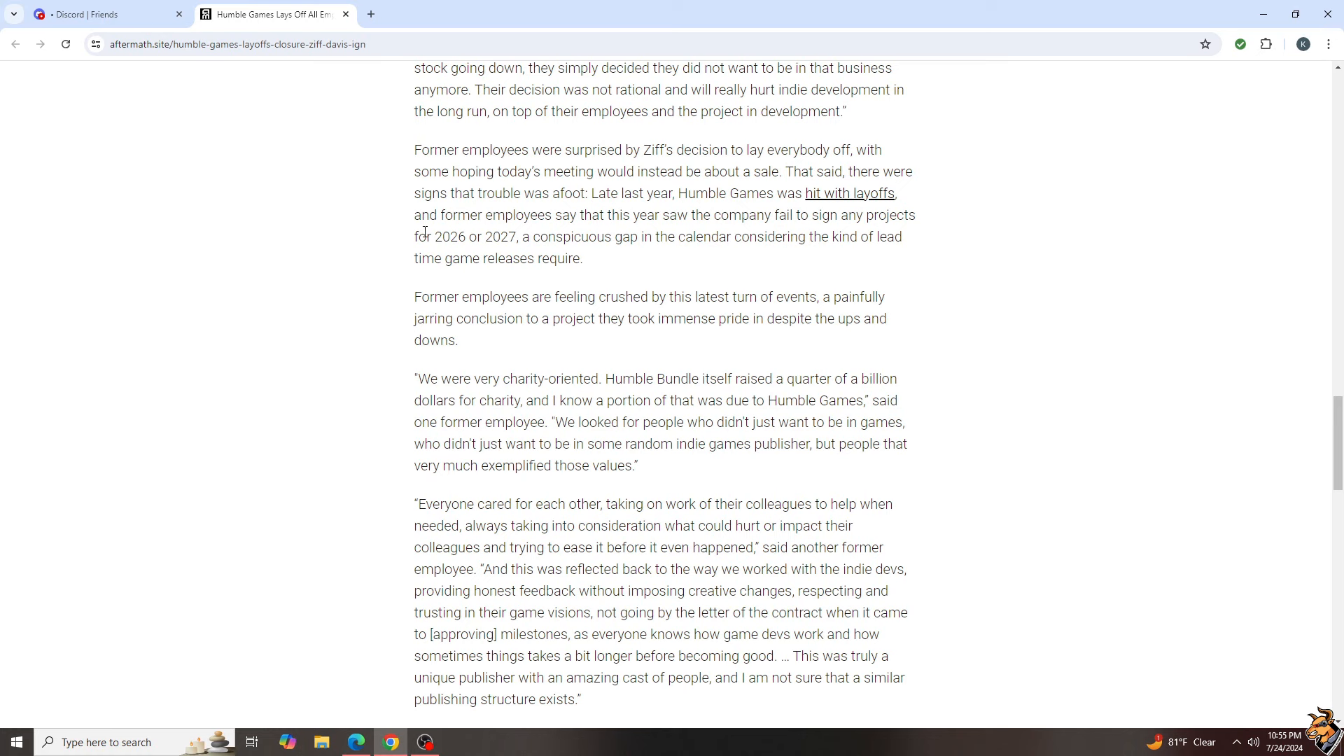
left_click_drag(427, 236, 583, 259)
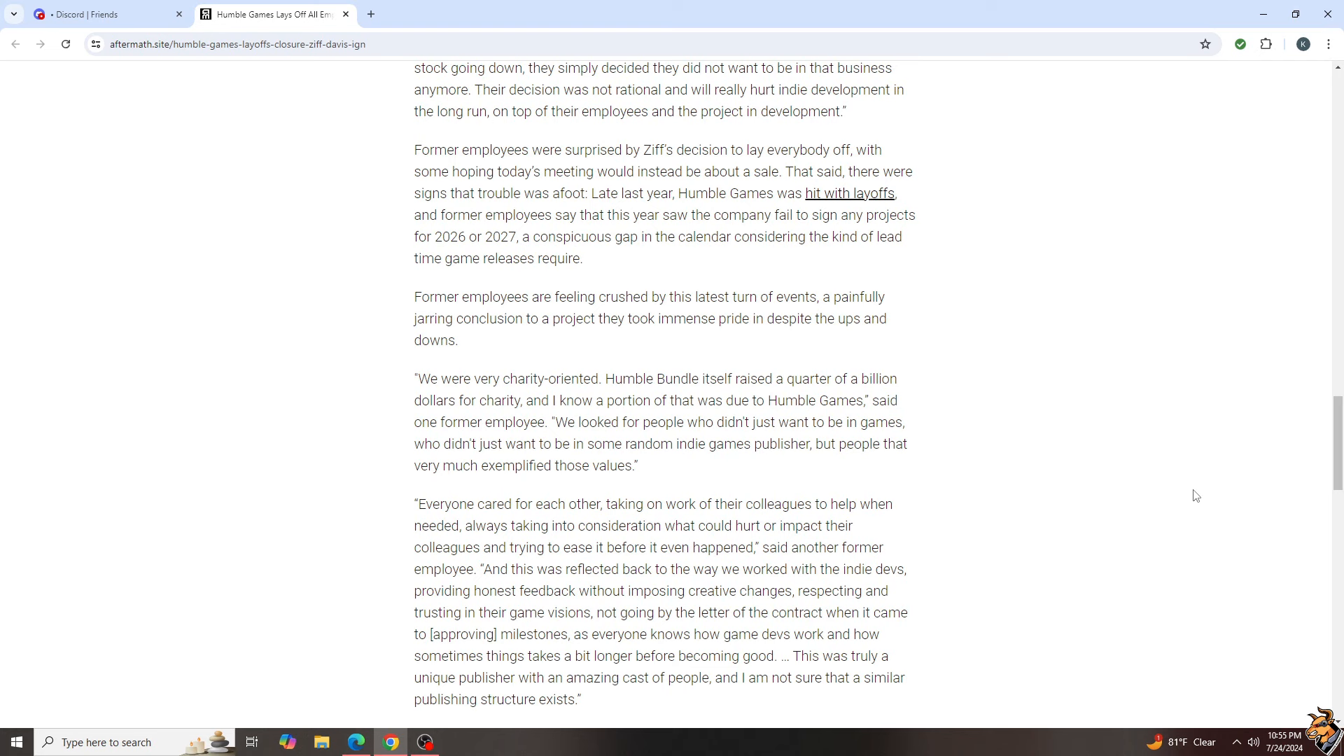
mouse_move(1197, 477)
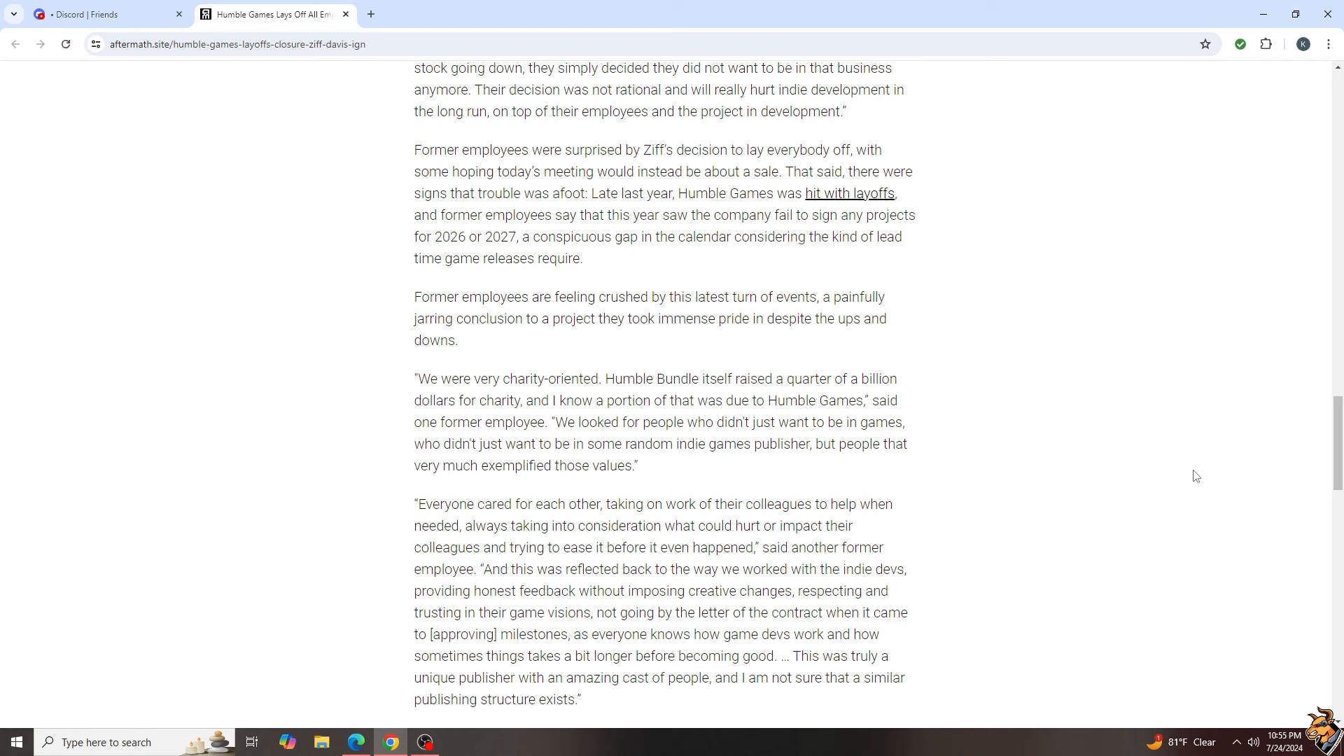
mouse_move(1189, 481)
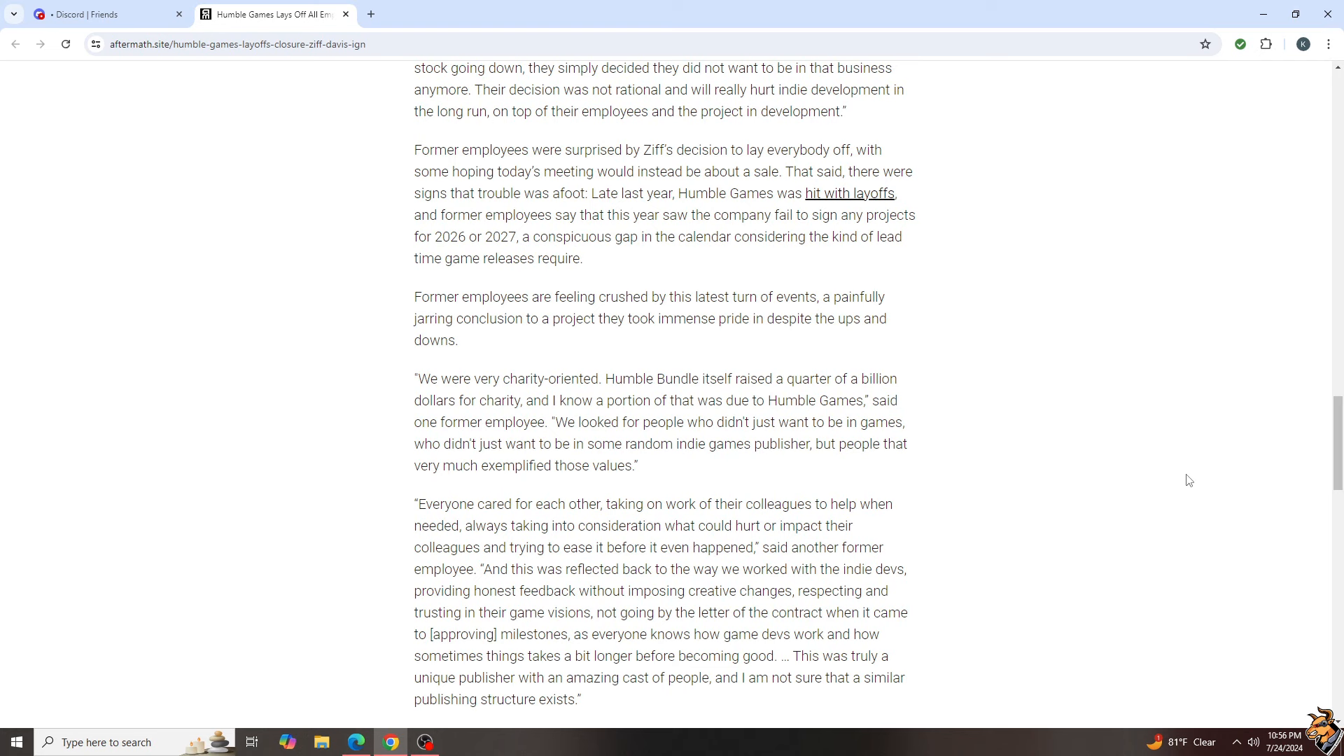
mouse_move(822, 258)
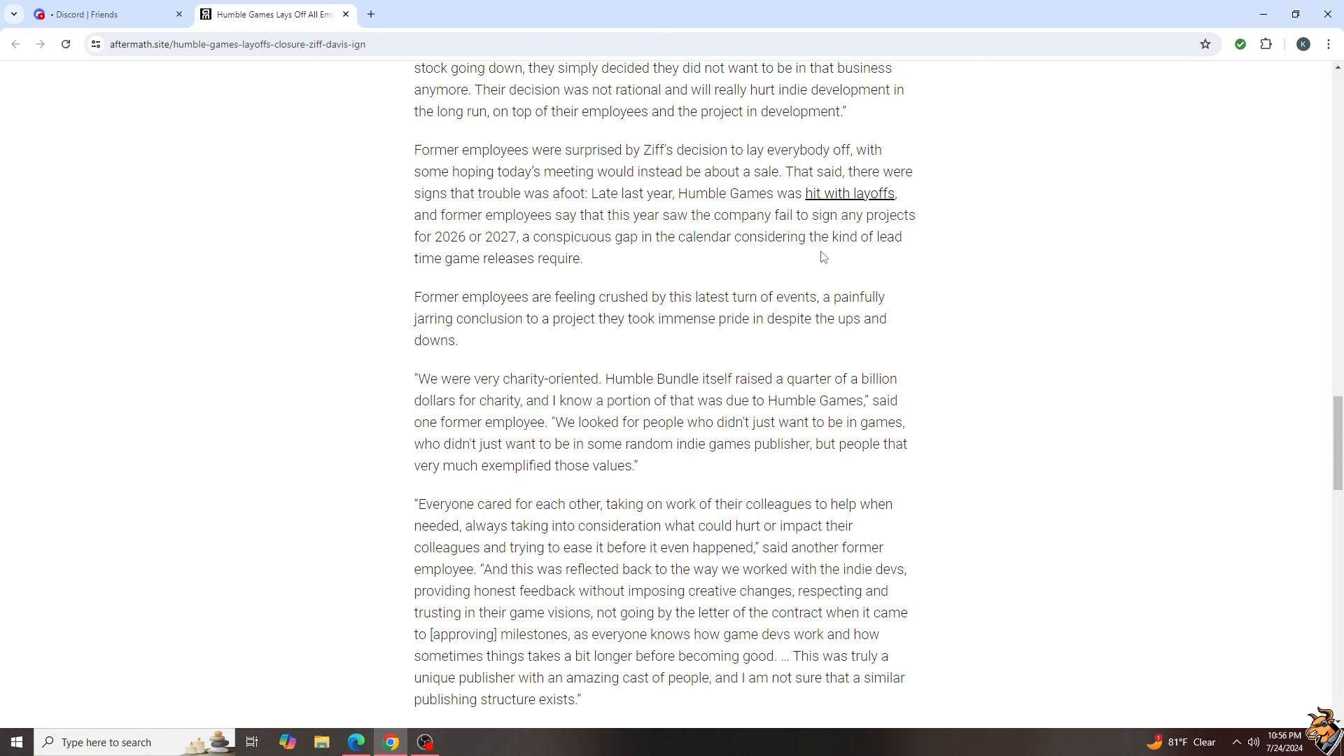
mouse_move(1109, 383)
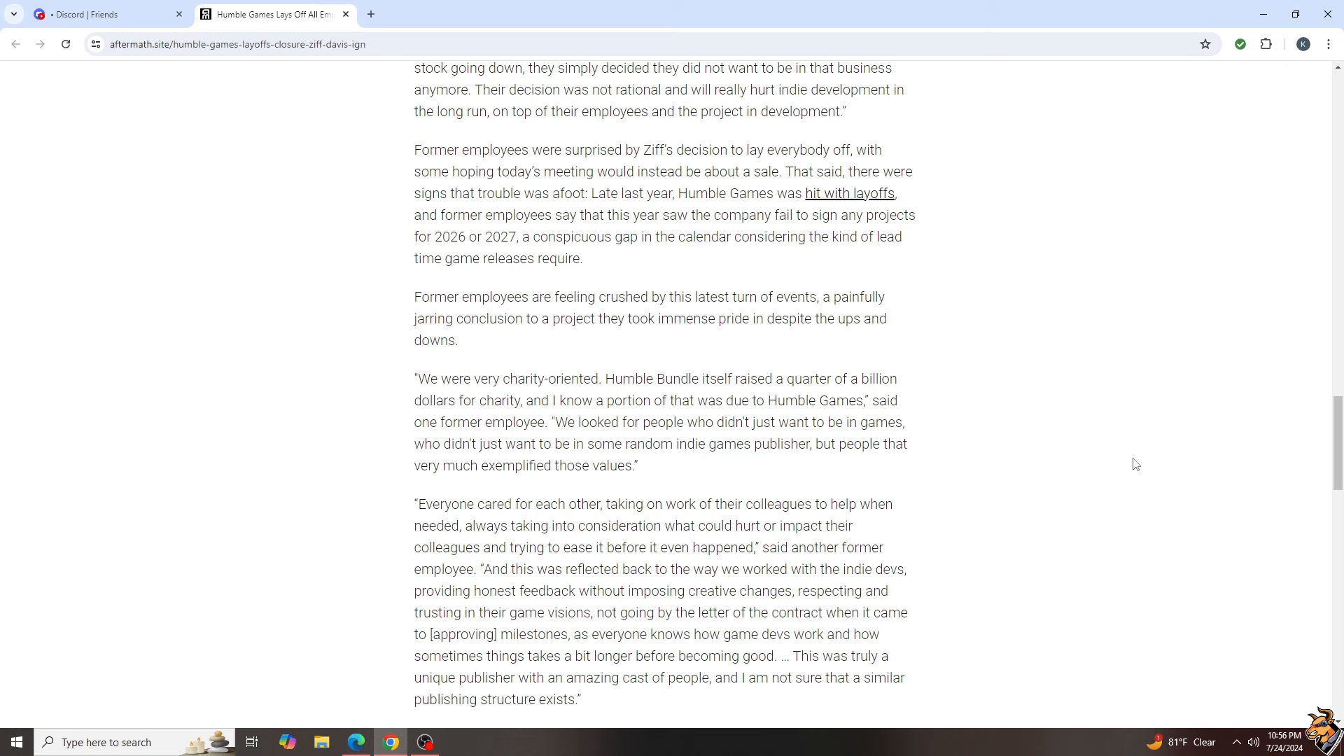
scroll("down", 3)
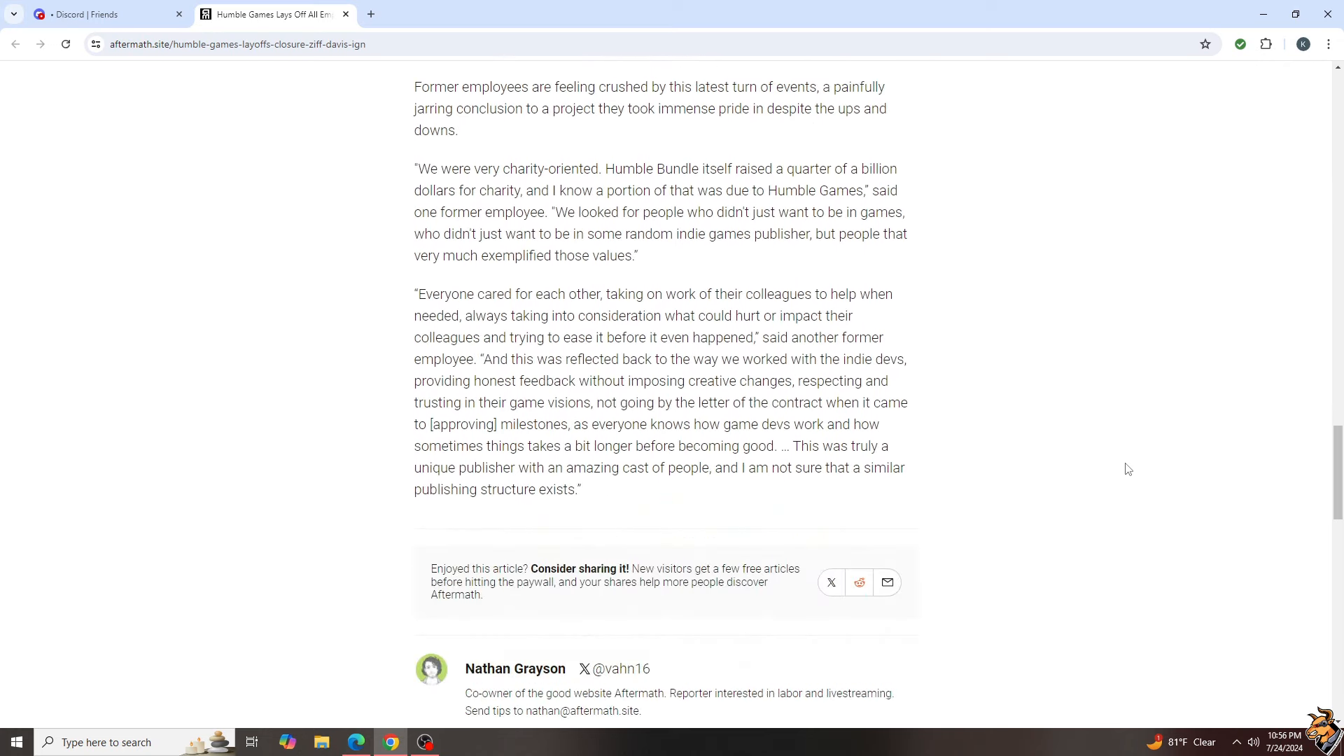
Highlight the charity-oriented quote about Humble Bundle raising a quarter of a billion dollars.
scroll("up", 3)
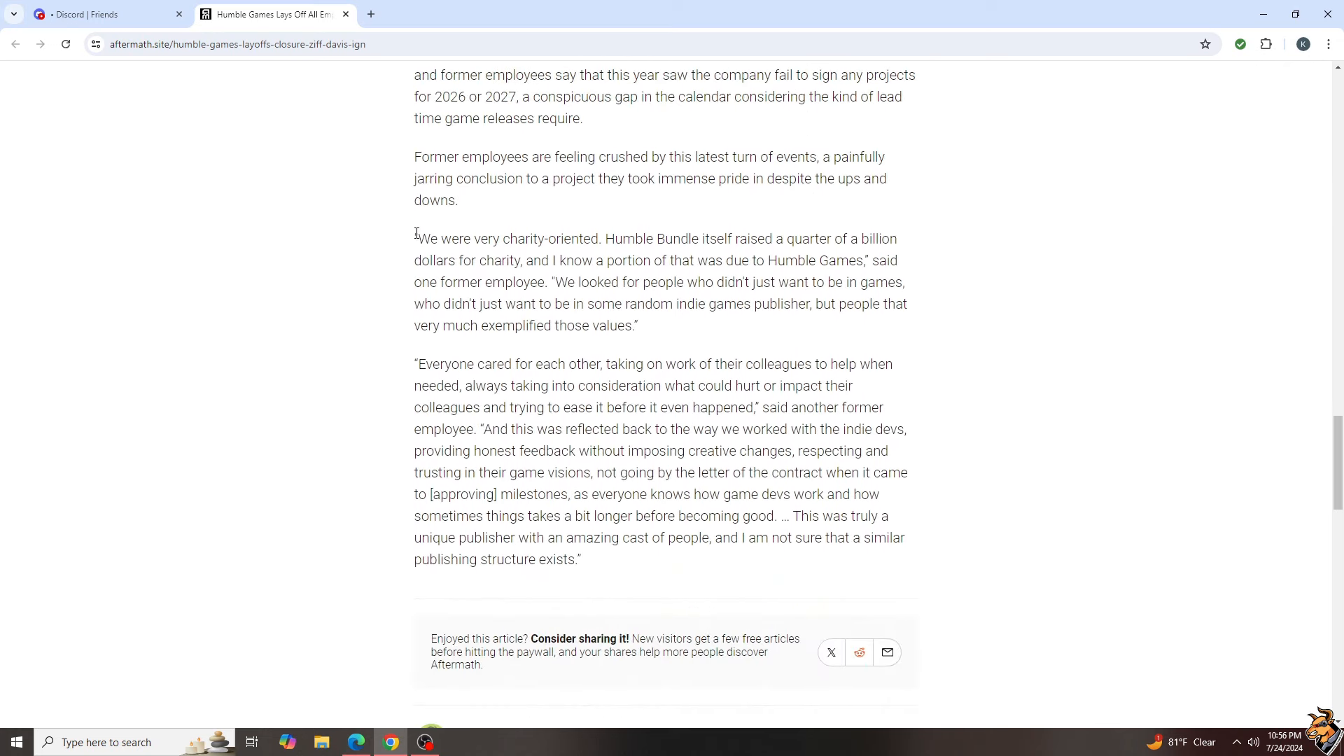
left_click_drag(415, 238, 638, 326)
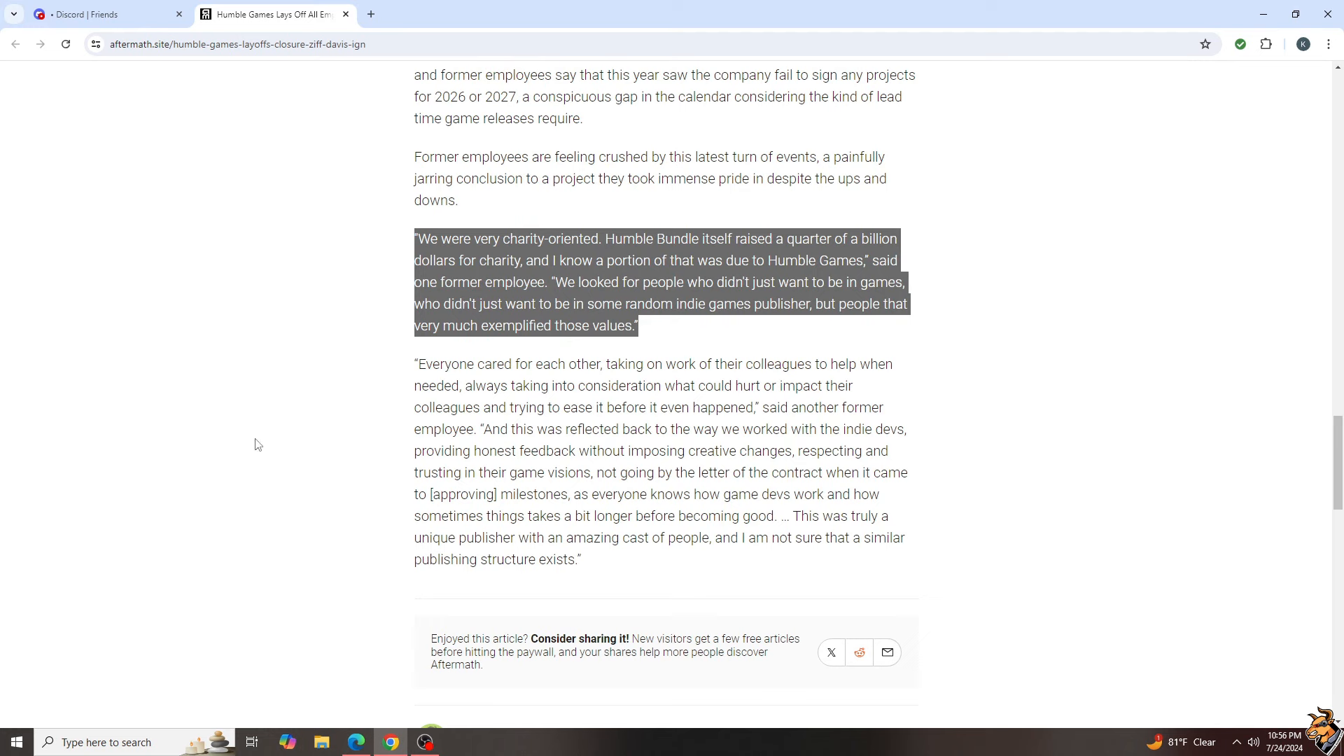
mouse_move(261, 438)
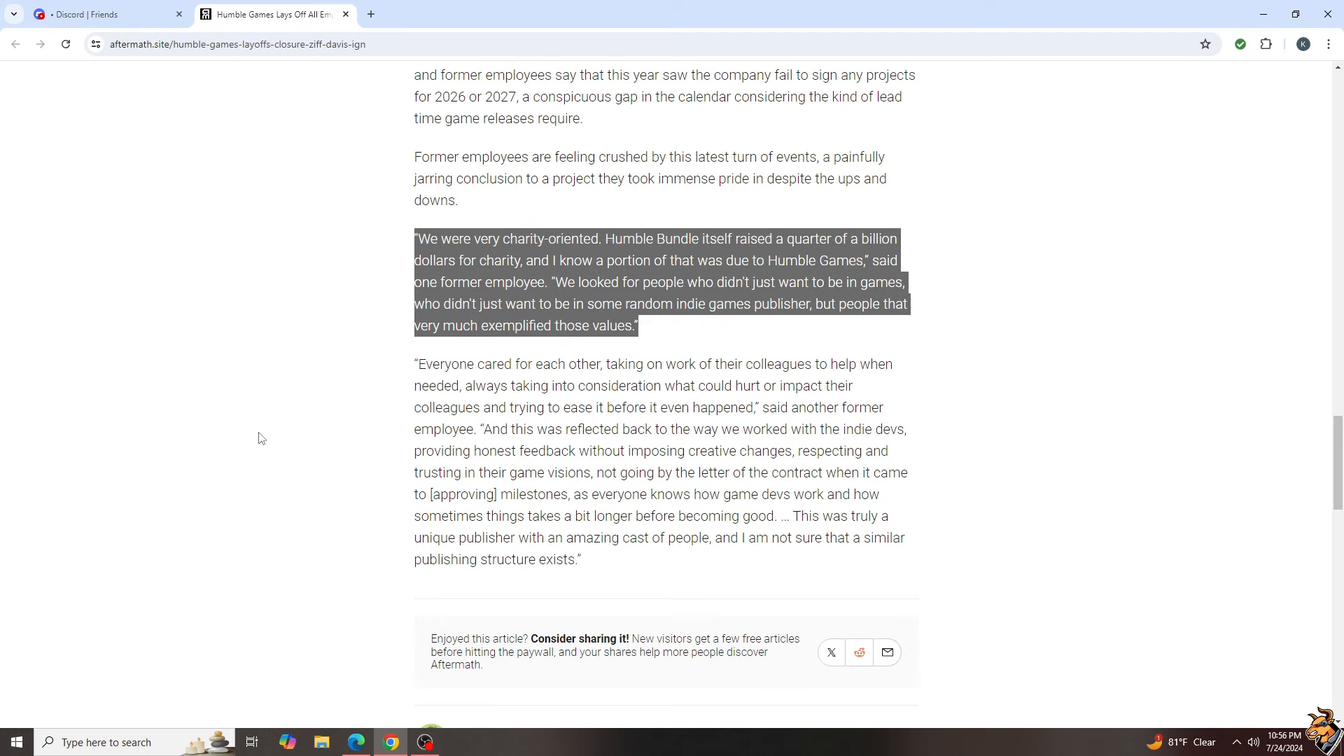
mouse_move(263, 440)
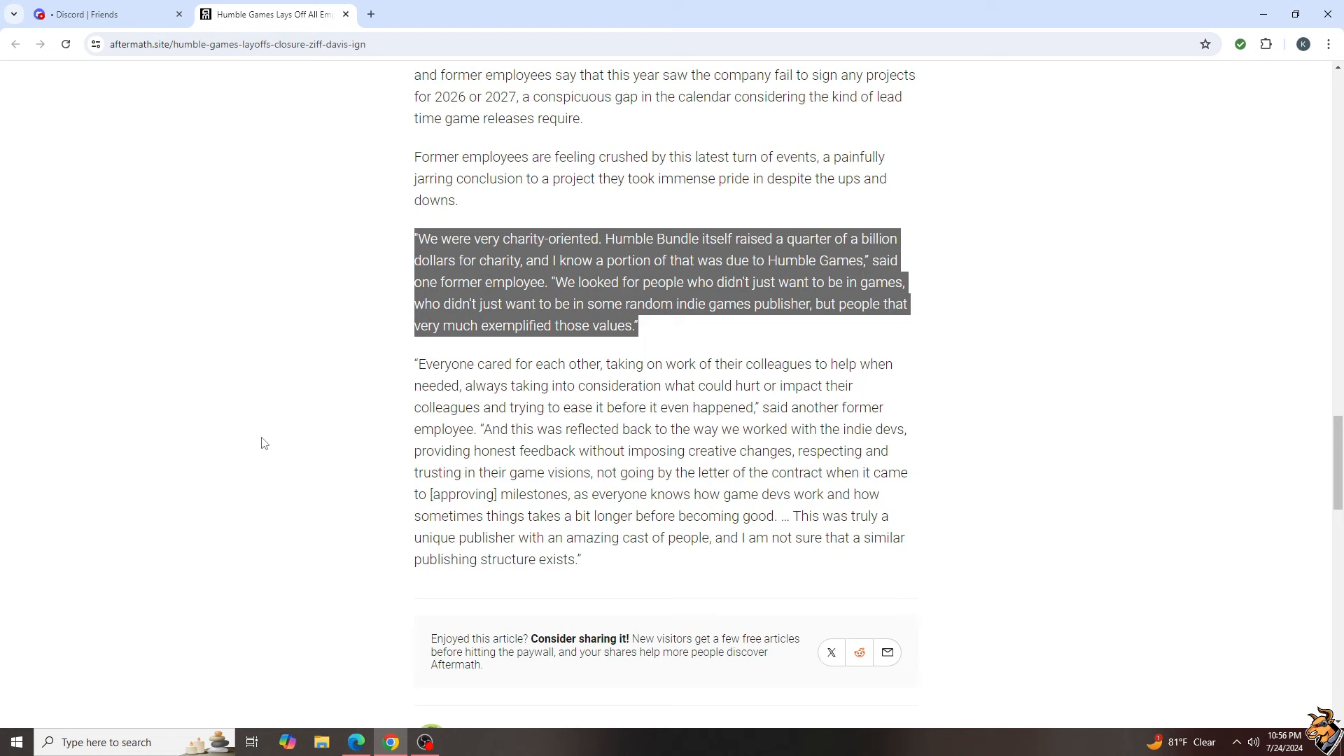
mouse_move(266, 437)
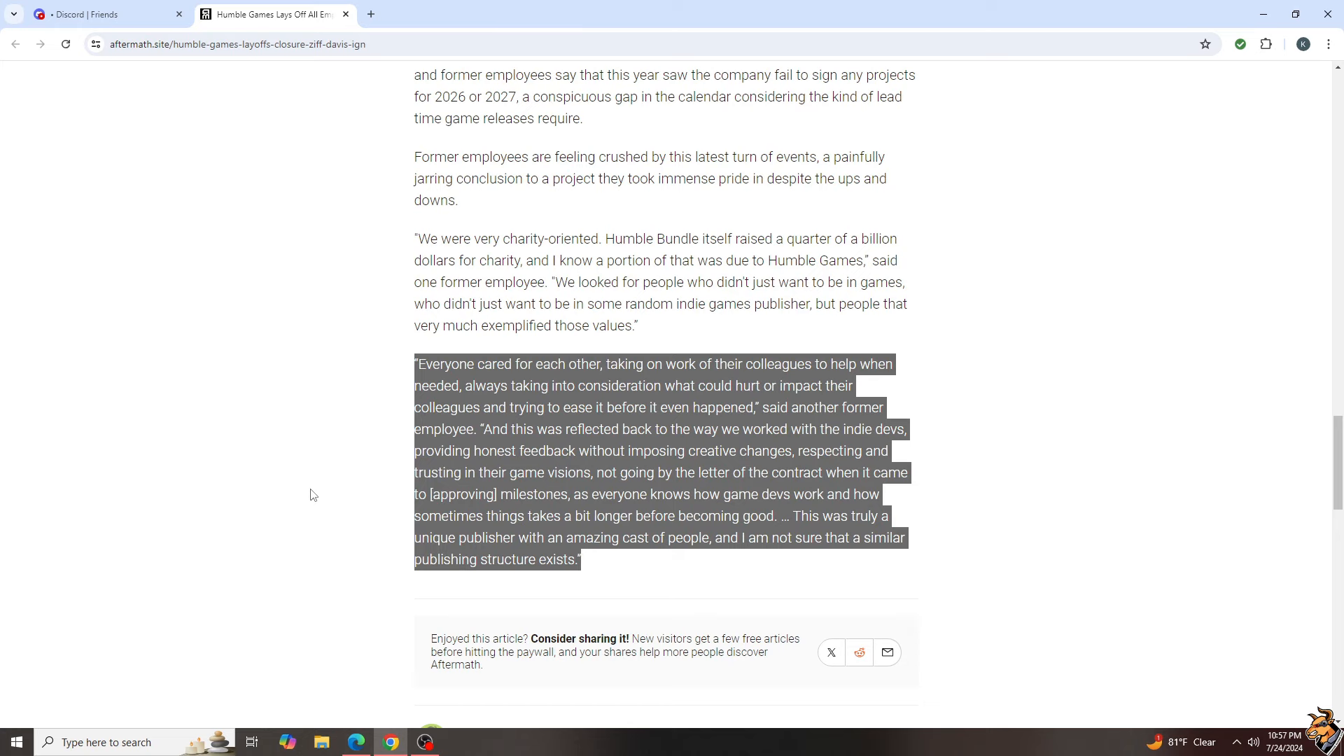
scroll("down", 3)
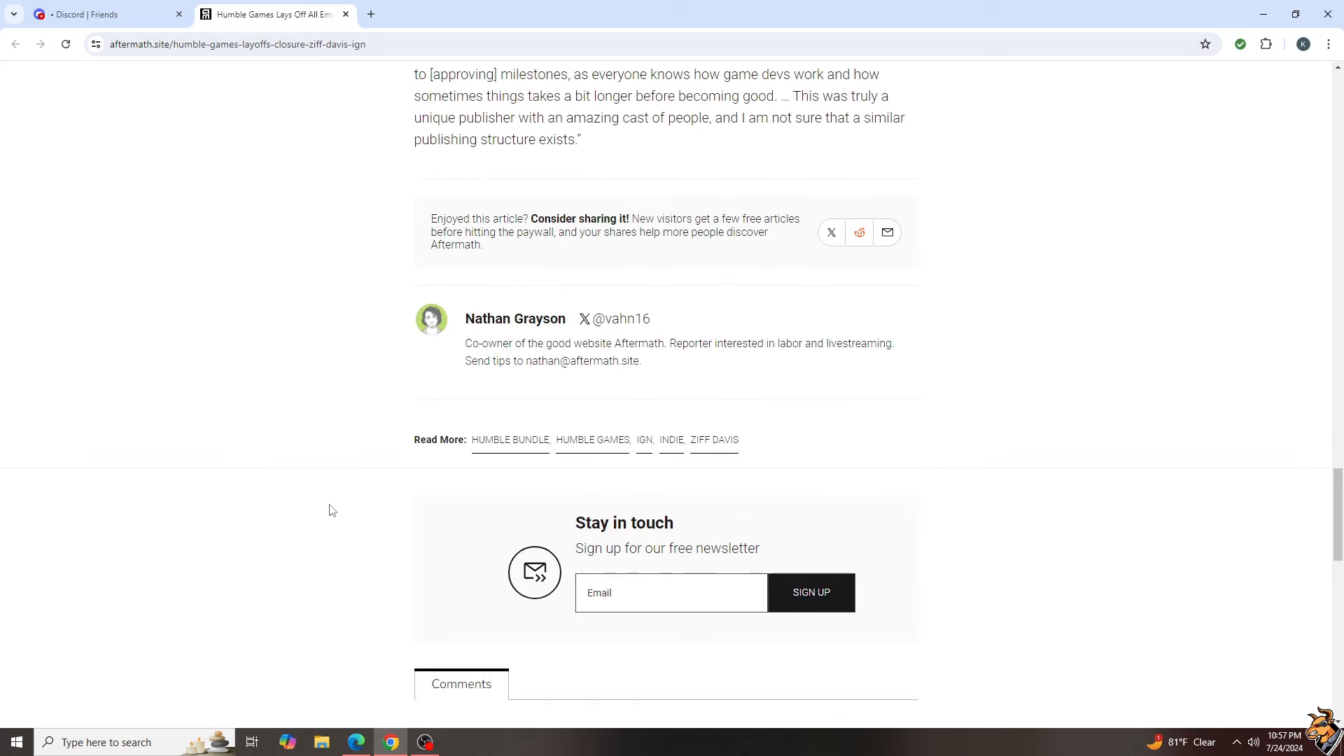
scroll("down", 3)
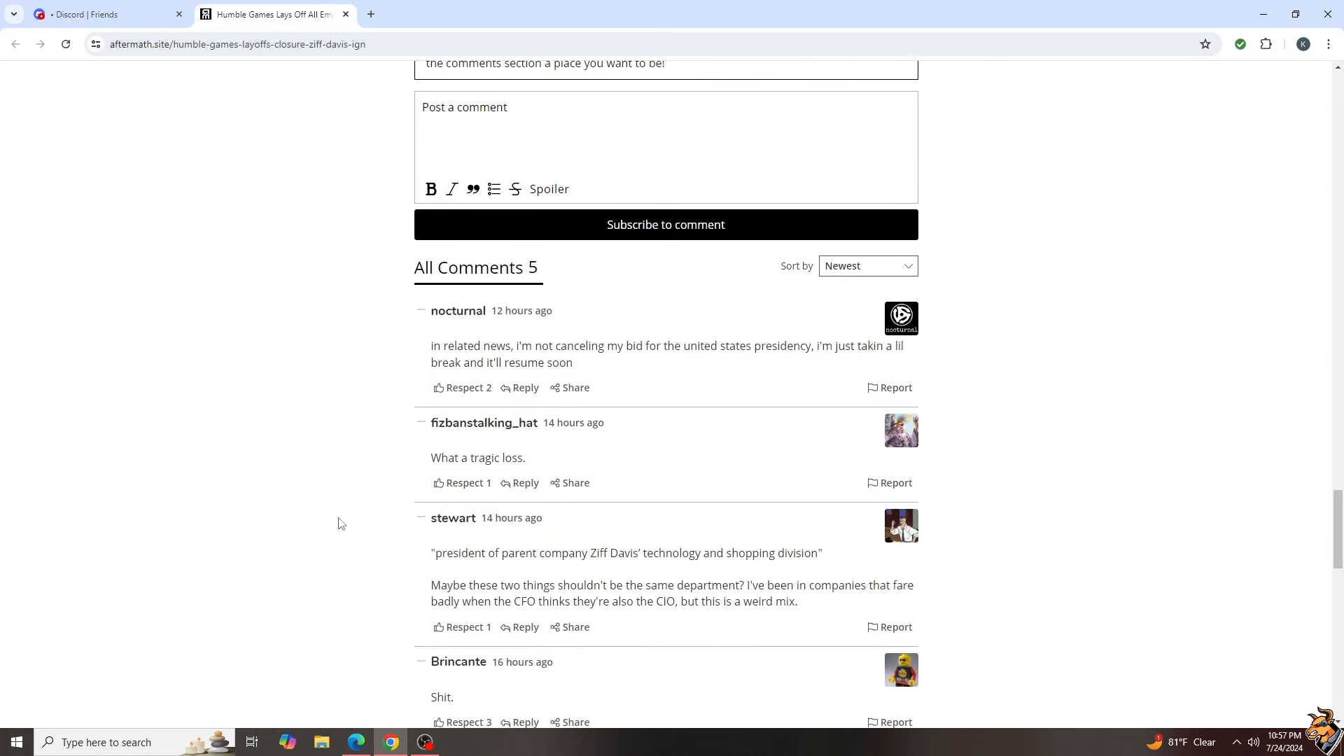
scroll("down", 3)
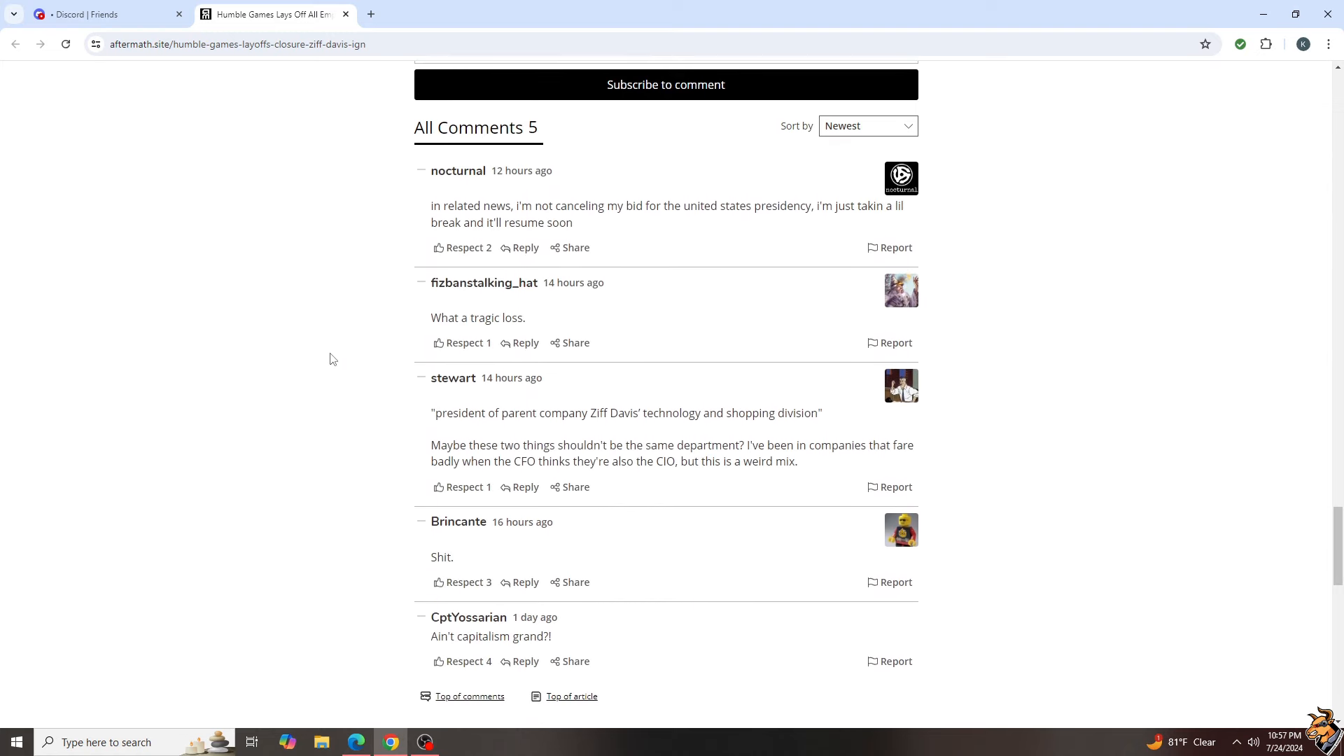
mouse_move(388, 224)
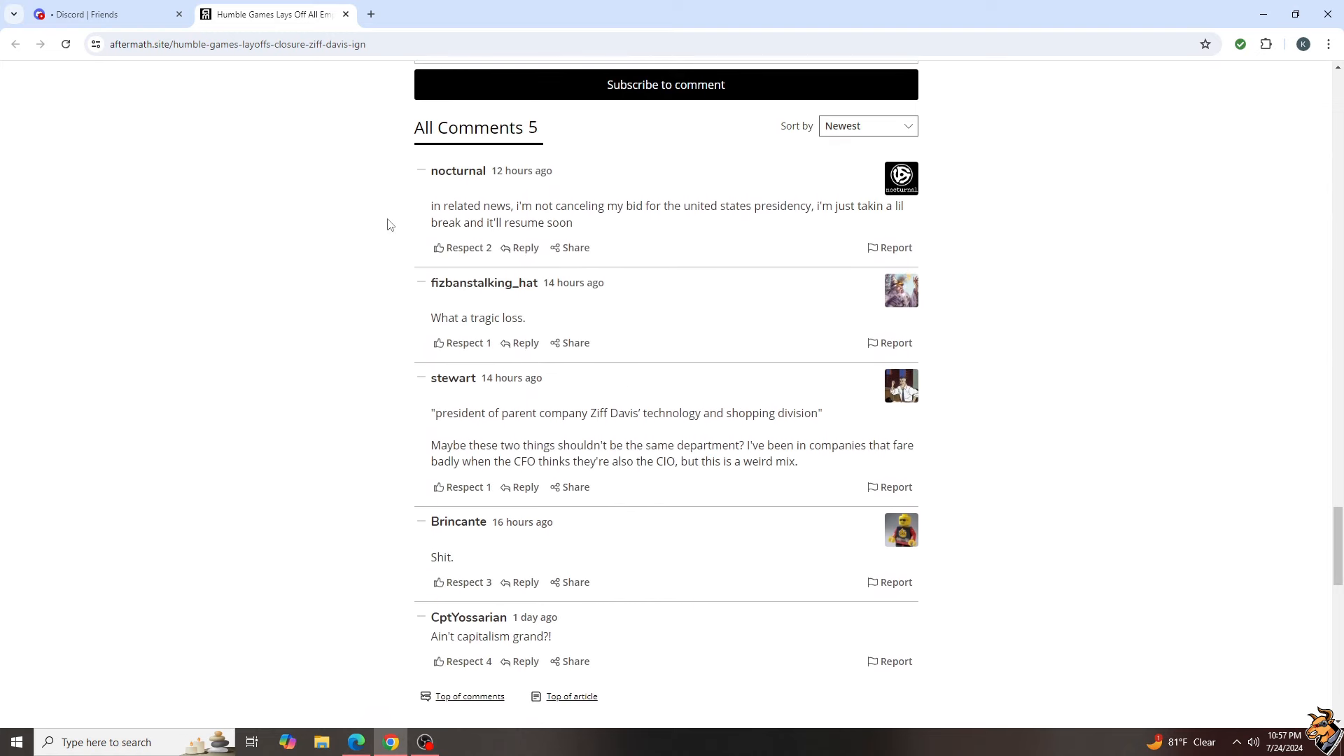
mouse_move(829, 231)
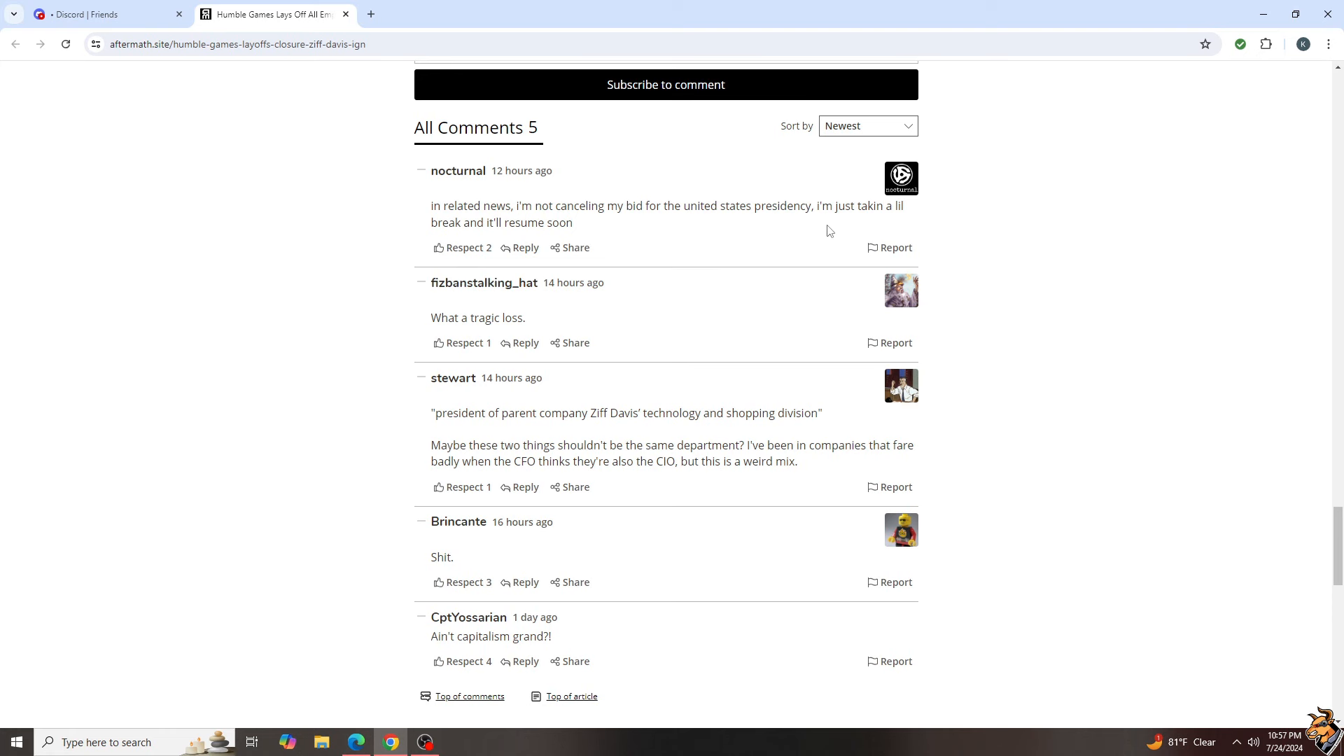
mouse_move(265, 318)
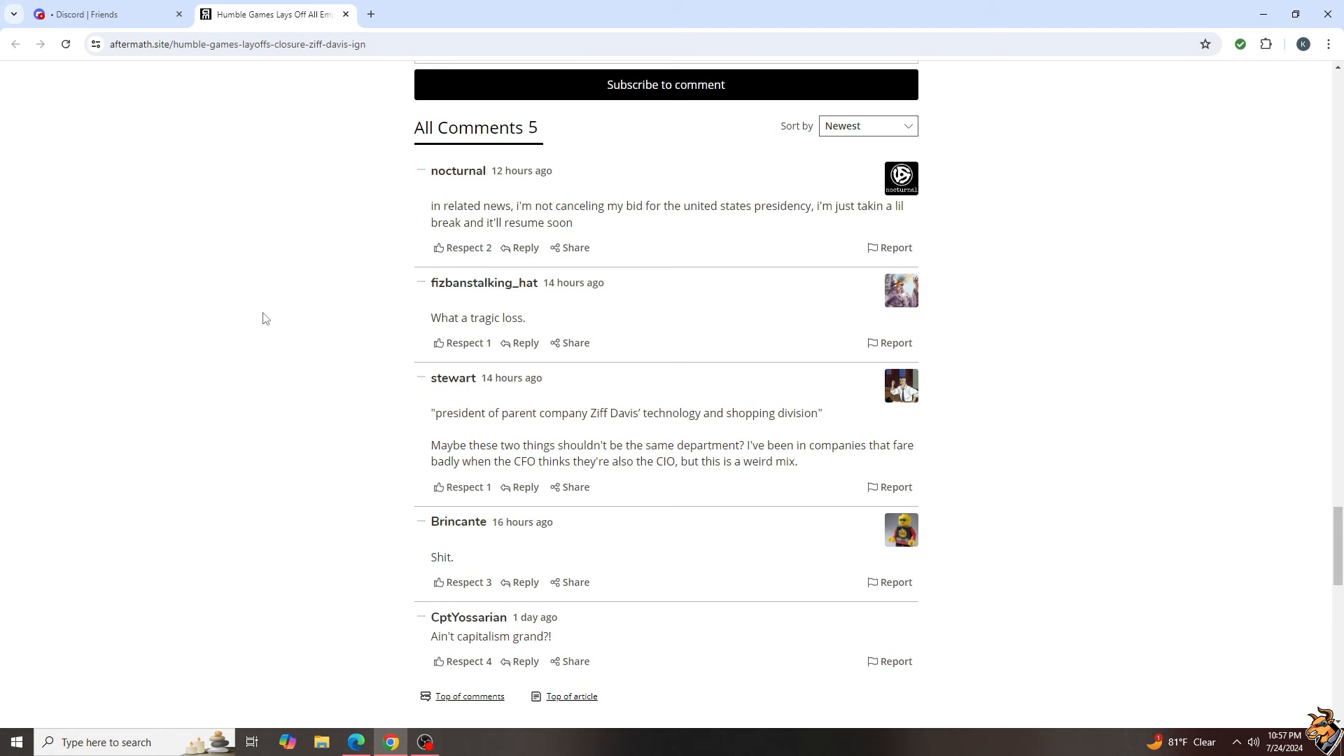
scroll("down", 3)
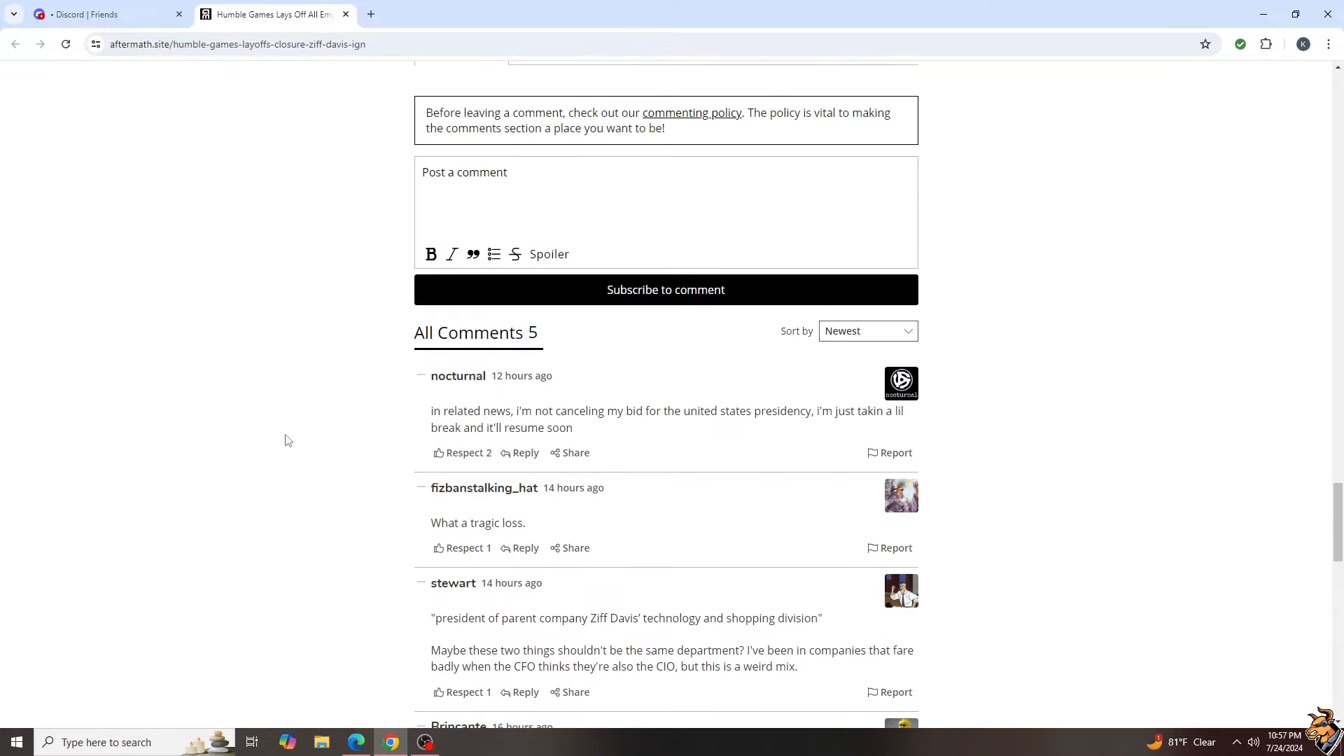
scroll("up", 3)
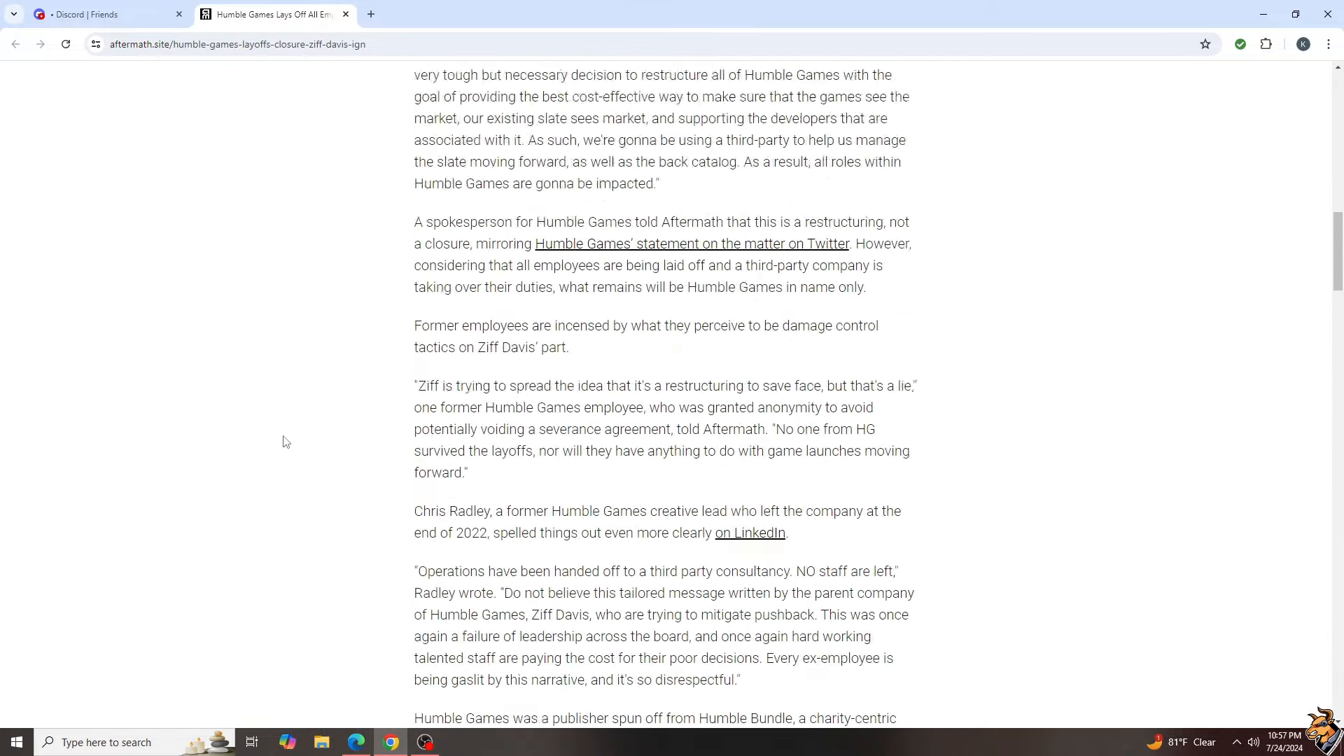
scroll("up", 3)
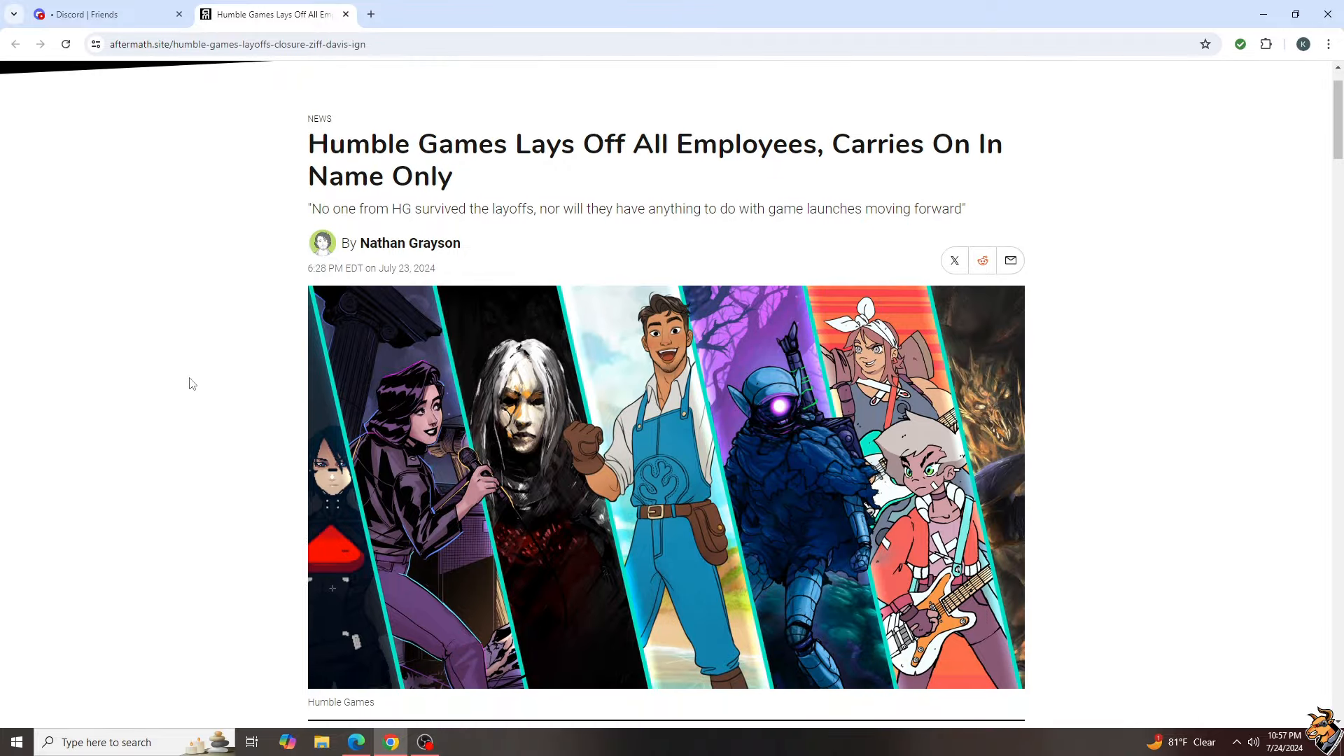
scroll("down", 3)
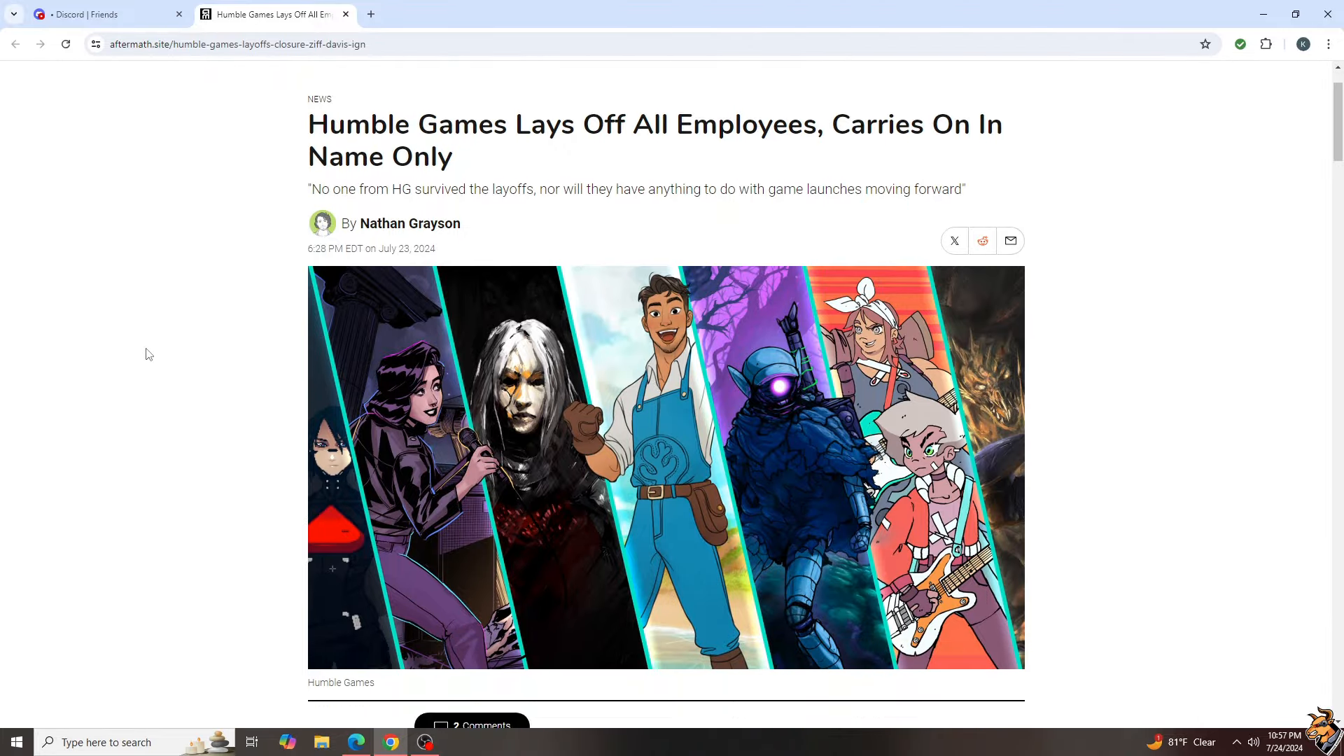
scroll("down", 3)
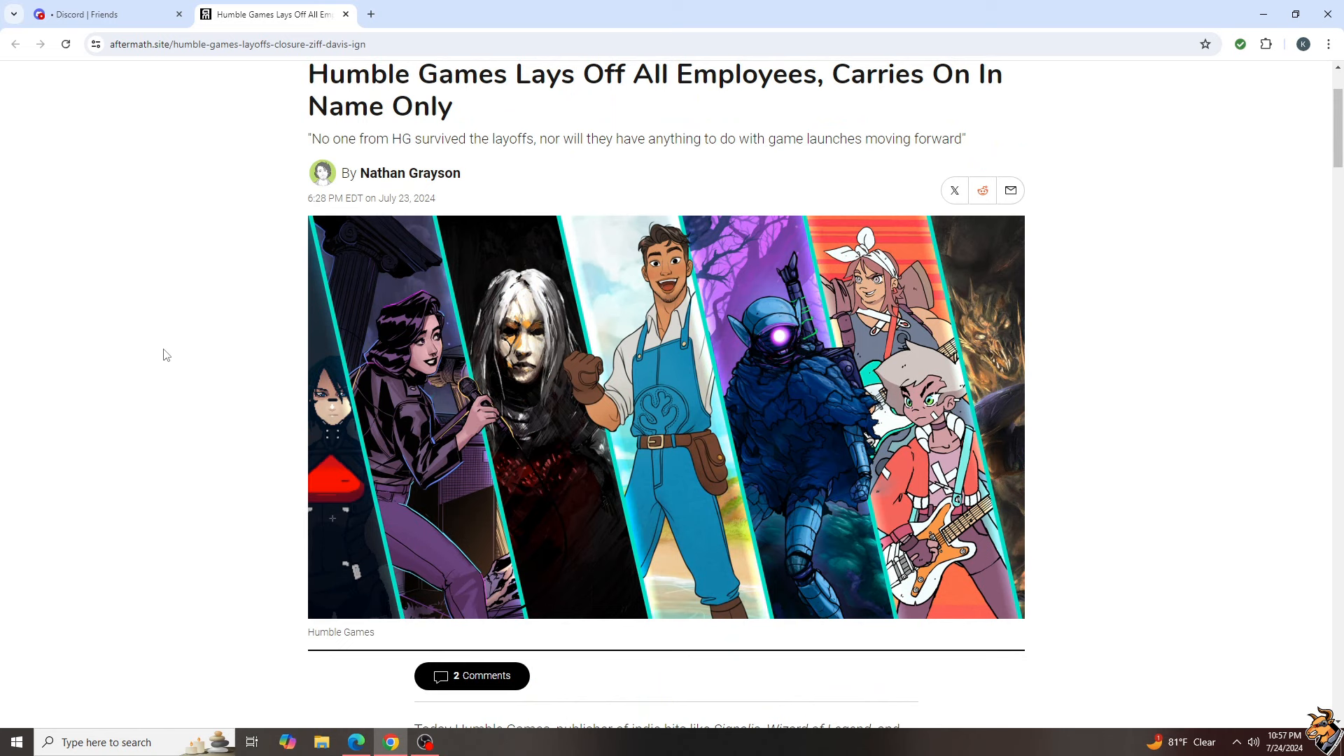
mouse_move(155, 363)
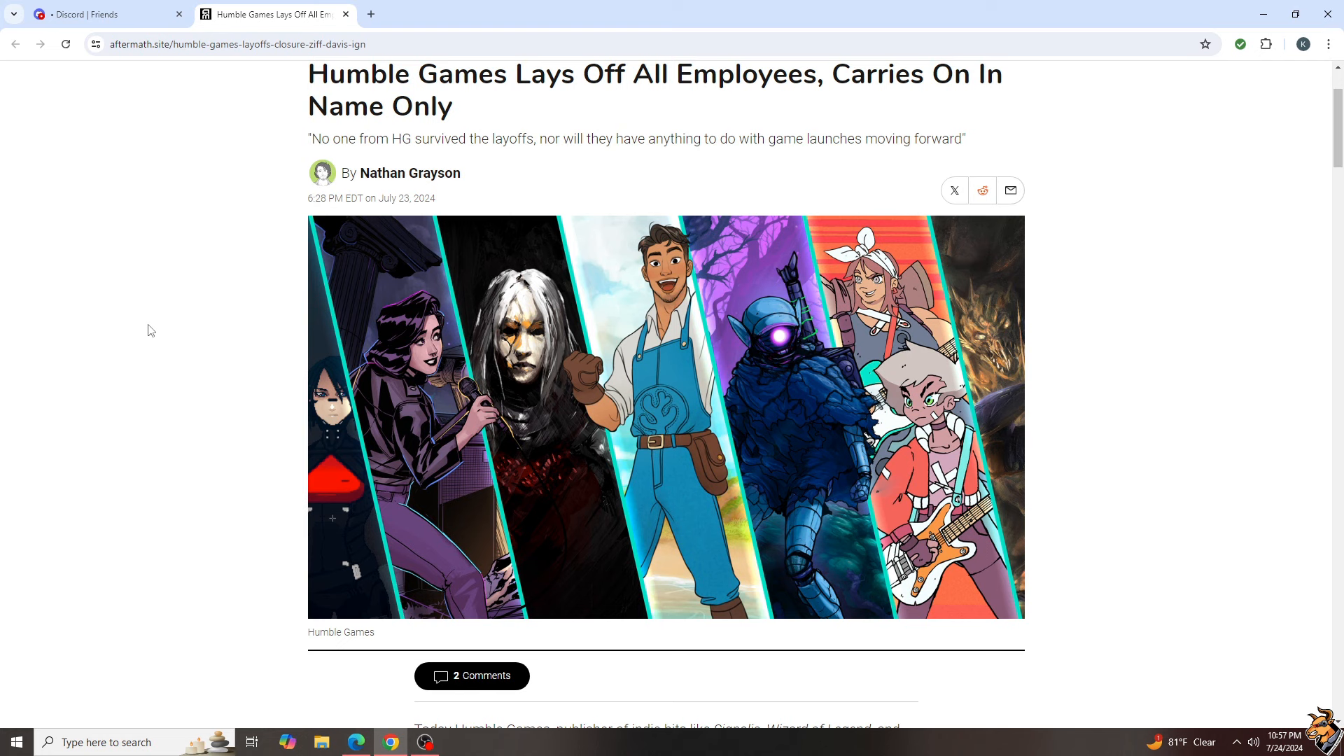
mouse_move(147, 337)
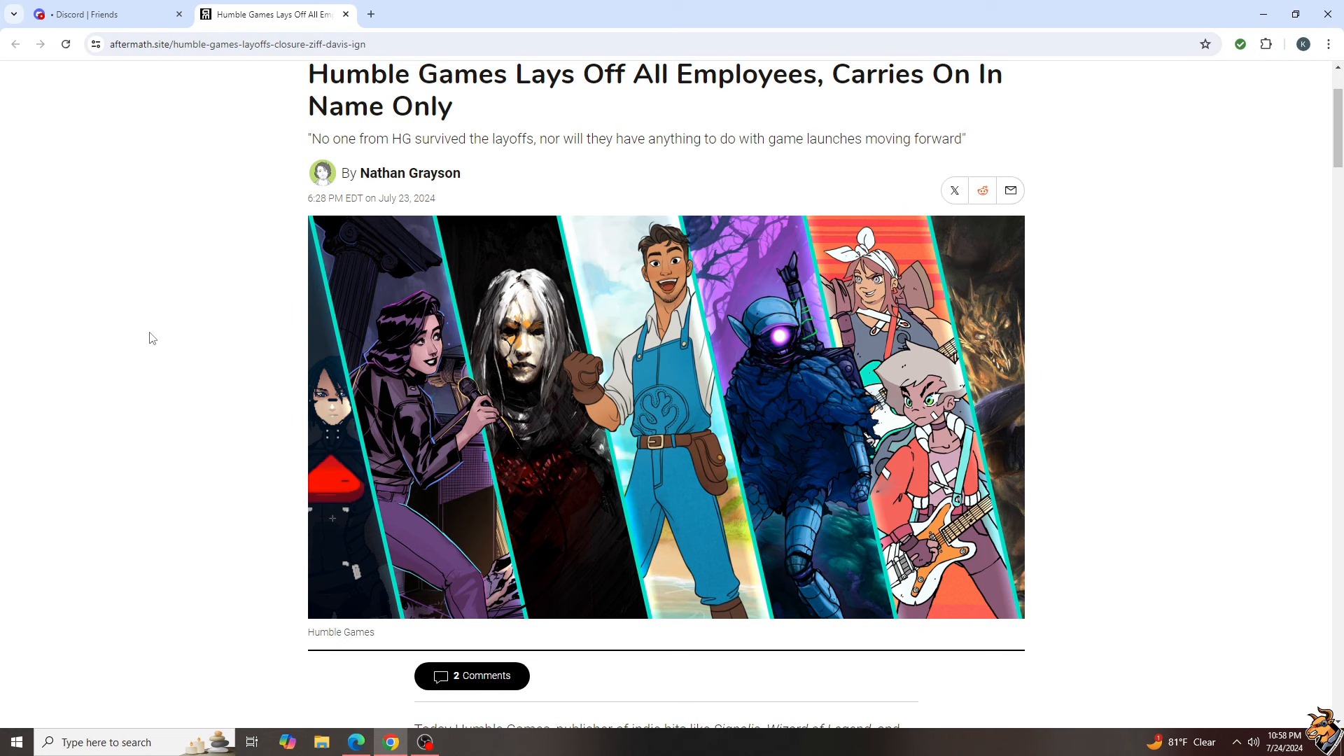
mouse_move(156, 319)
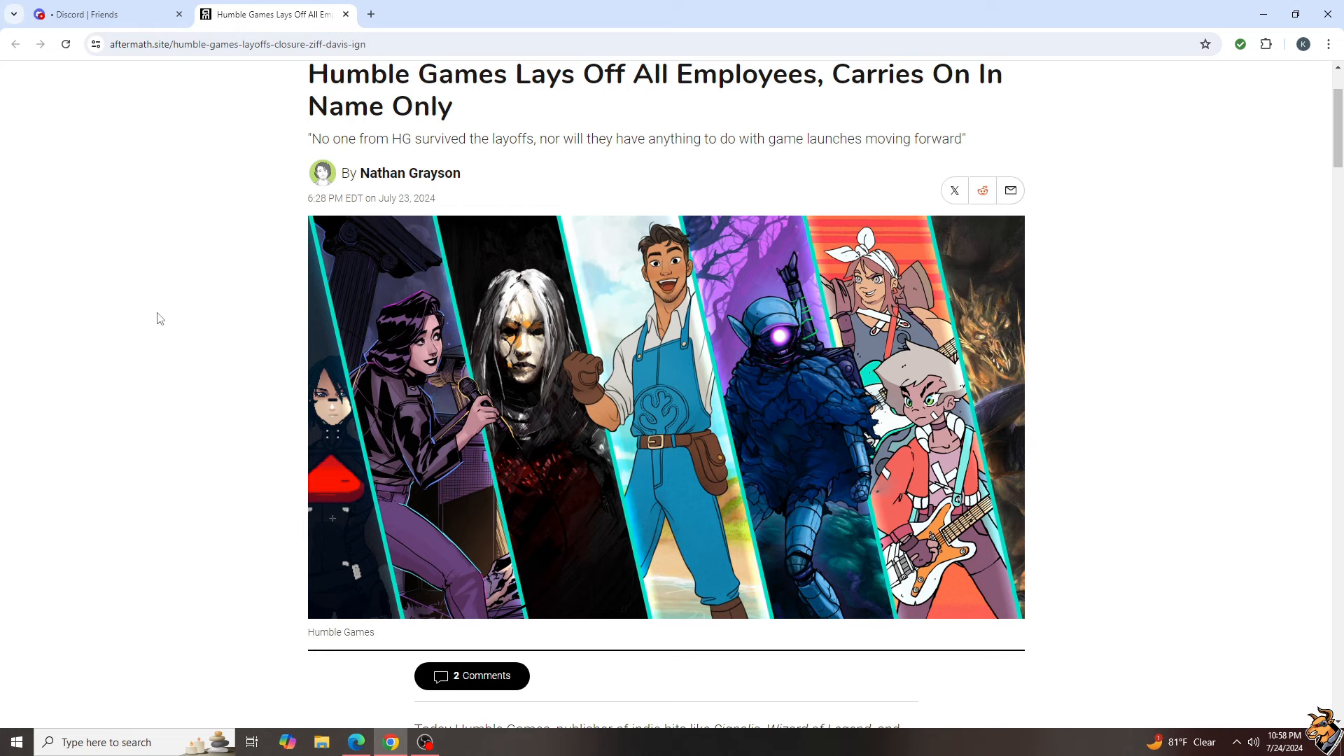
scroll("down", 3)
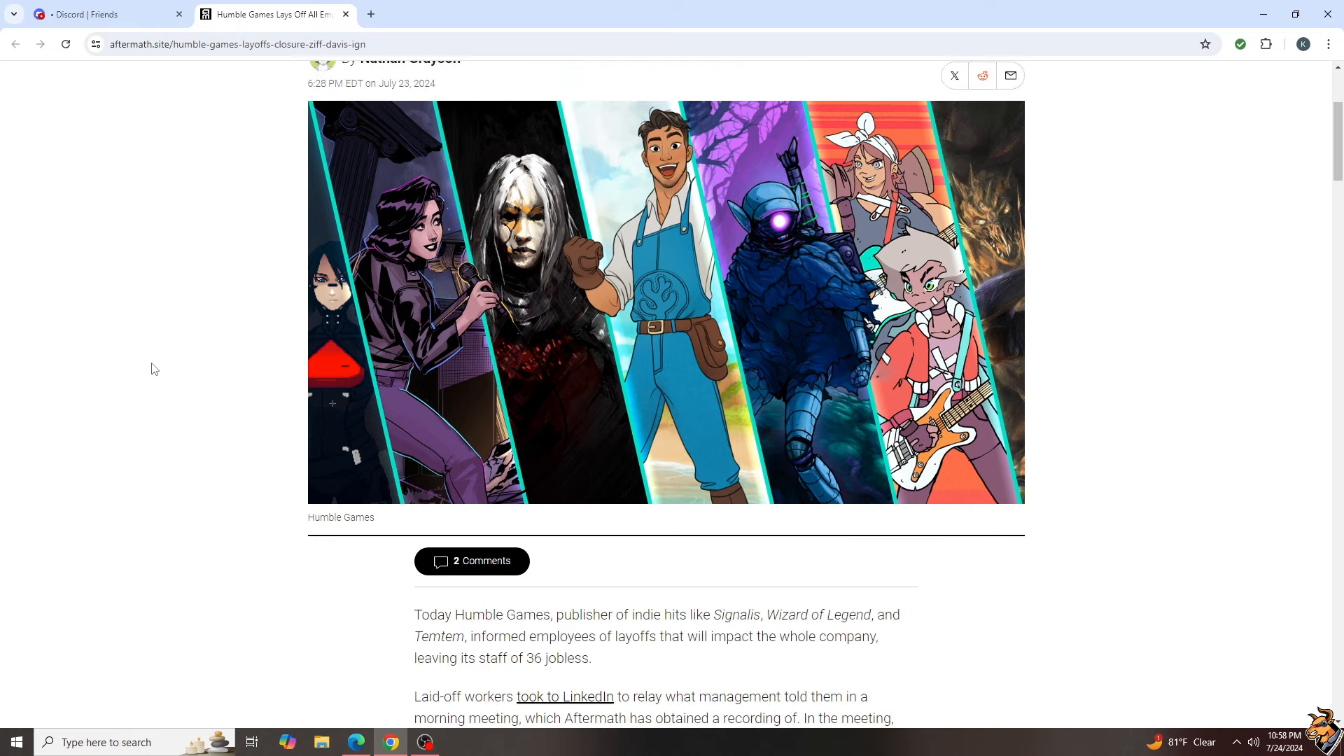
scroll("down", 3)
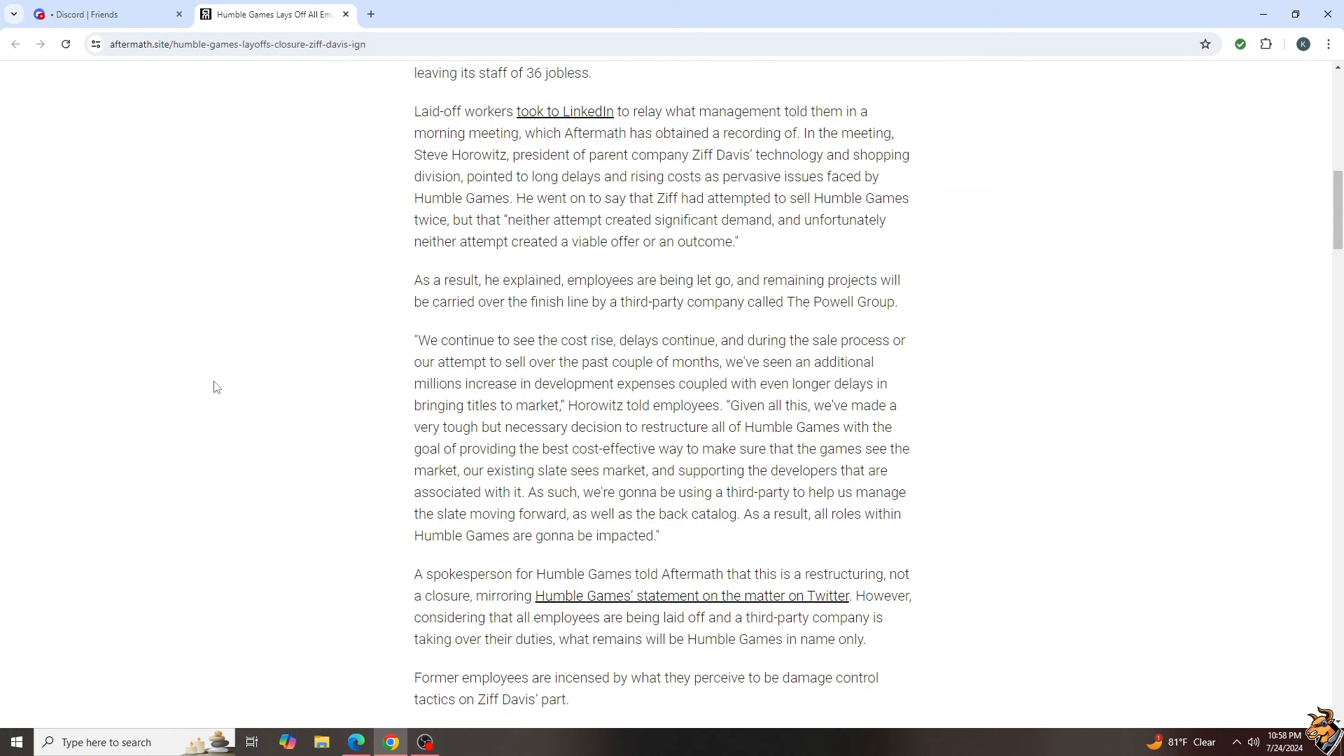
scroll("down", 3)
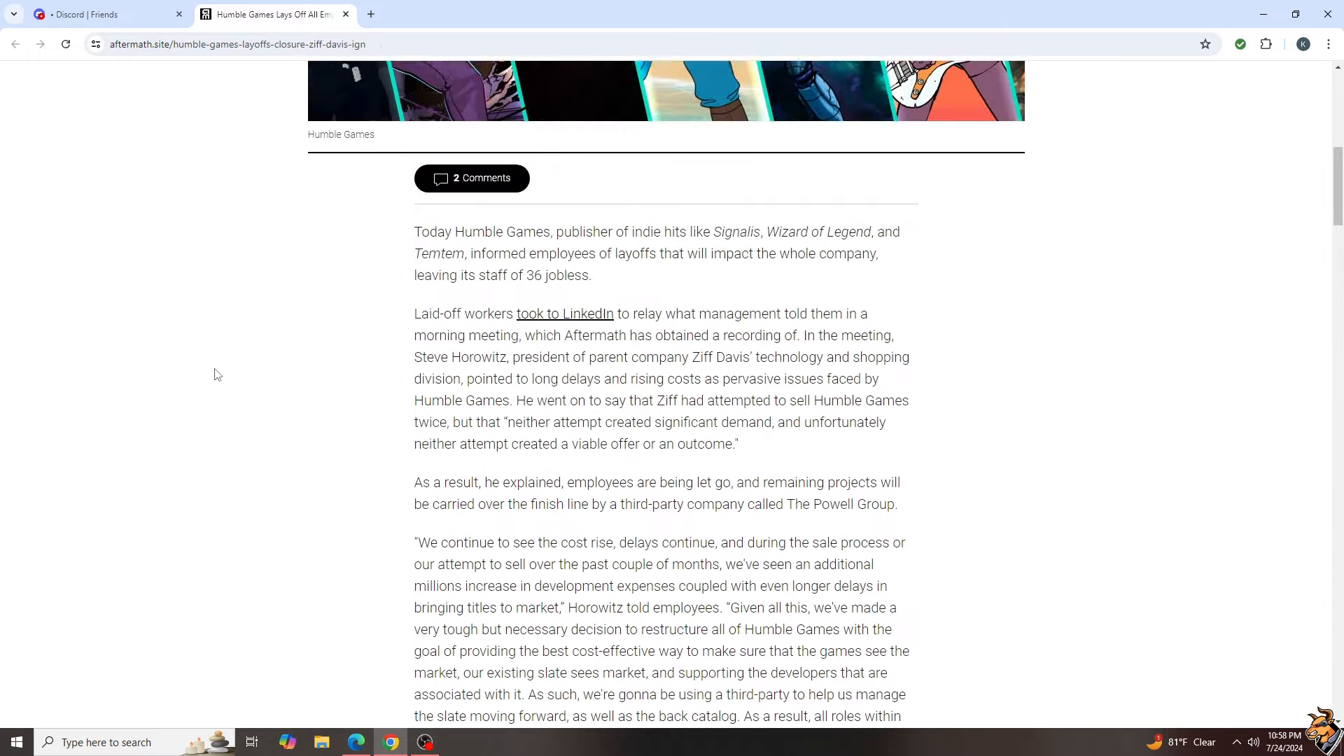
scroll("up", 3)
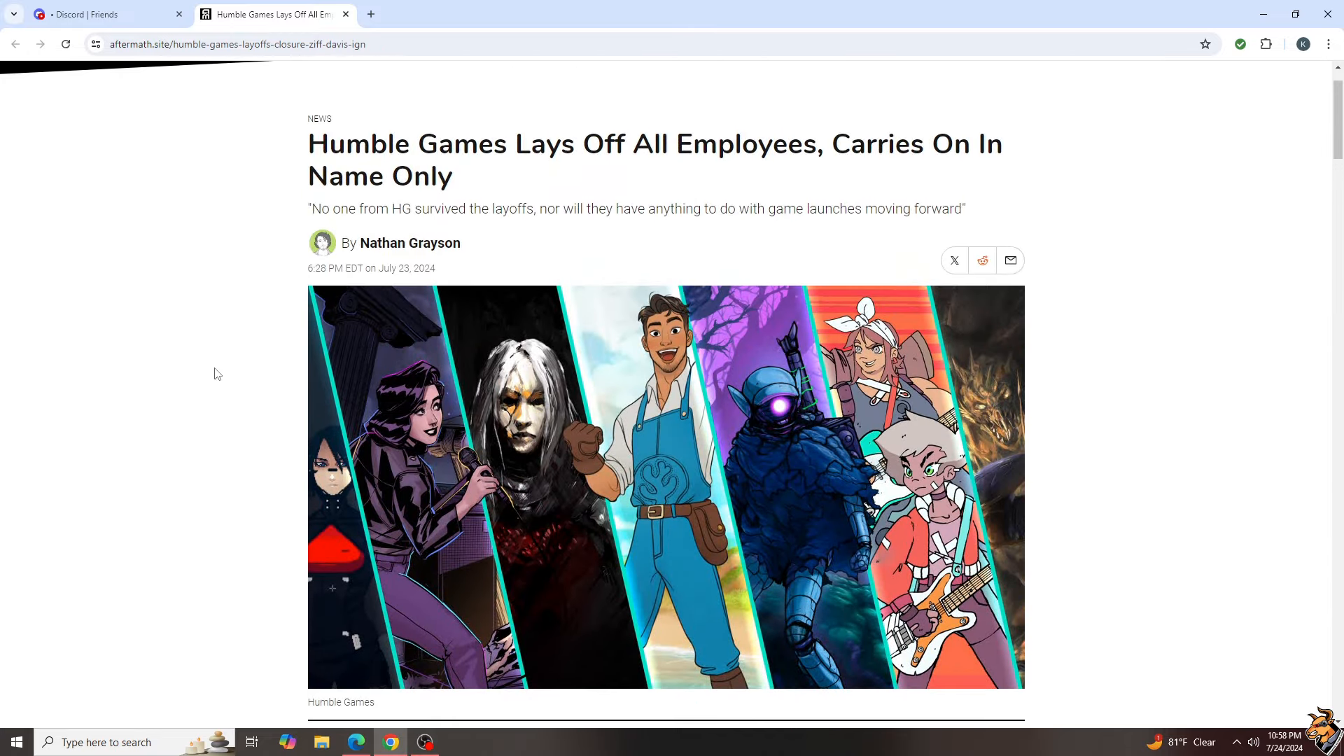
scroll("down", 3)
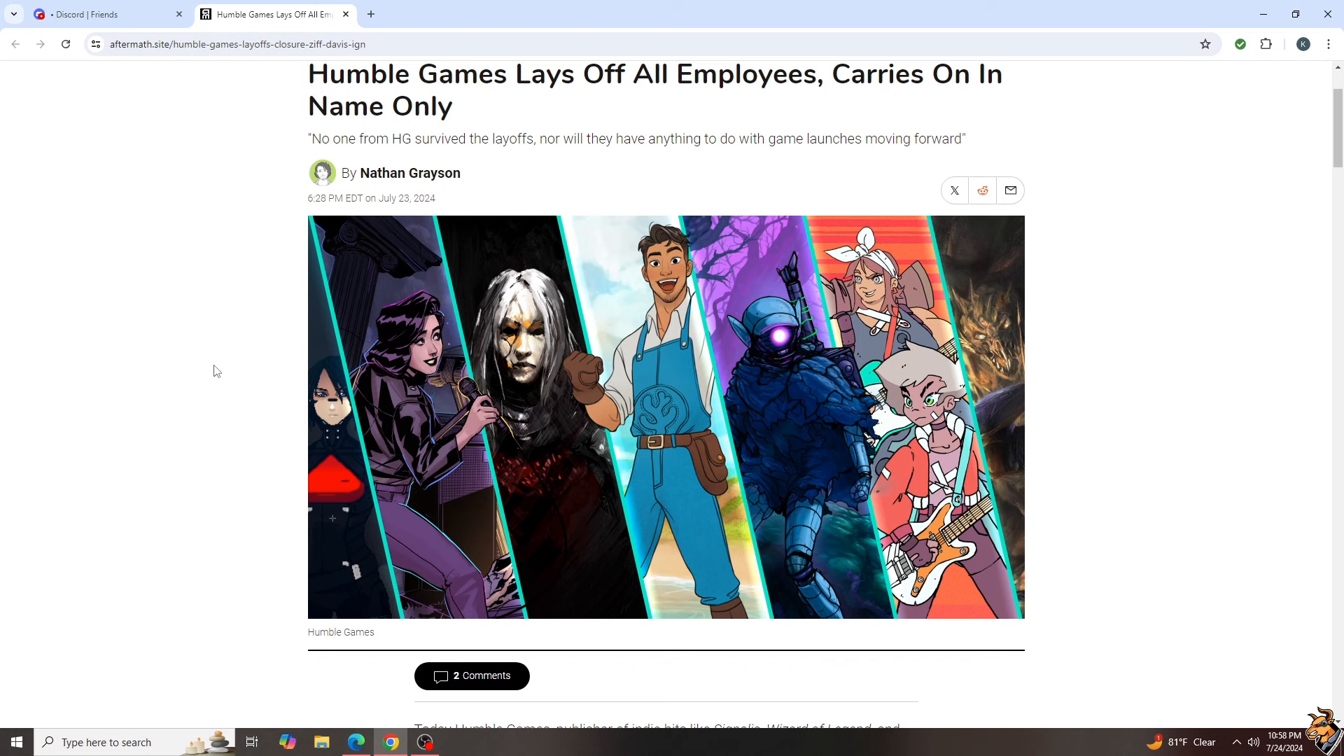
mouse_move(214, 357)
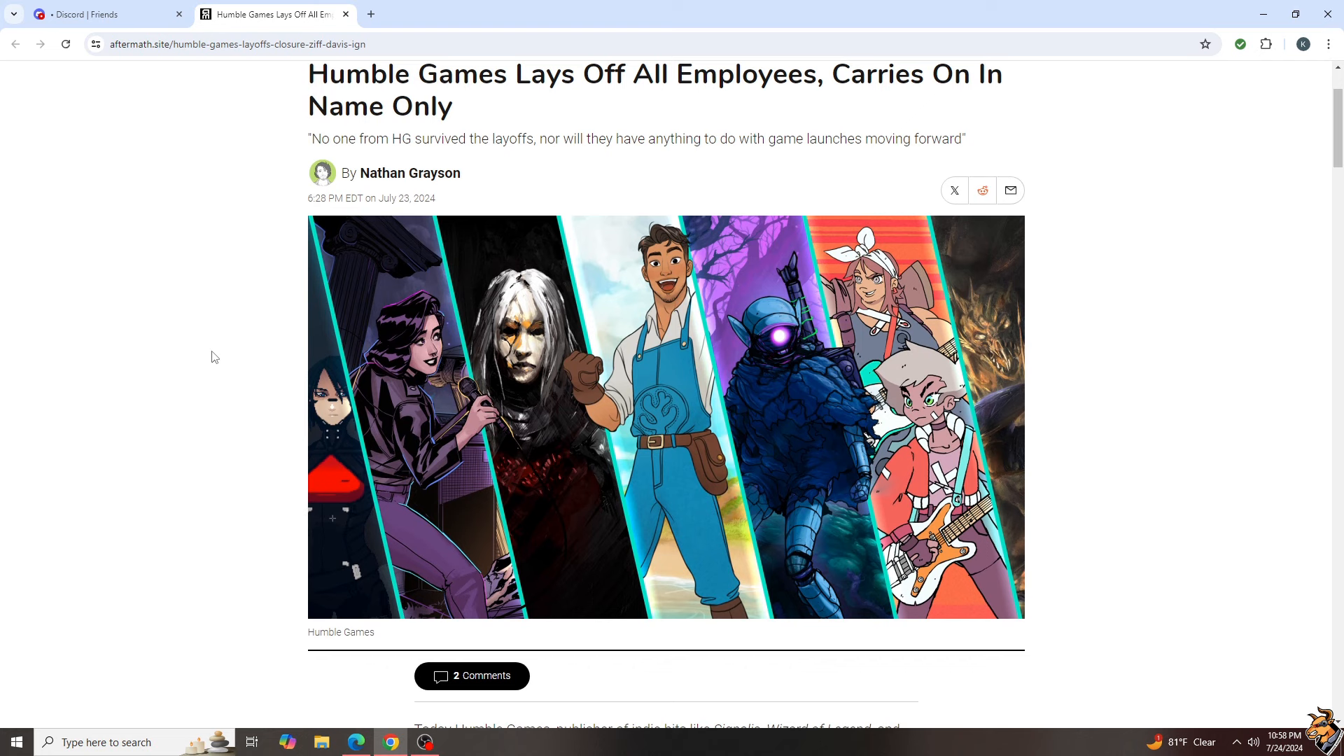
mouse_move(209, 365)
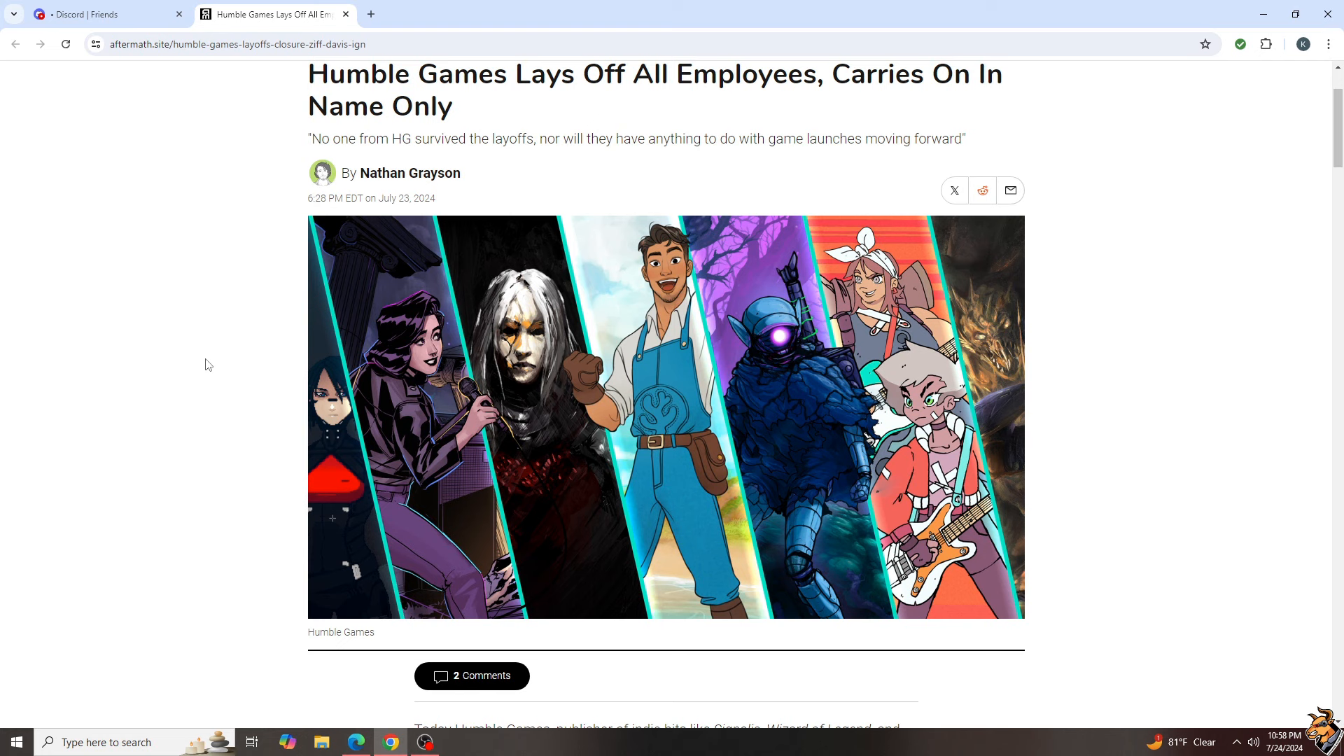
mouse_move(201, 357)
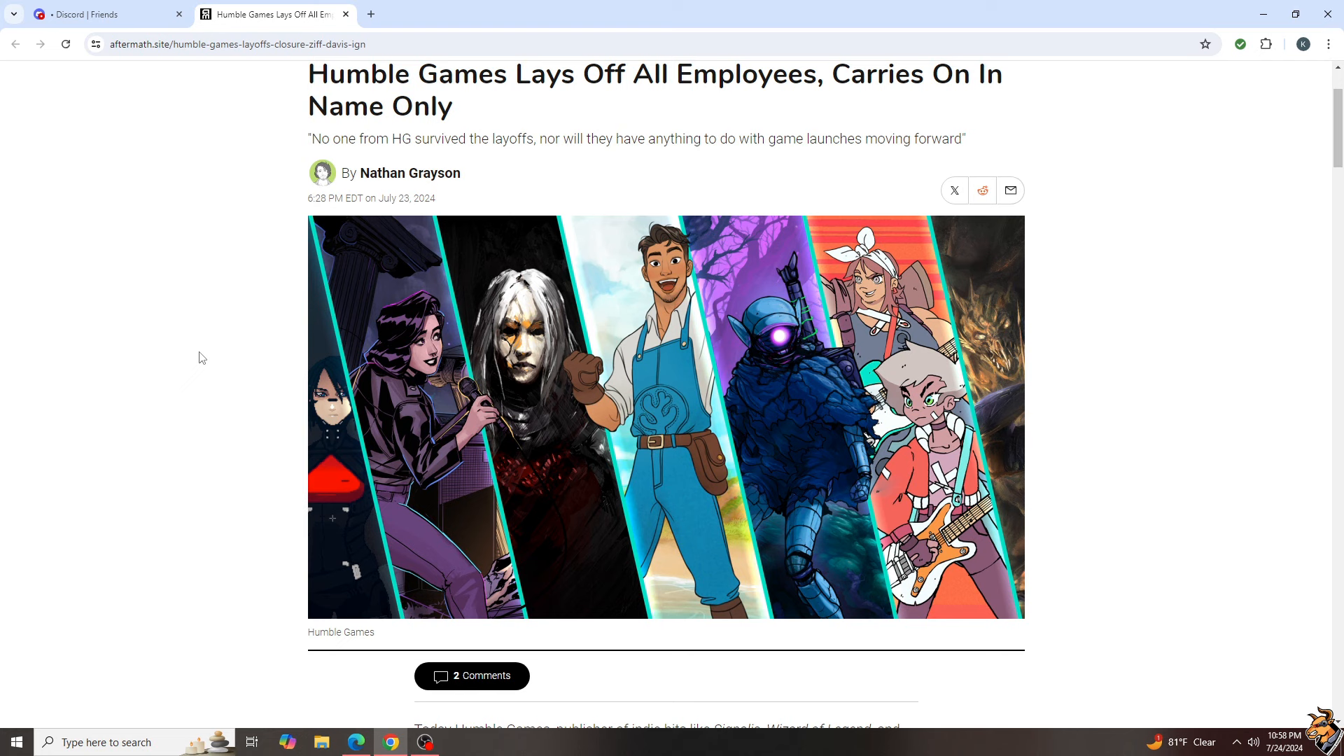
mouse_move(200, 364)
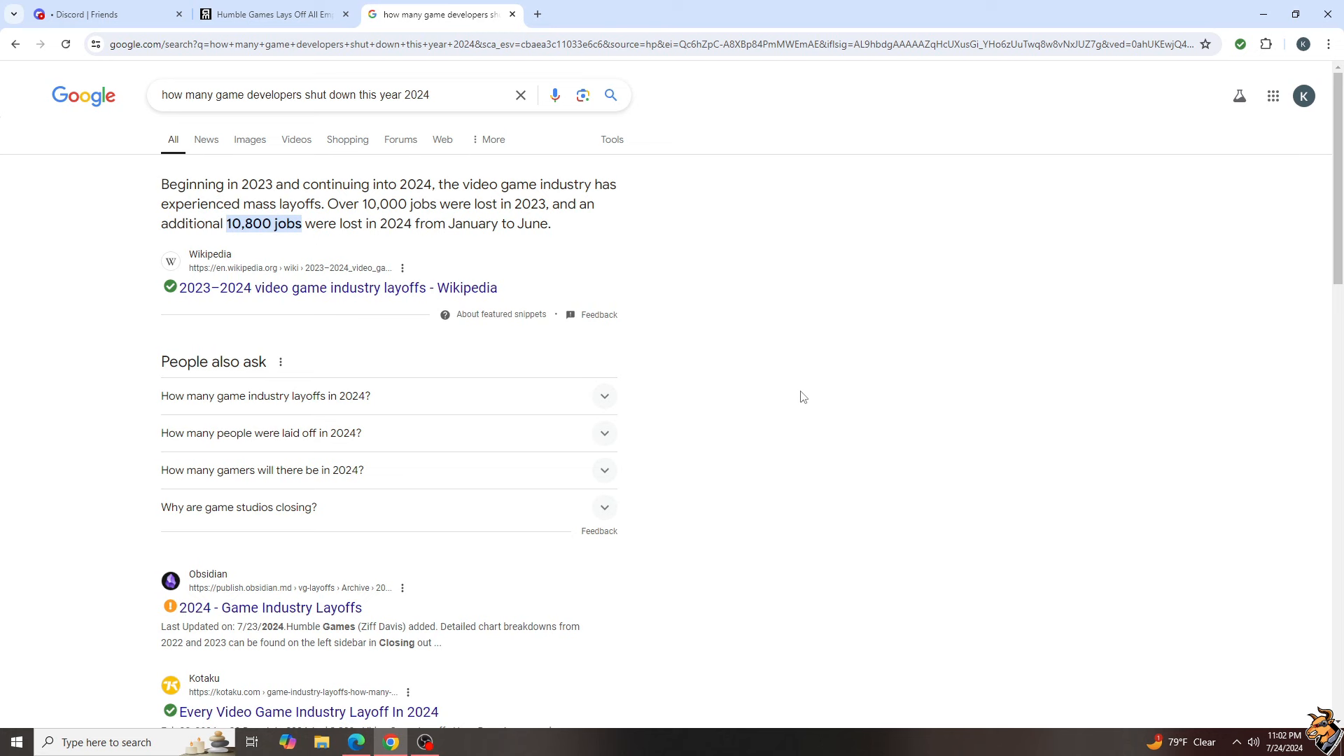
Expand the 'Why are game studios closing?' related question, then collapse it again.
left_click(238, 507)
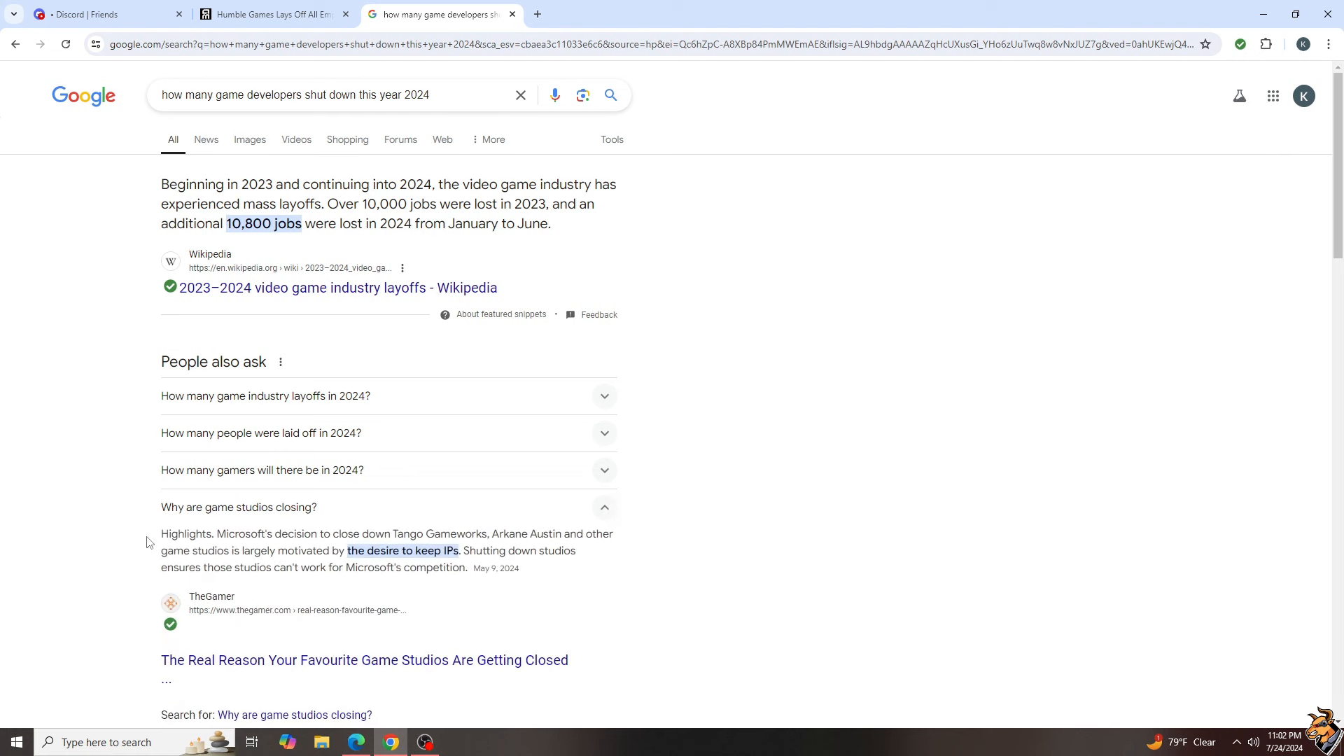
mouse_move(727, 547)
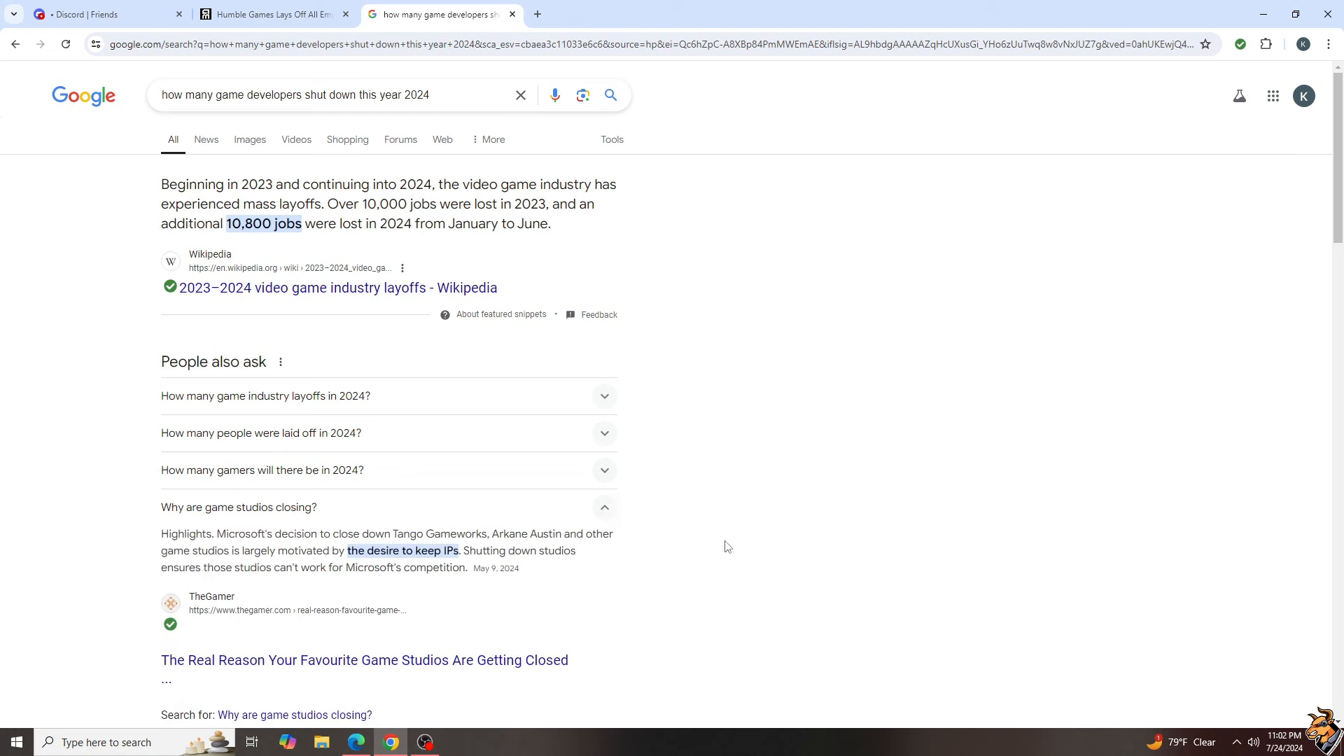
mouse_move(602, 512)
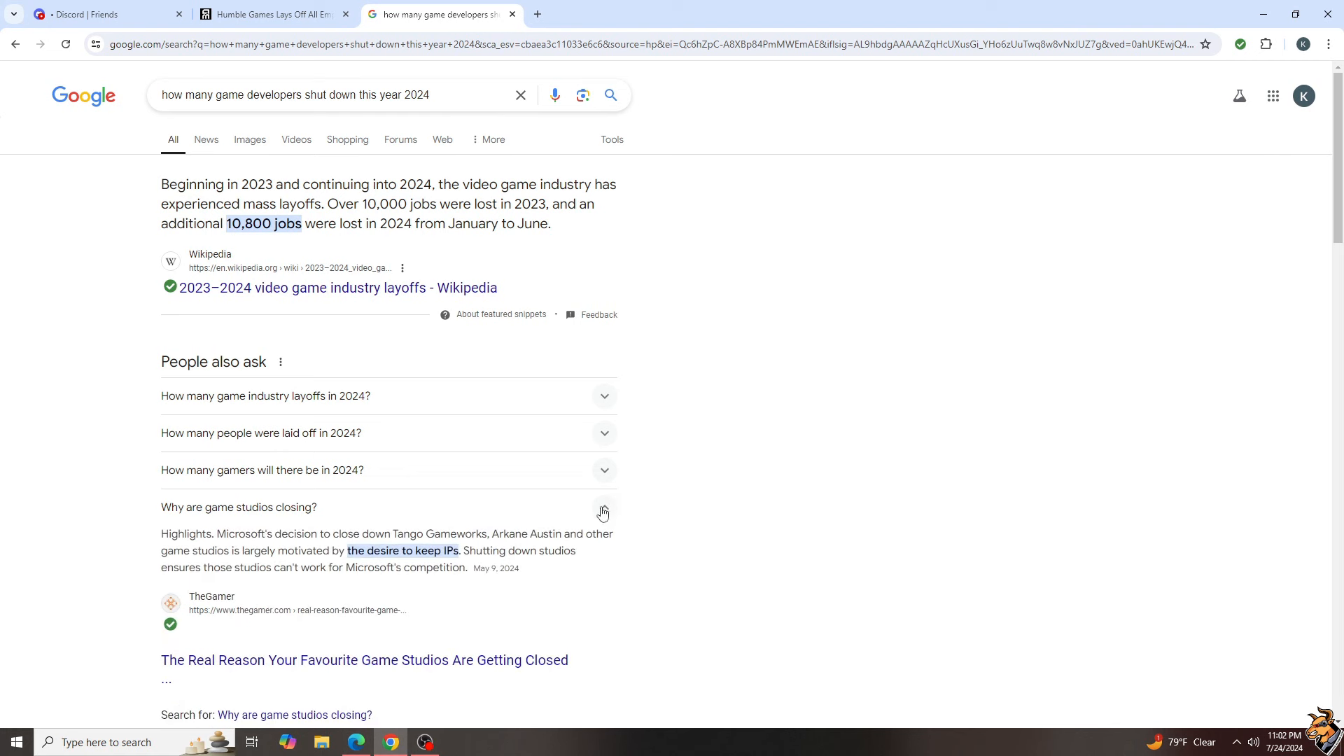
left_click(603, 507)
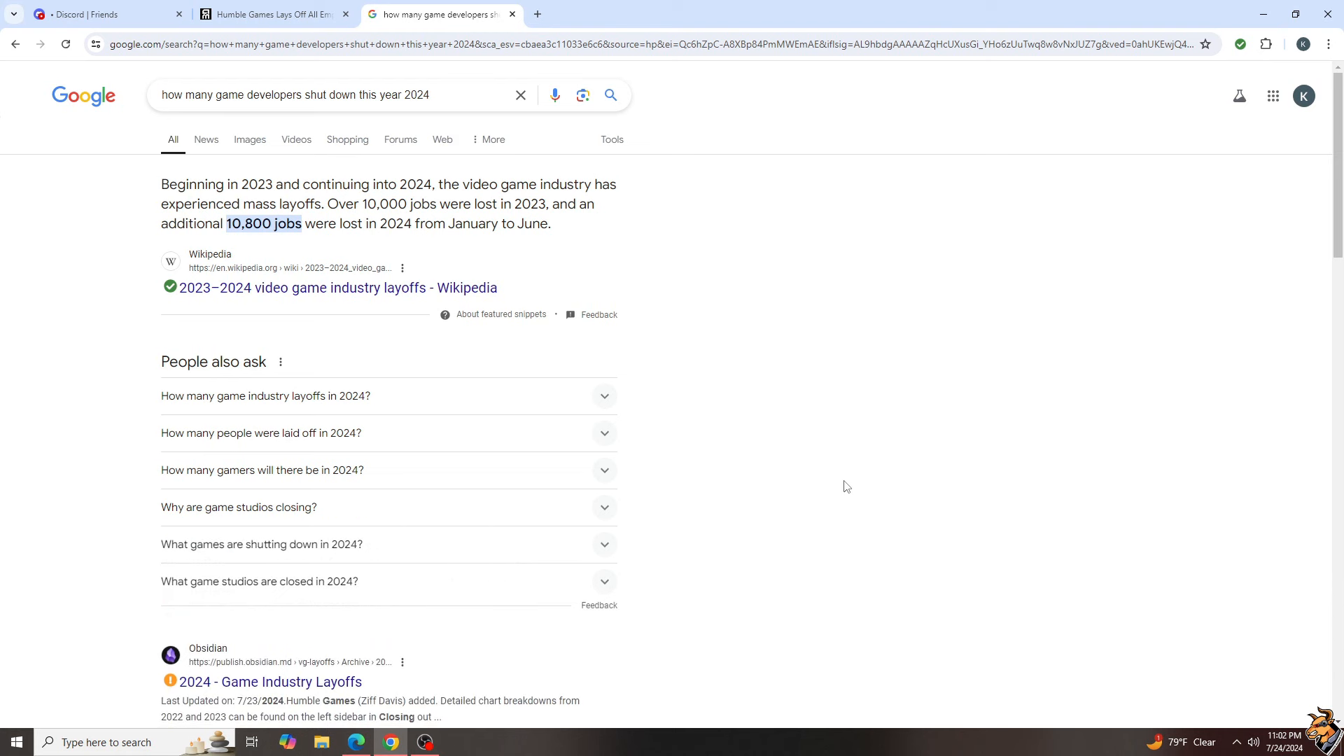
mouse_move(815, 476)
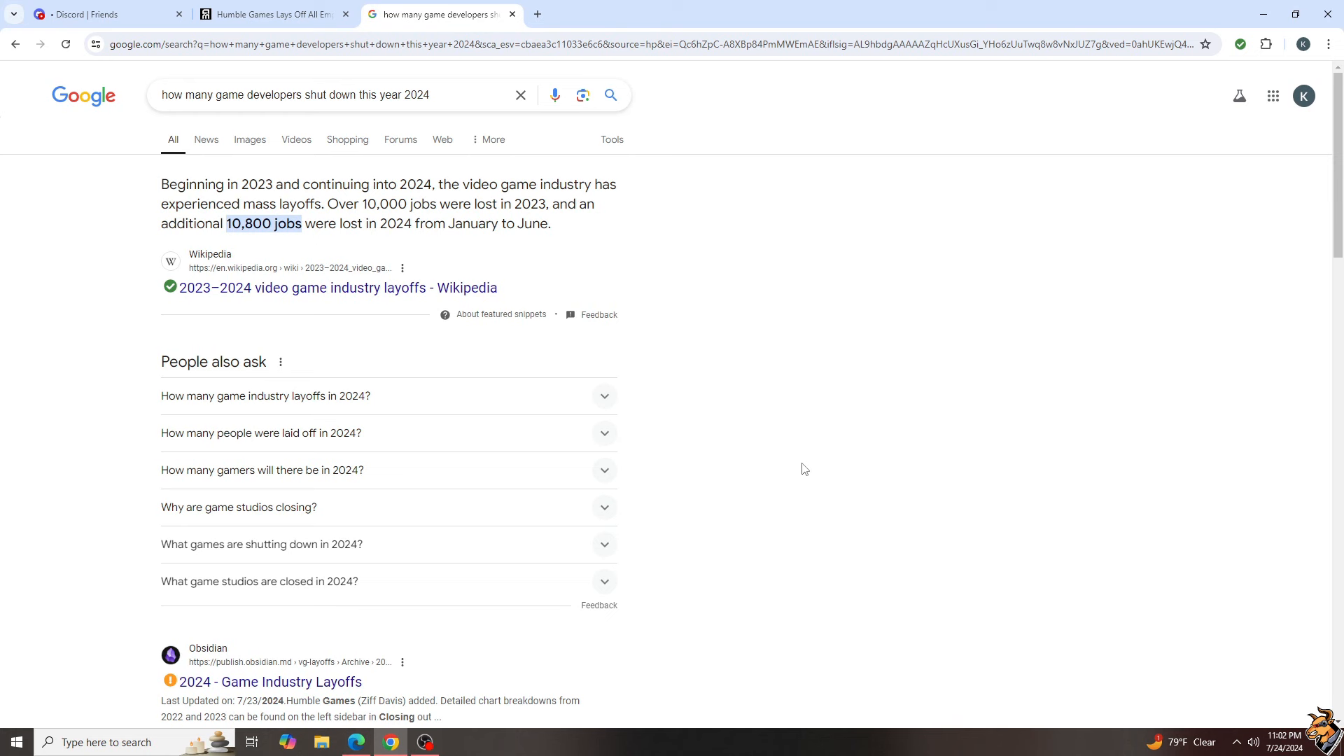
mouse_move(799, 471)
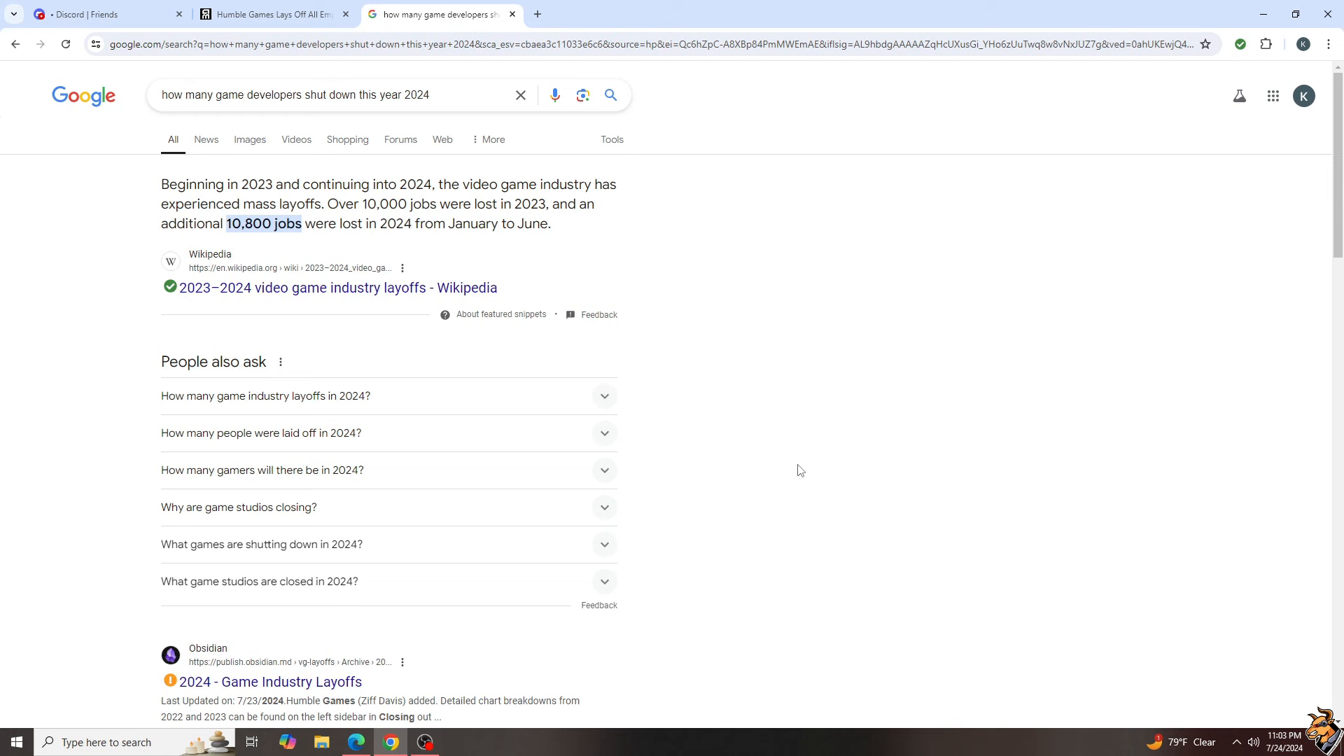
mouse_move(777, 537)
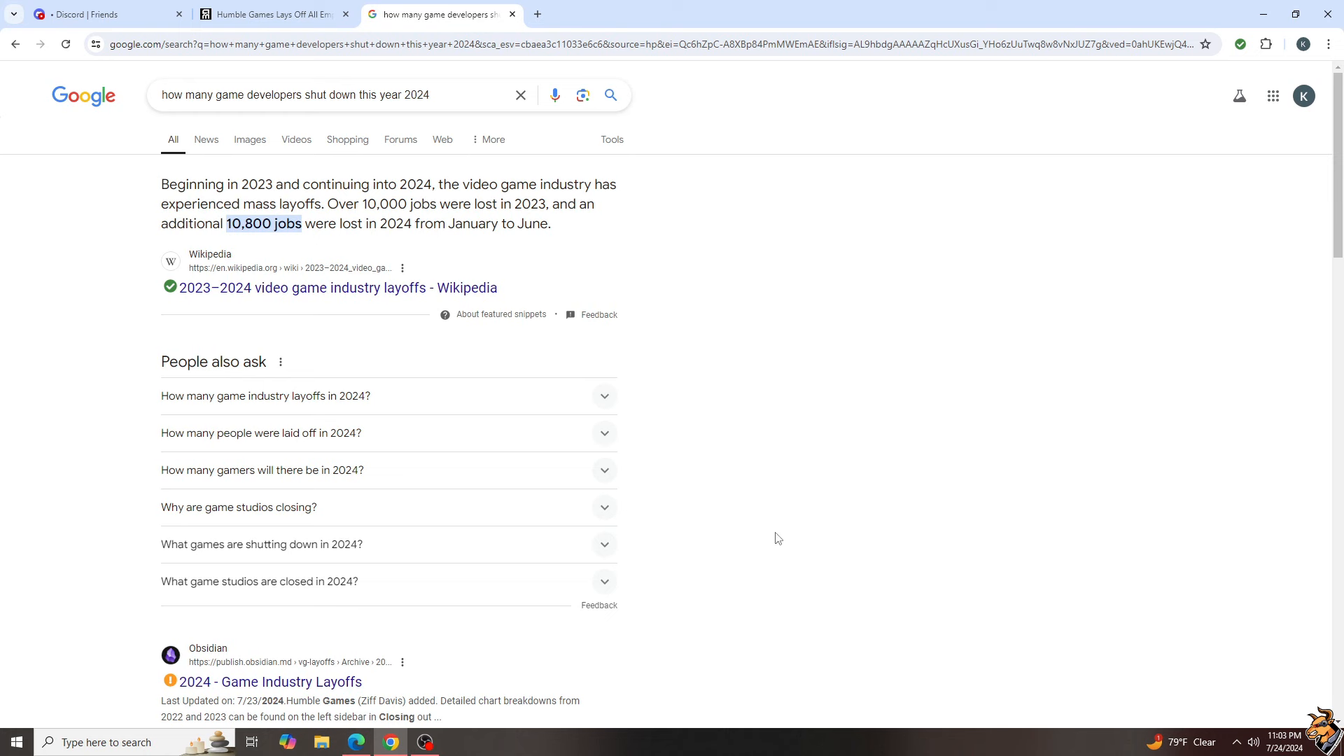
mouse_move(768, 554)
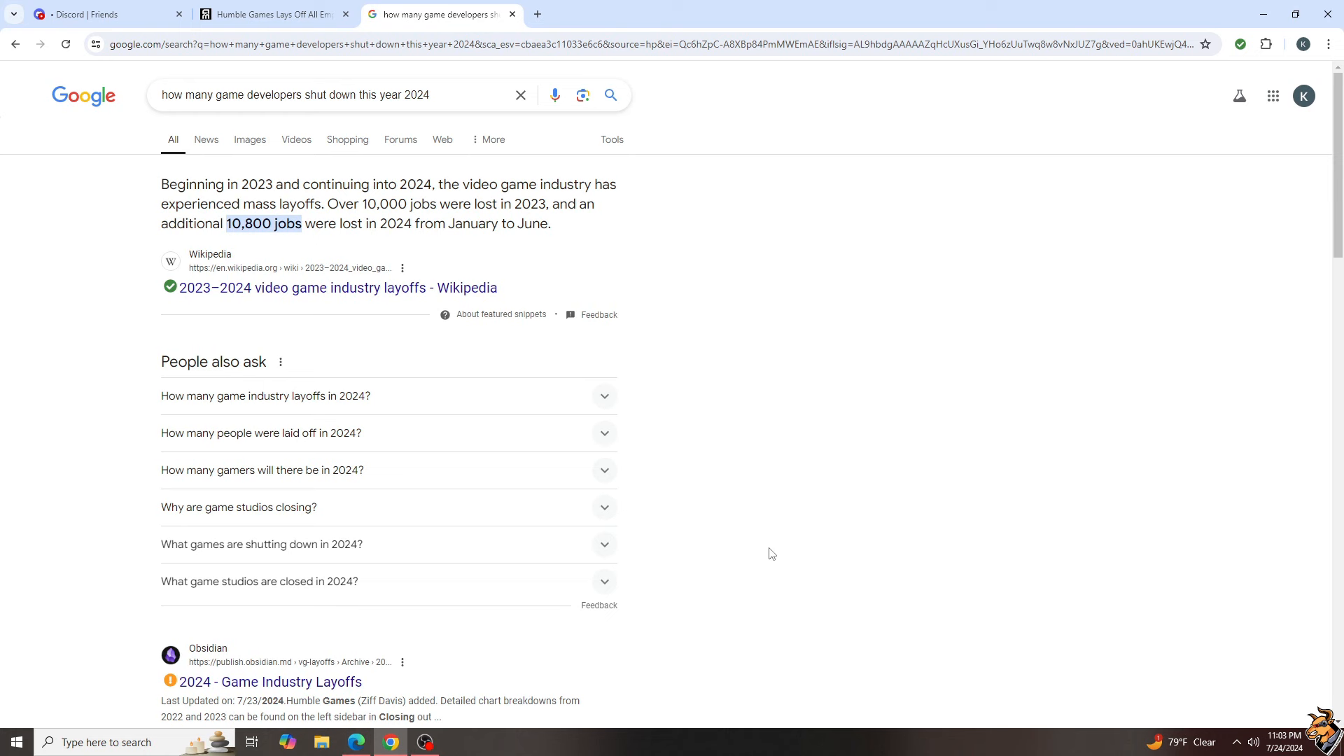
mouse_move(768, 543)
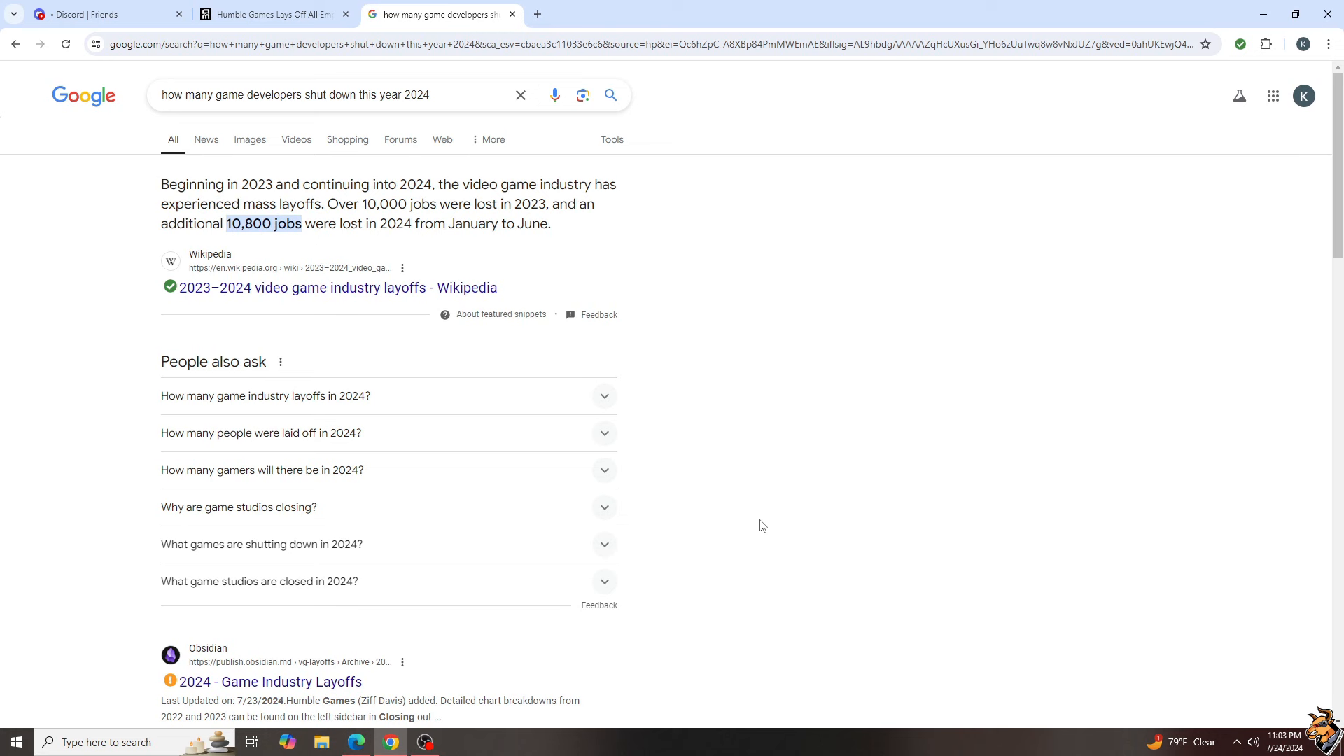
mouse_move(758, 521)
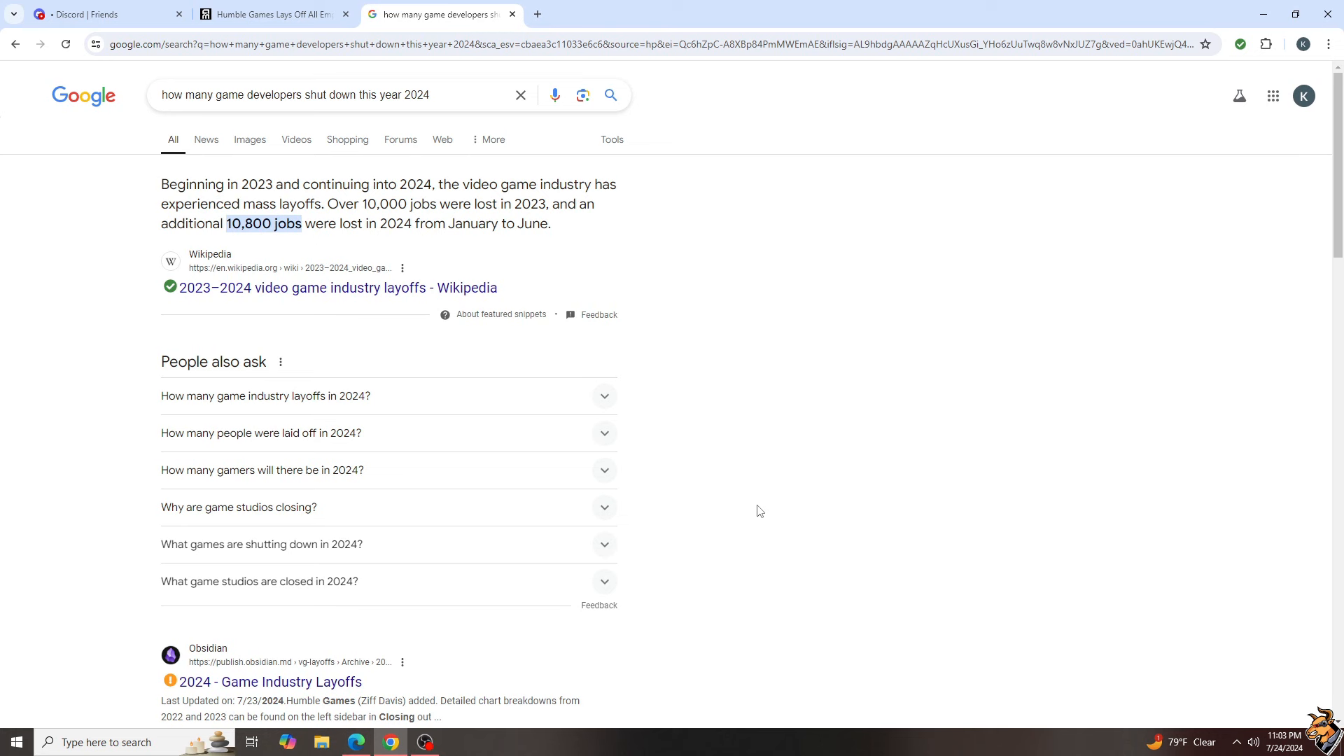
mouse_move(757, 528)
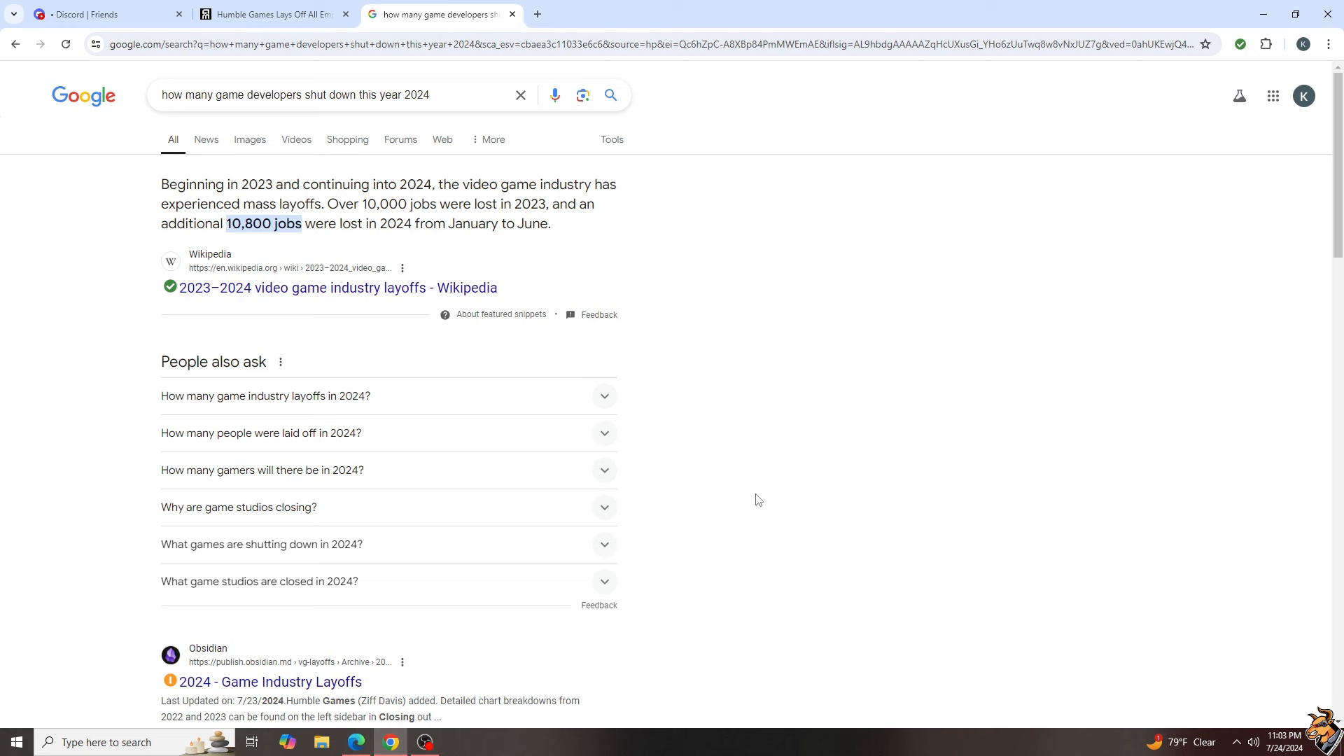
mouse_move(758, 407)
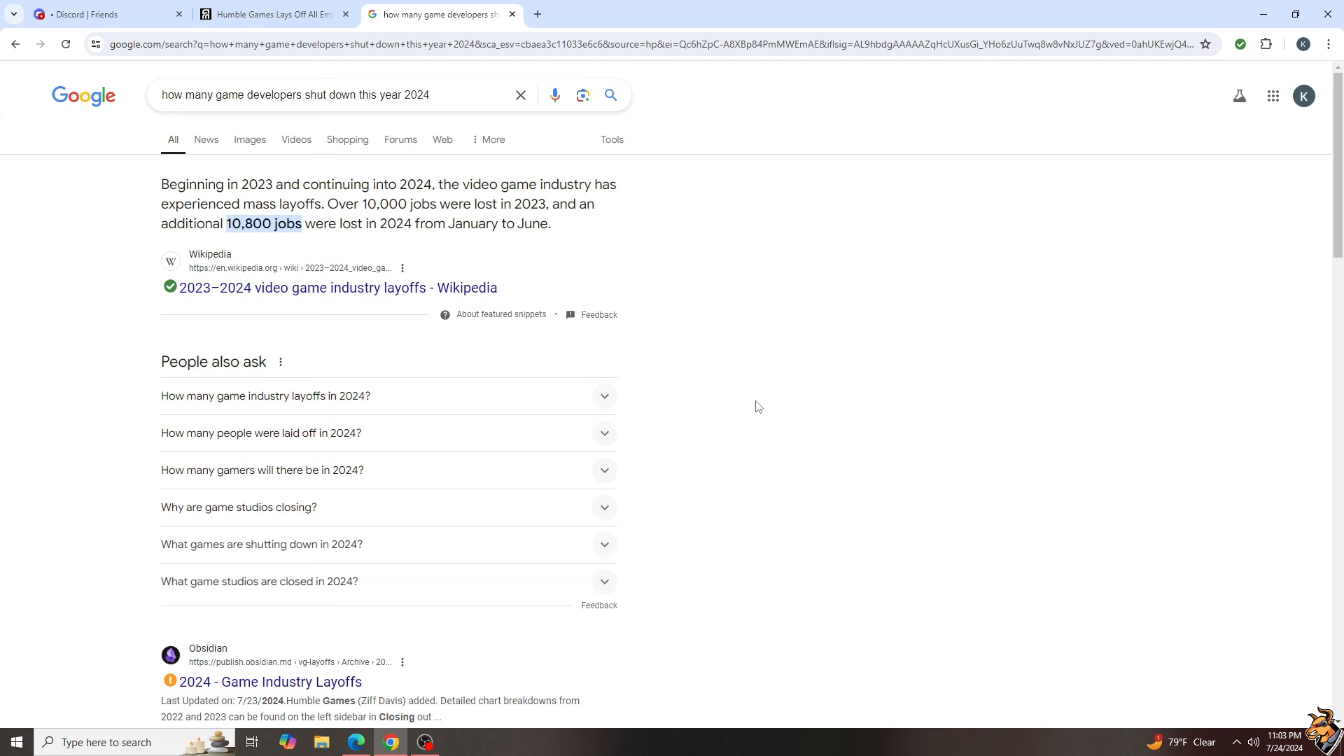
mouse_move(764, 451)
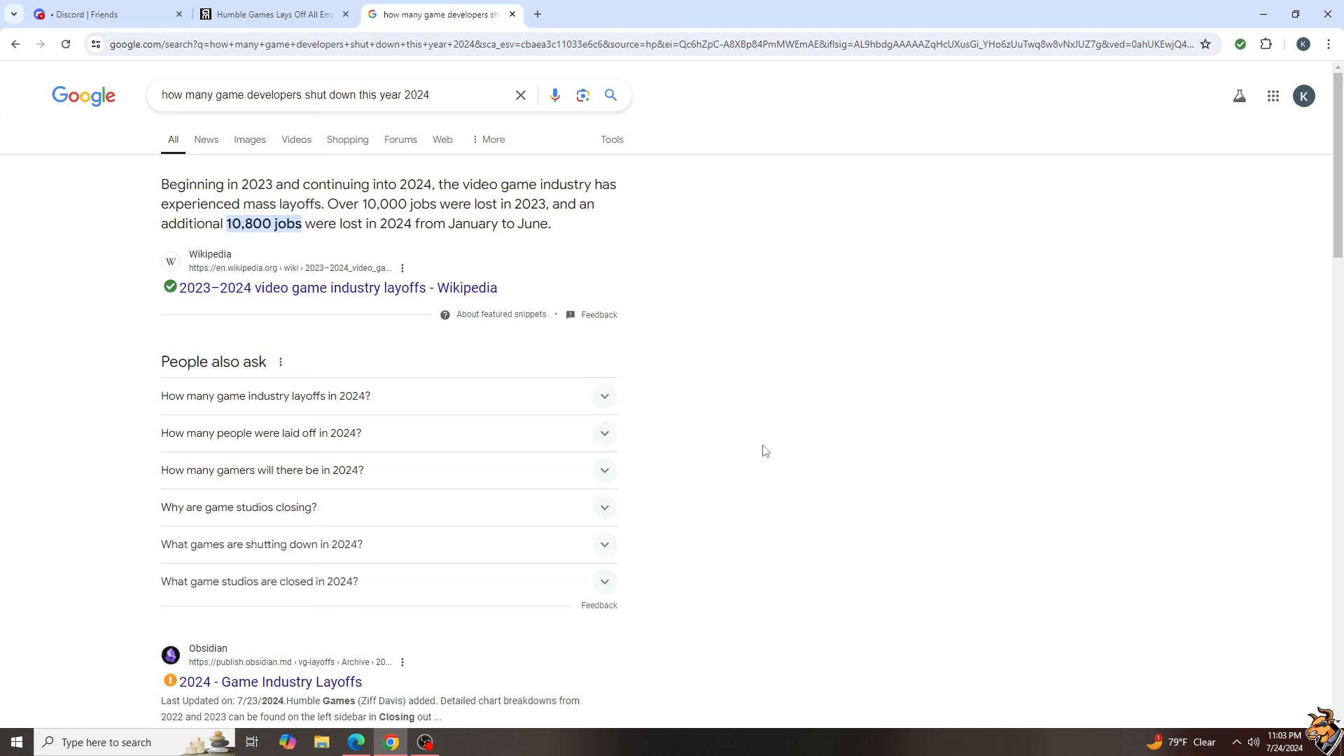
mouse_move(761, 468)
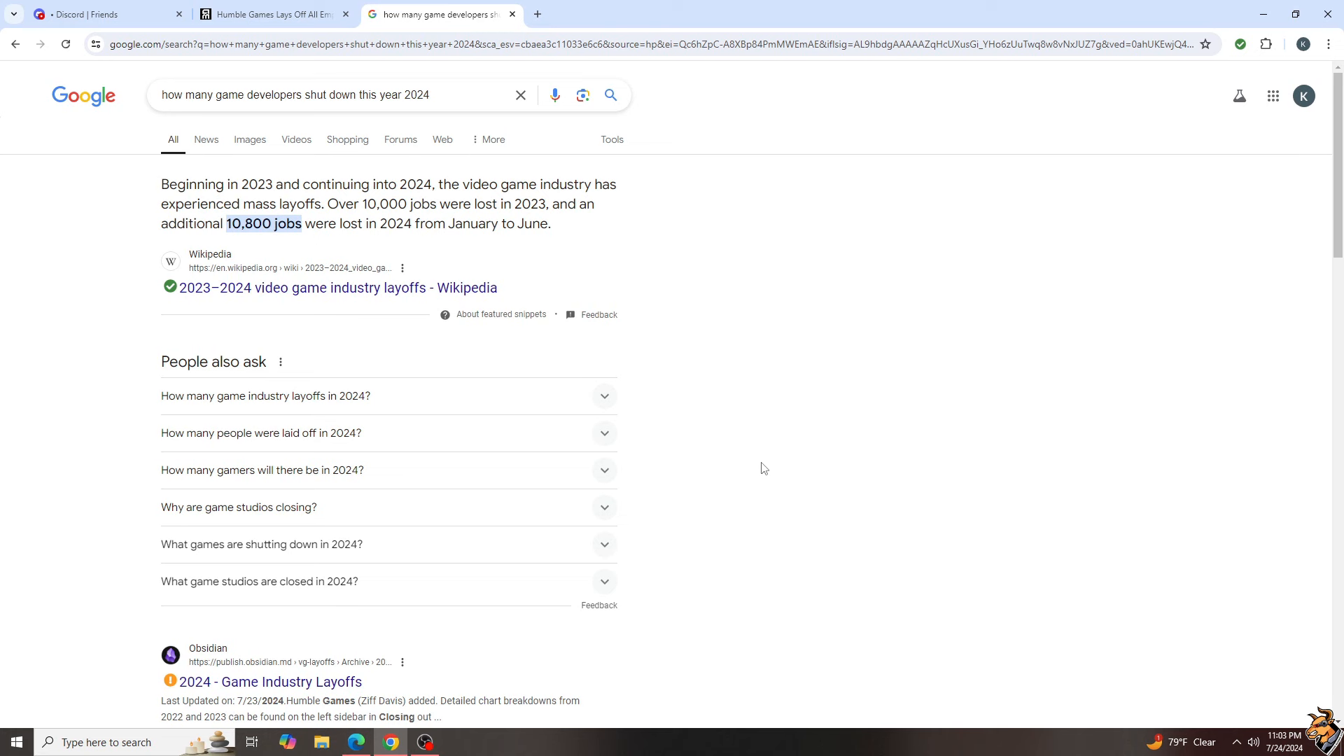
mouse_move(766, 472)
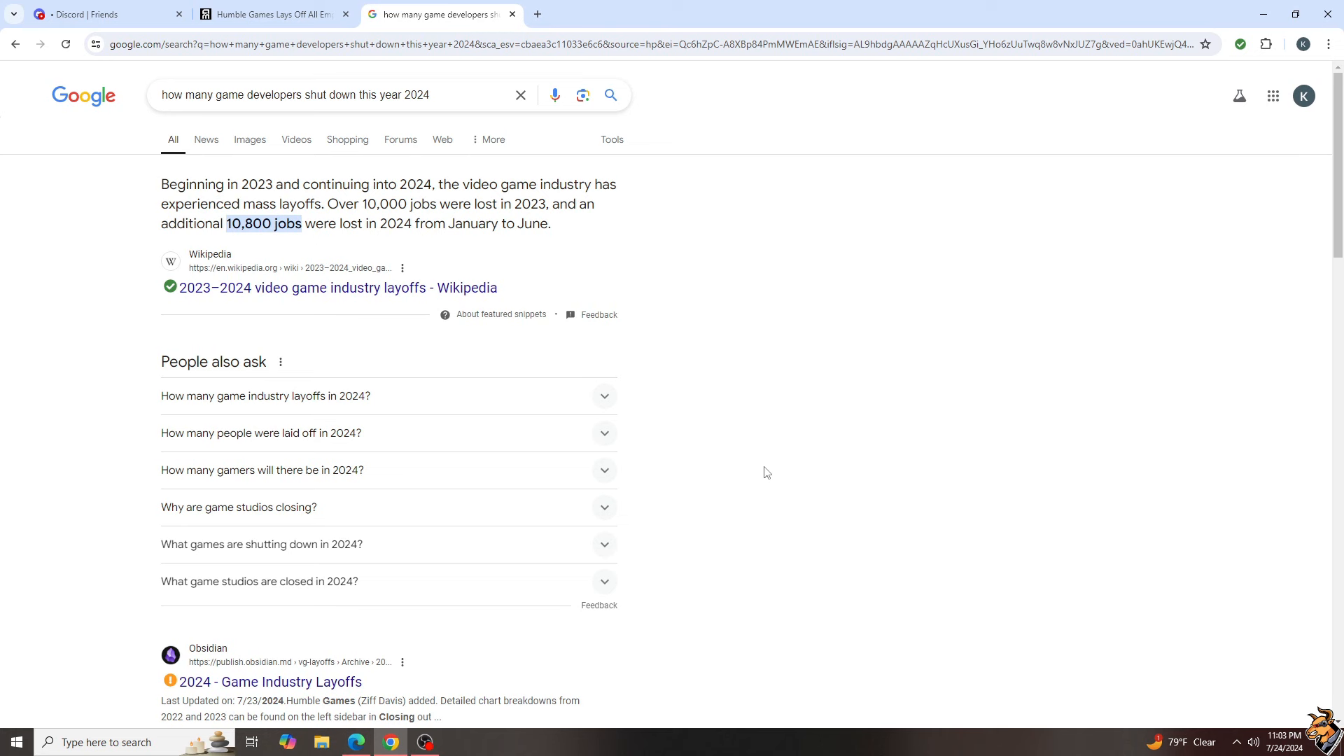
mouse_move(762, 455)
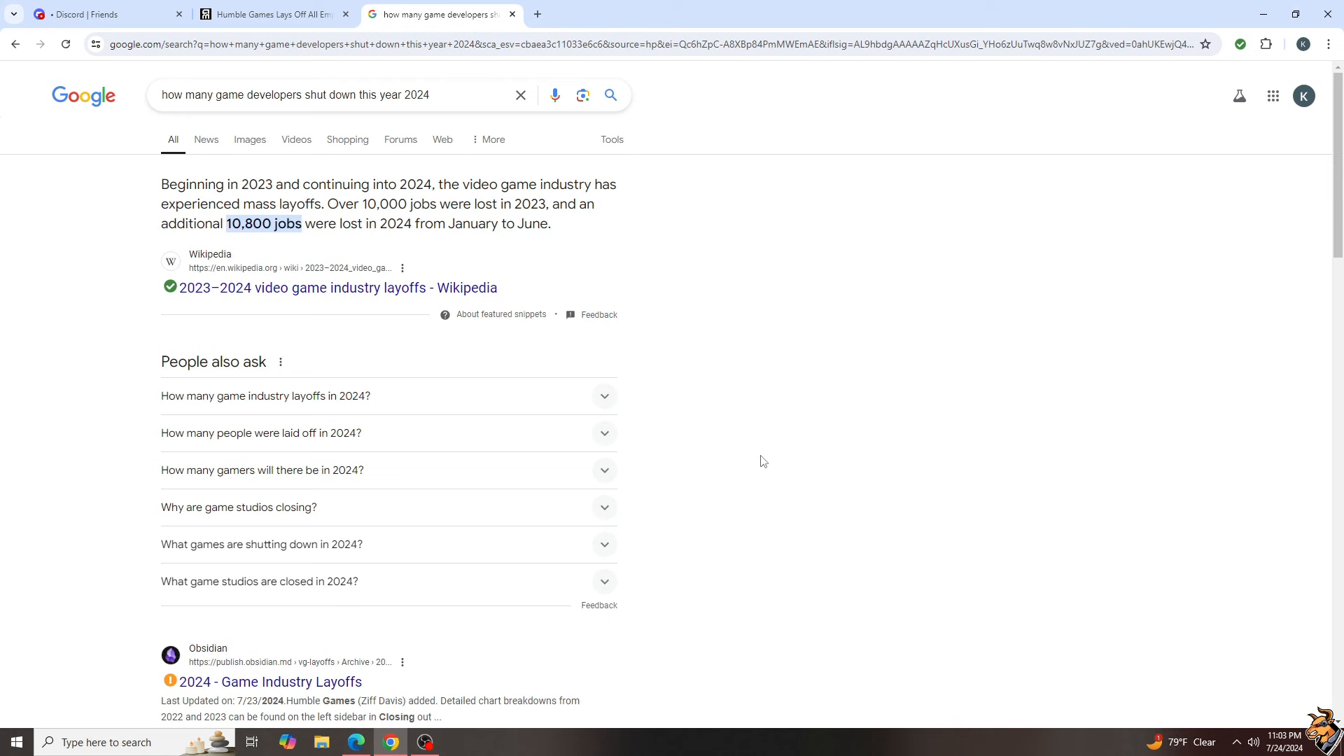
mouse_move(761, 446)
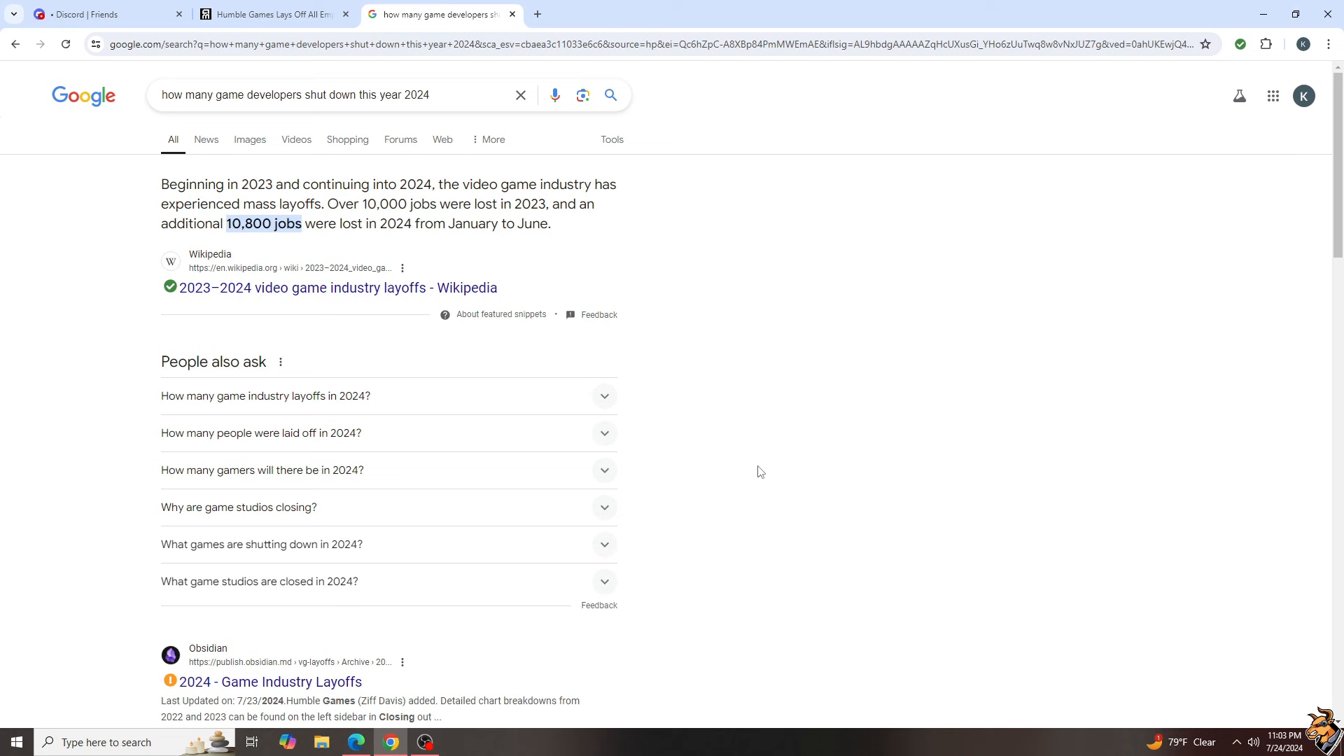
mouse_move(756, 476)
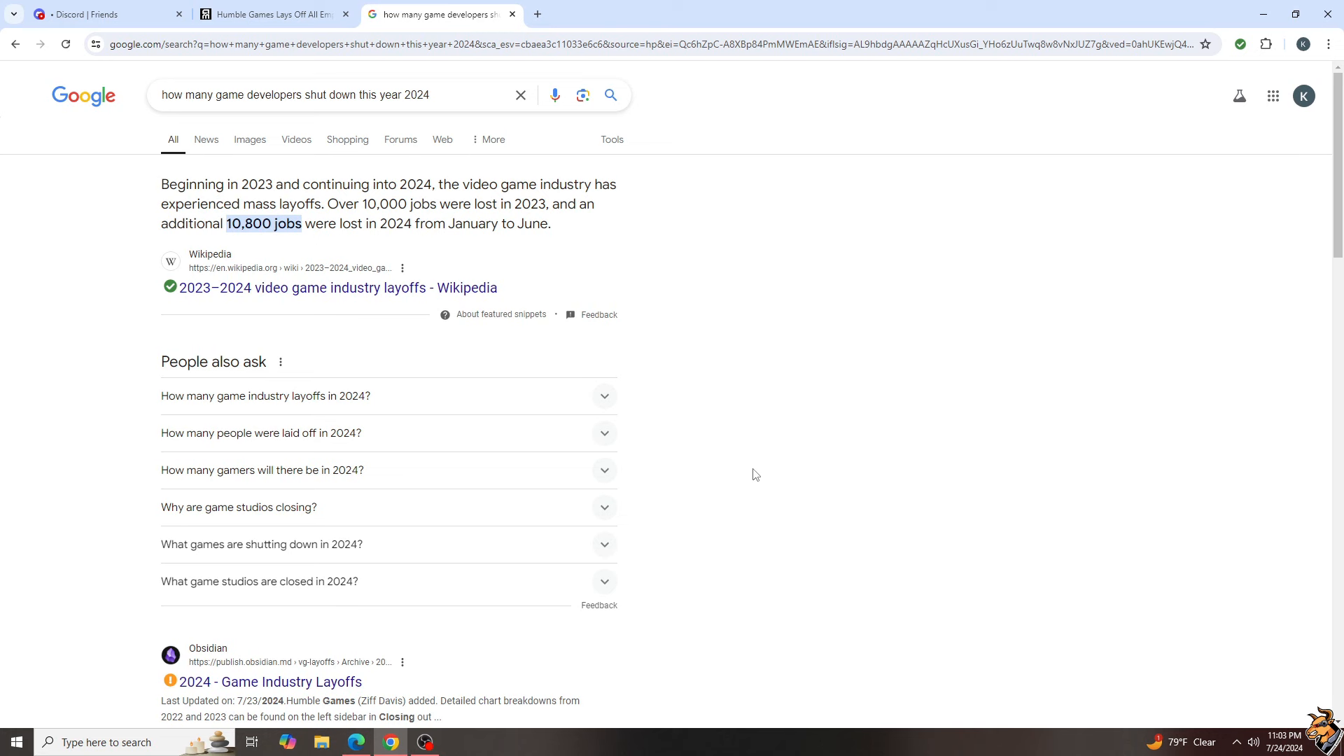
mouse_move(747, 452)
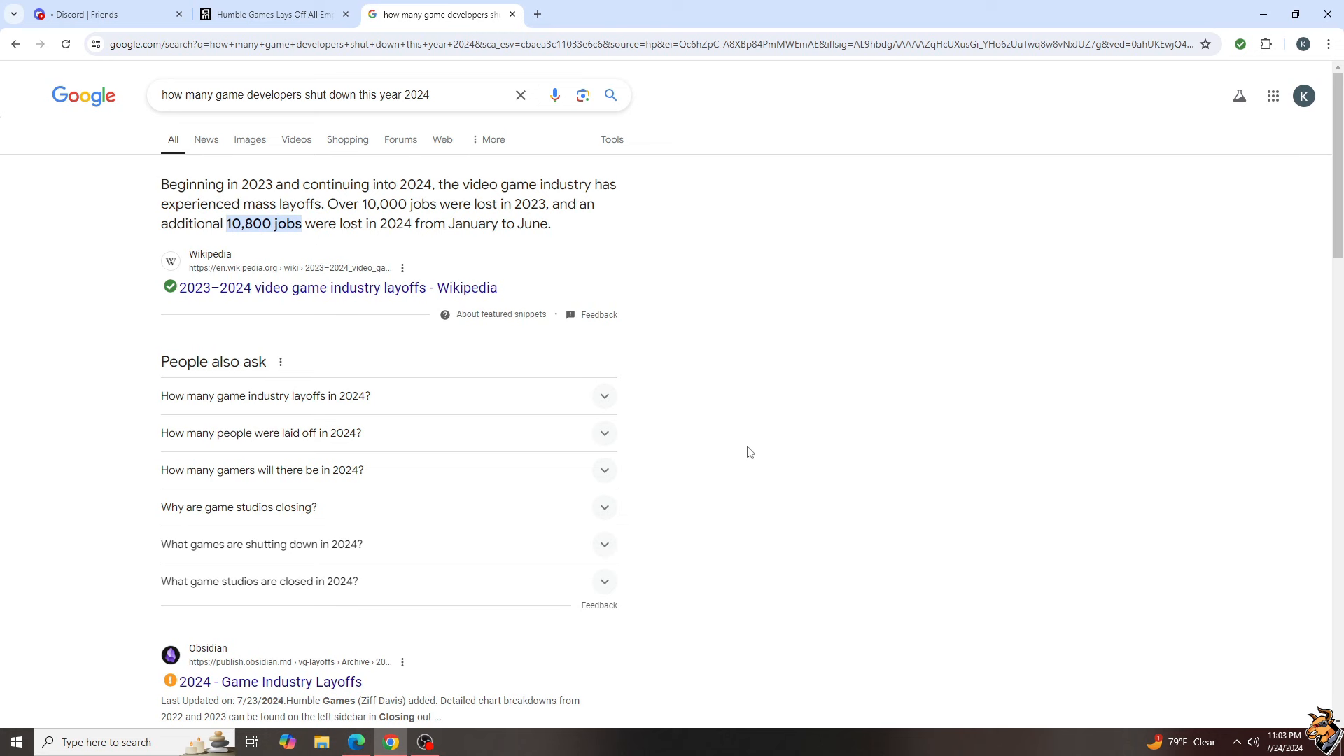
mouse_move(744, 423)
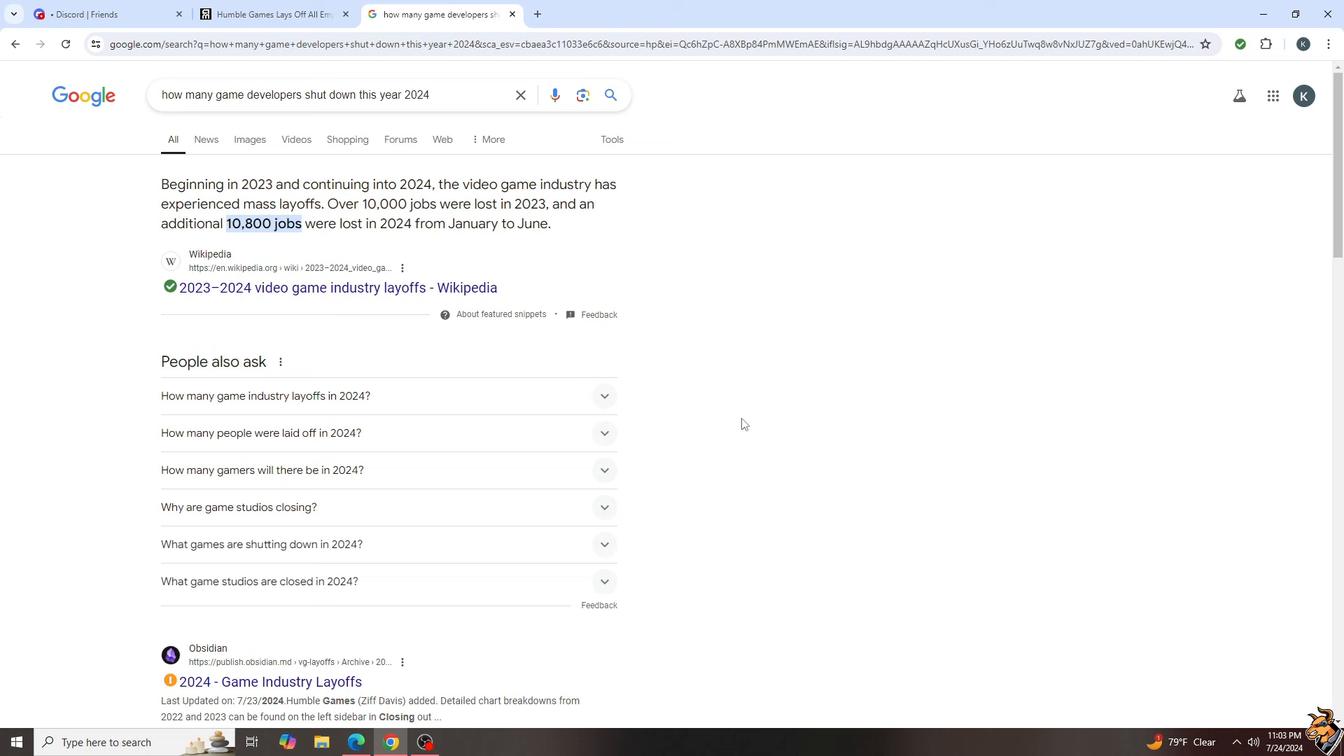
mouse_move(742, 469)
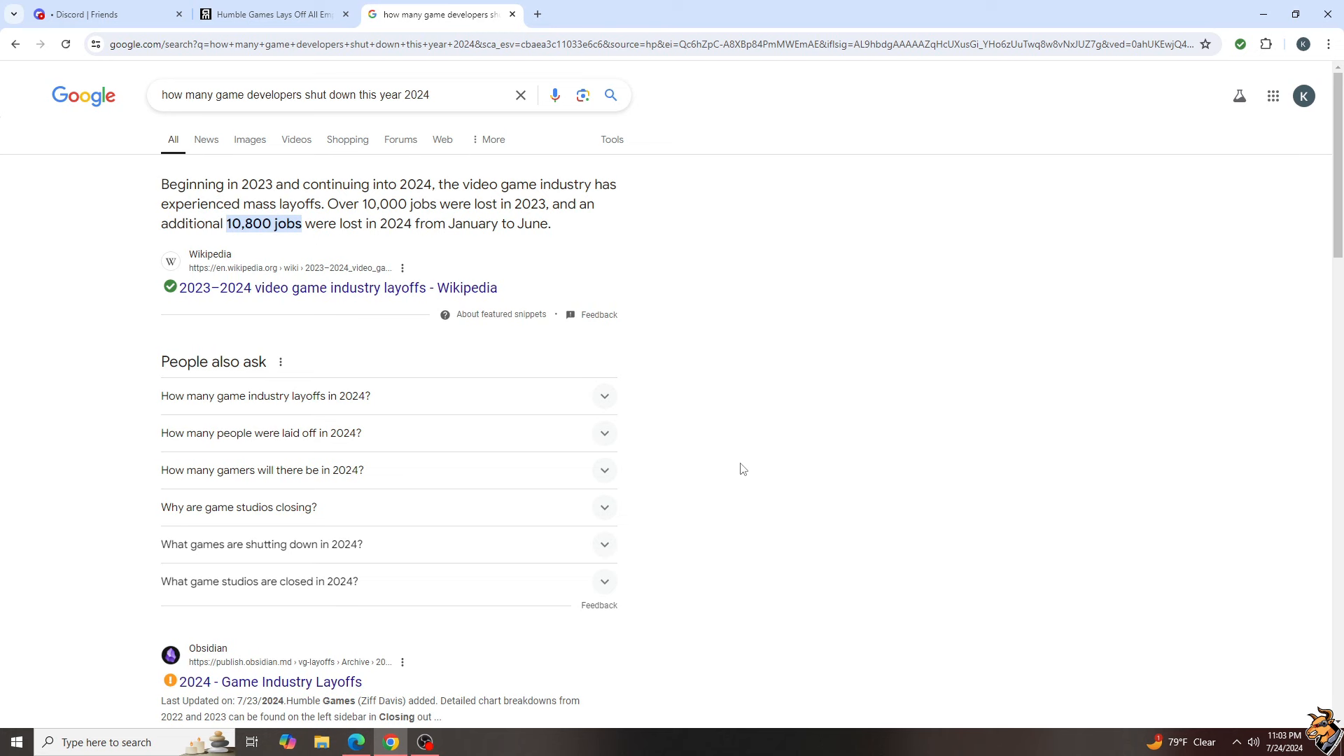
mouse_move(742, 480)
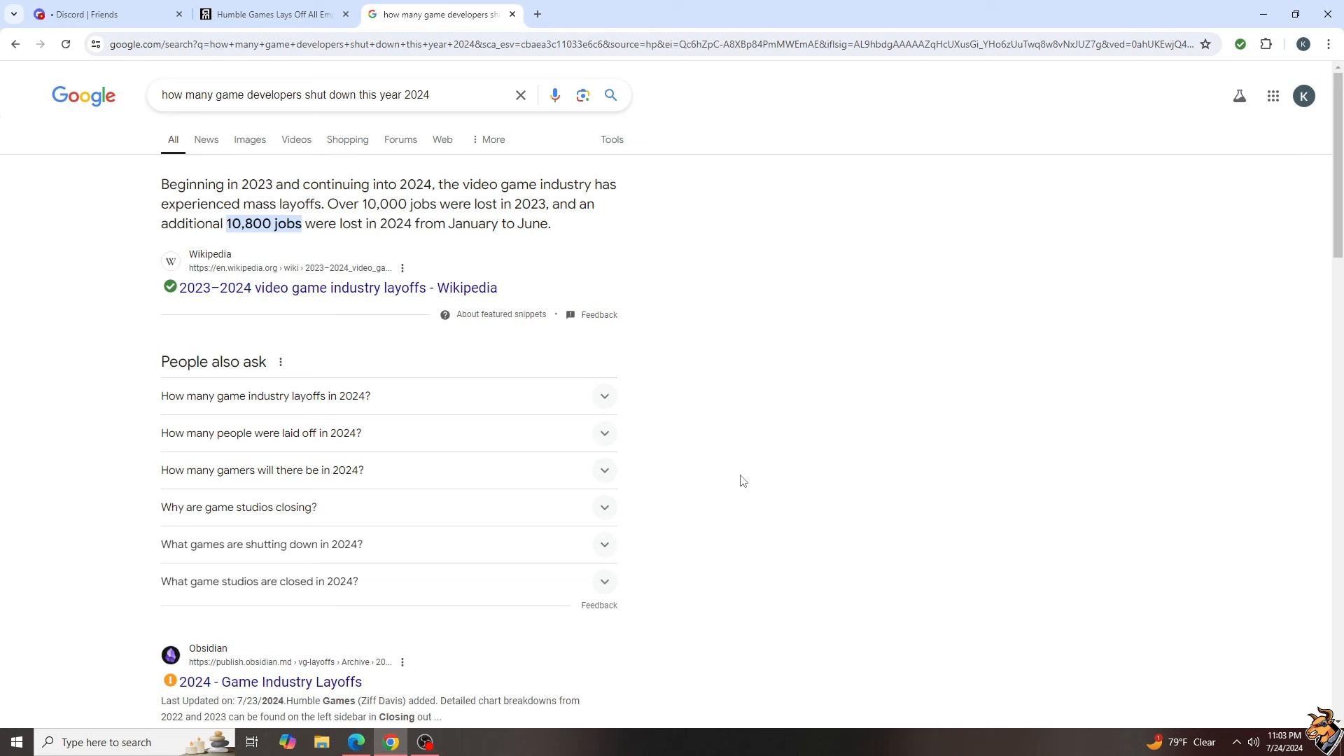
mouse_move(722, 460)
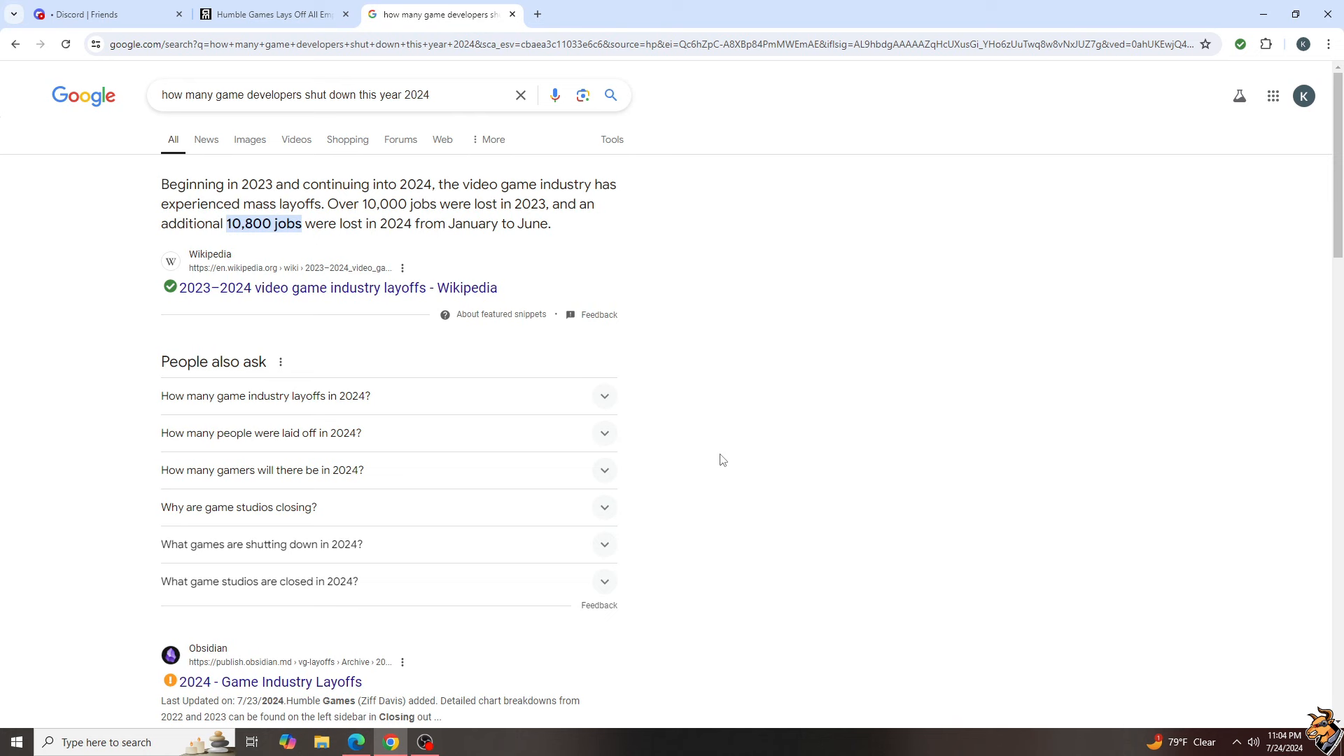
mouse_move(722, 464)
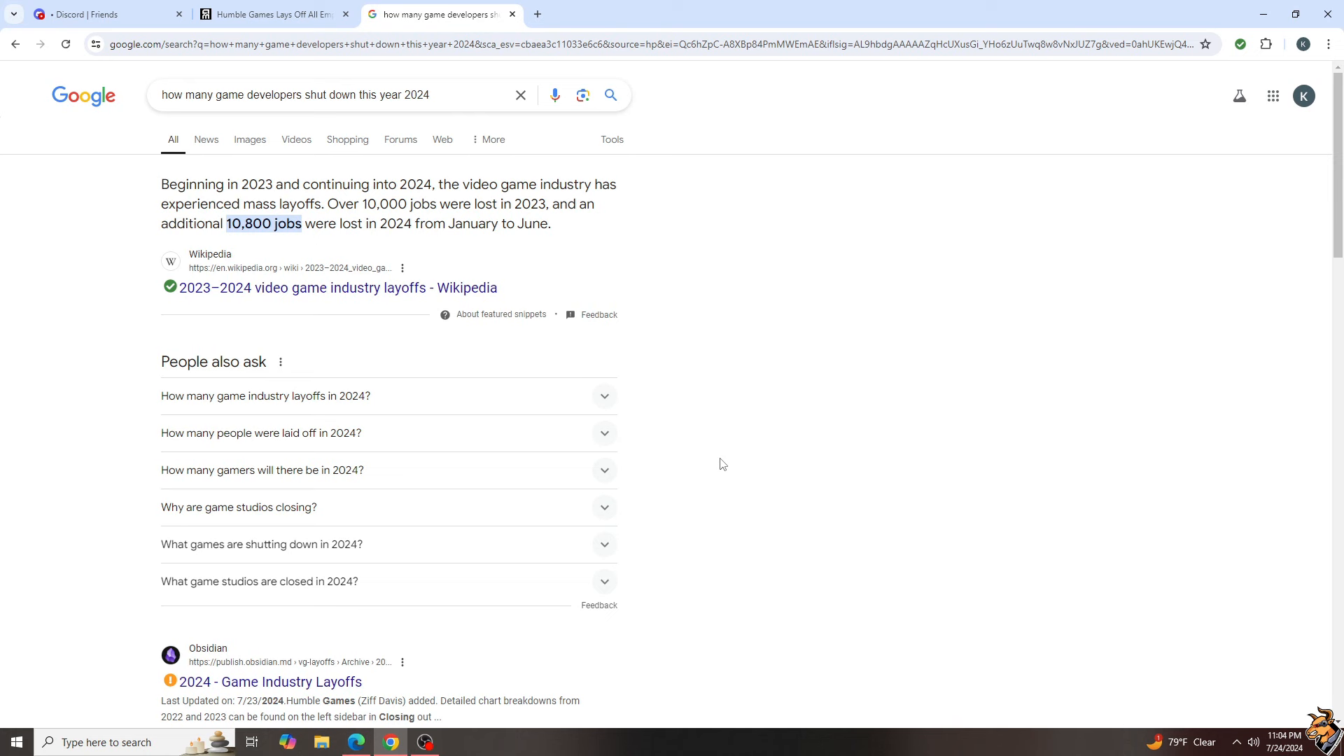
mouse_move(724, 469)
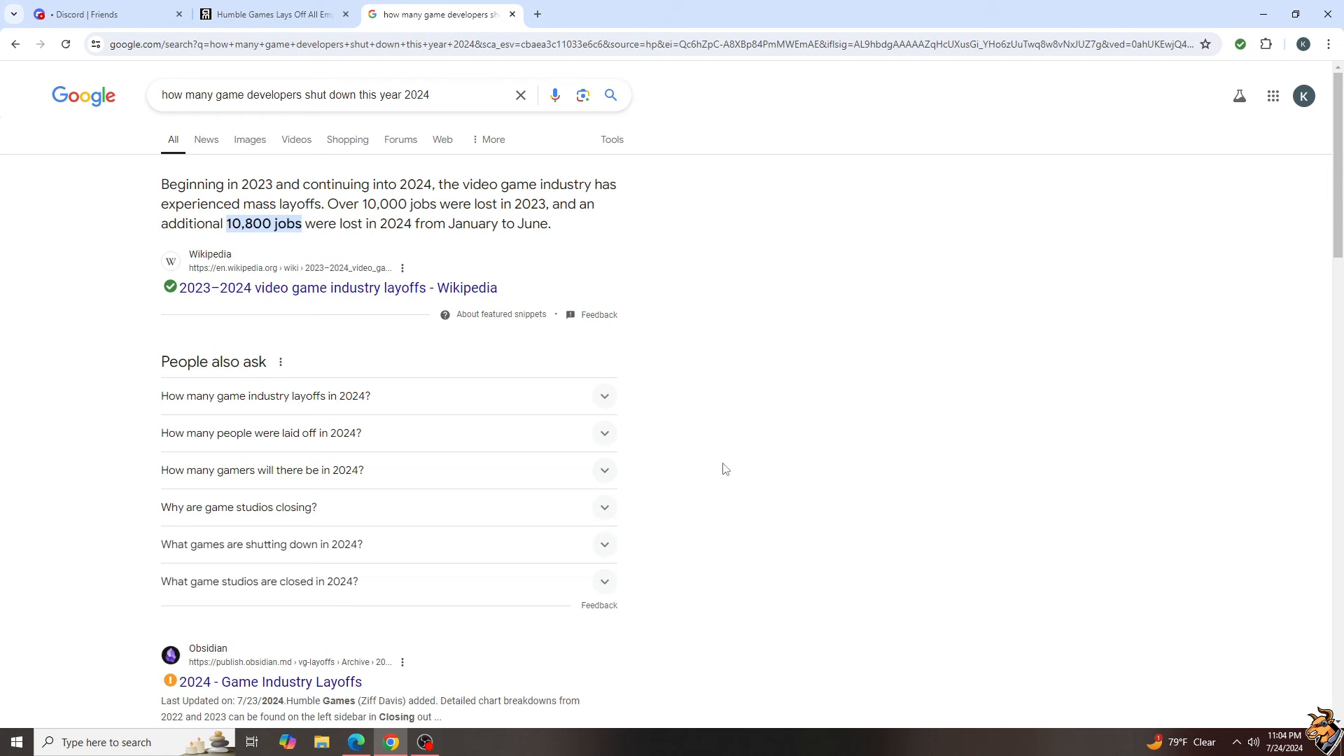
mouse_move(721, 471)
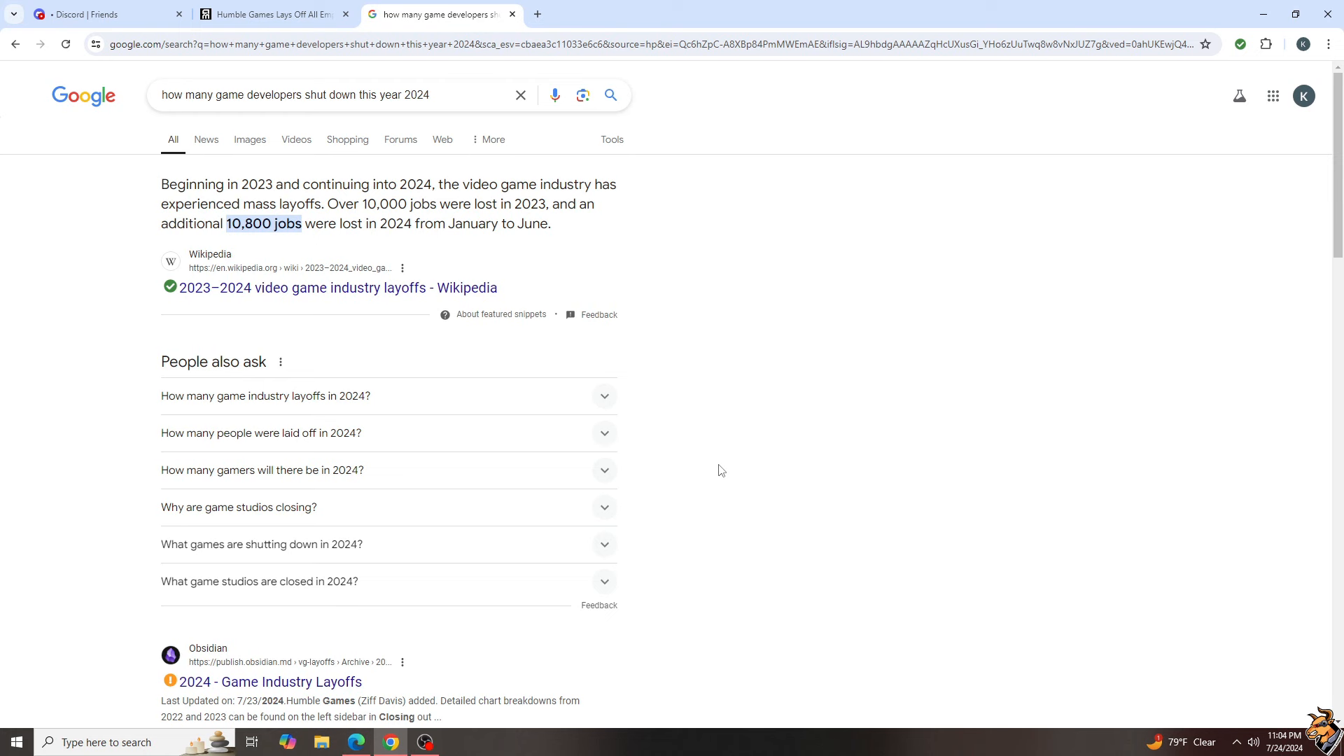
mouse_move(722, 476)
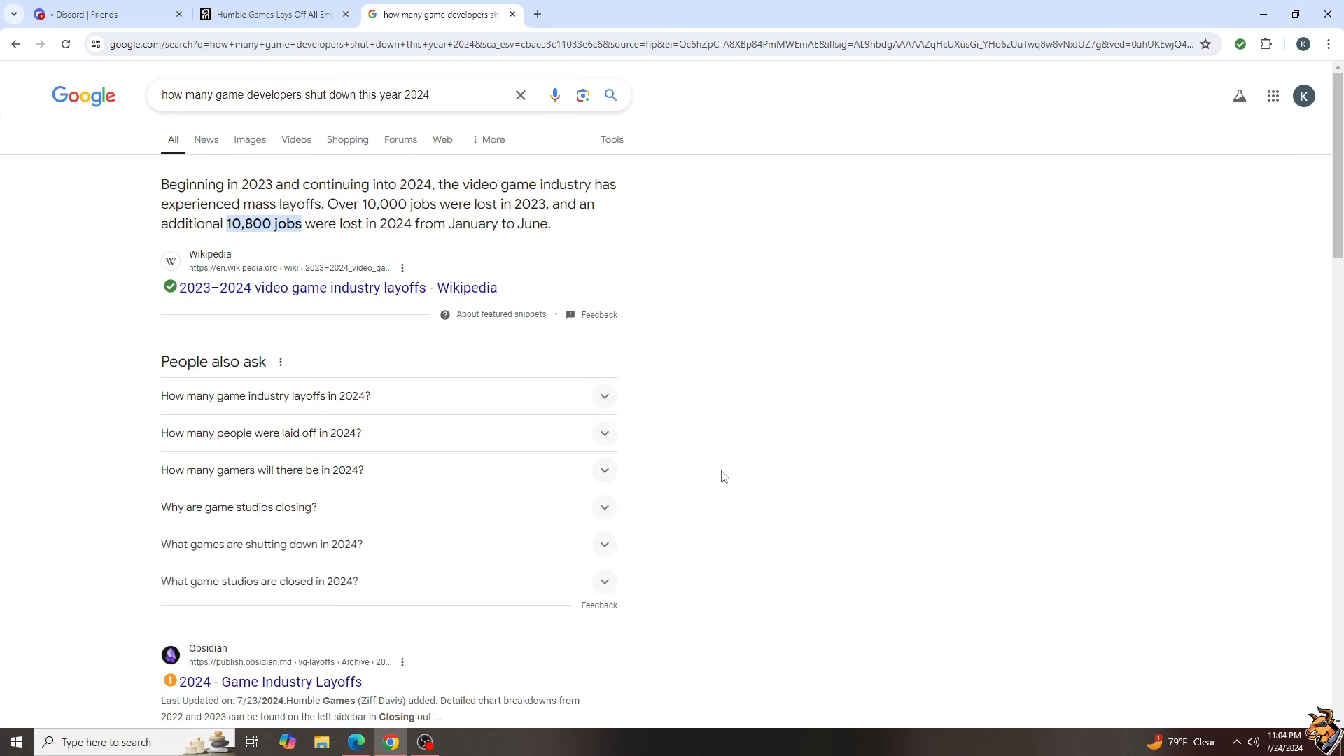
mouse_move(721, 472)
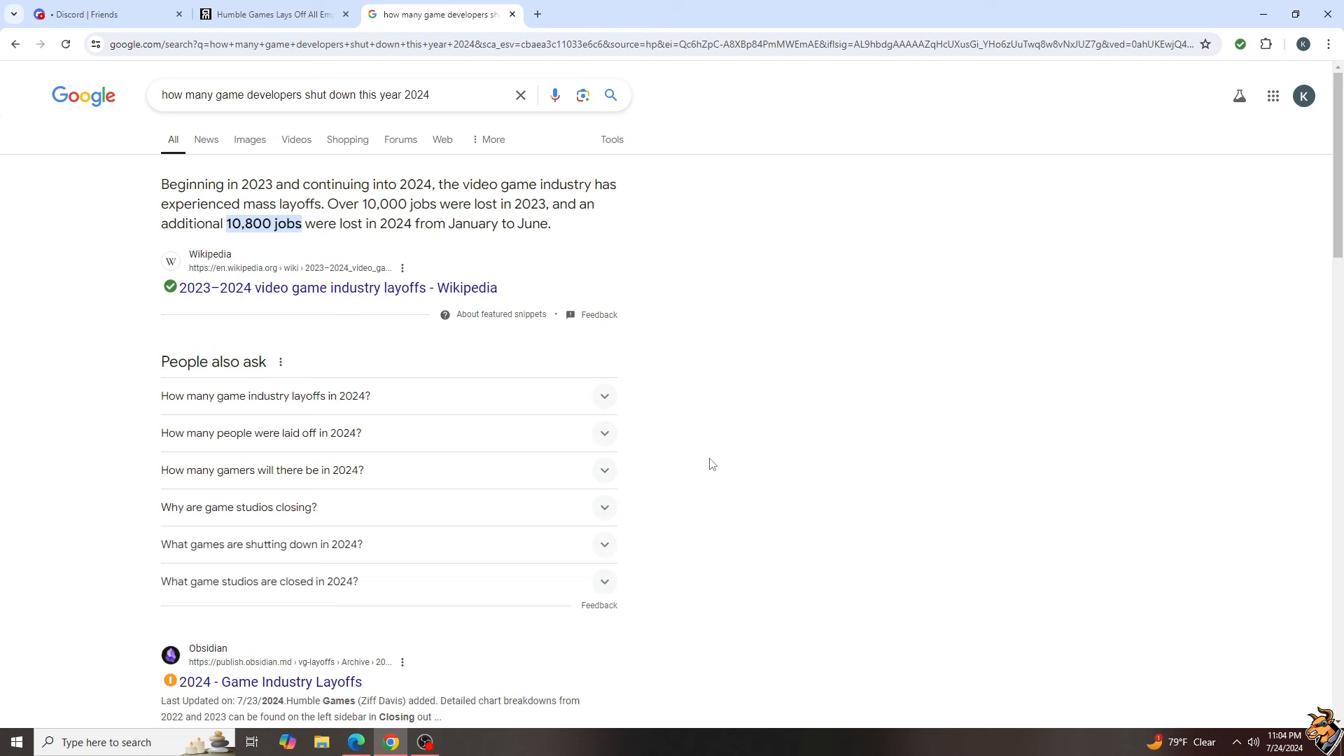
mouse_move(713, 471)
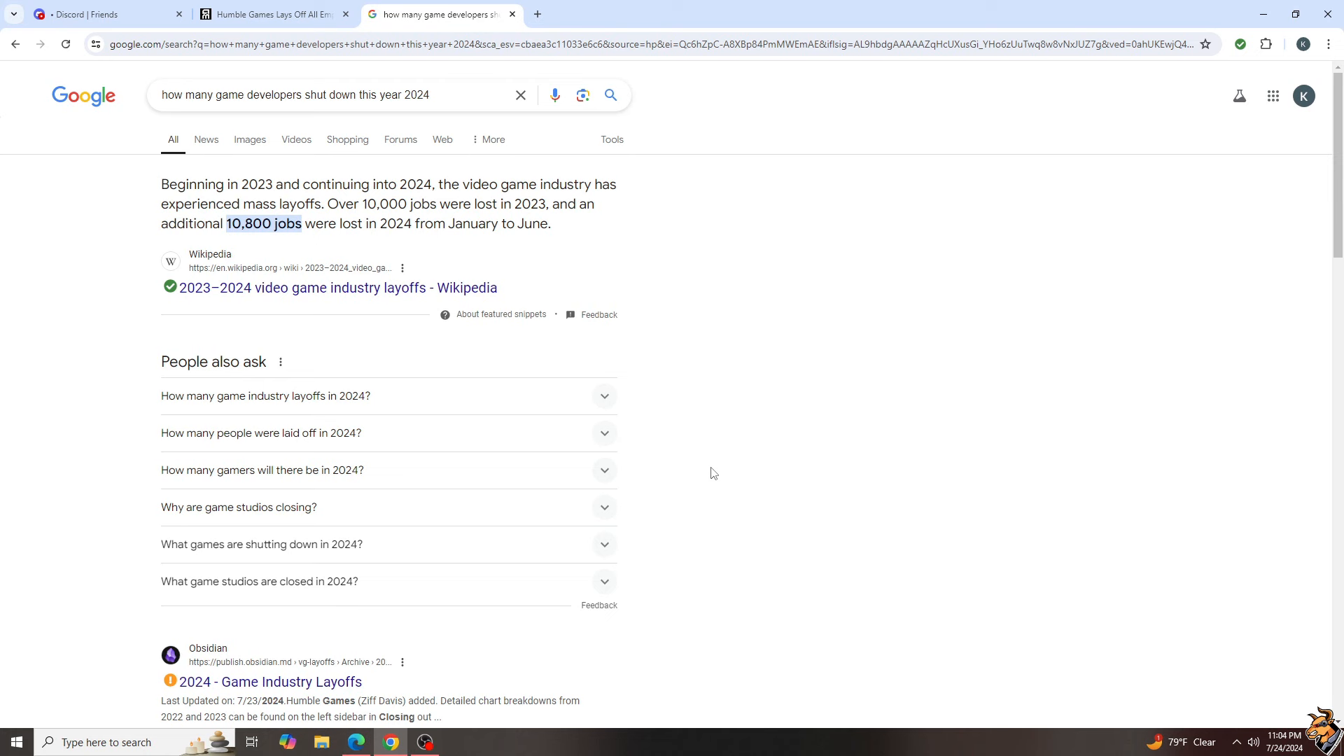